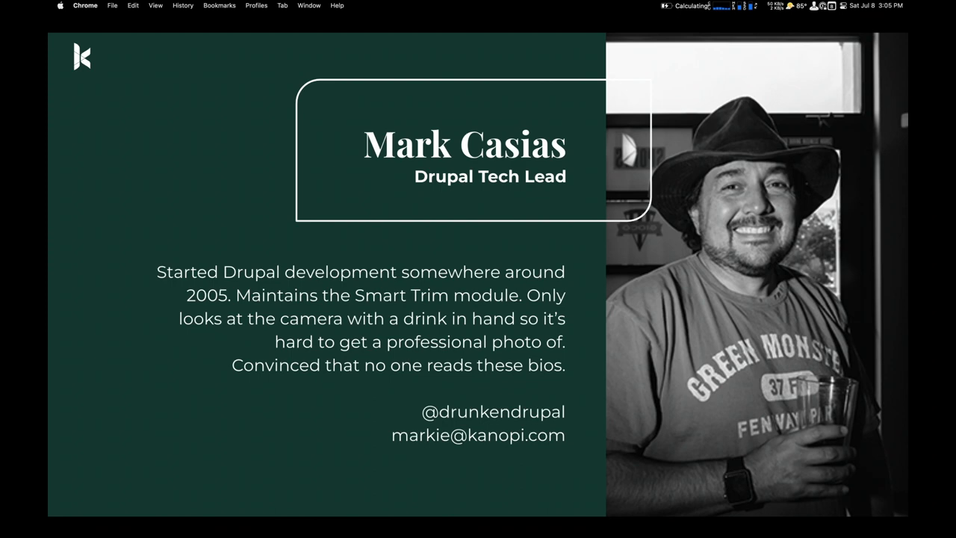
- Advance past the speaker bio slide to the DrupalCon Lille 2023 promo slide
key("right")
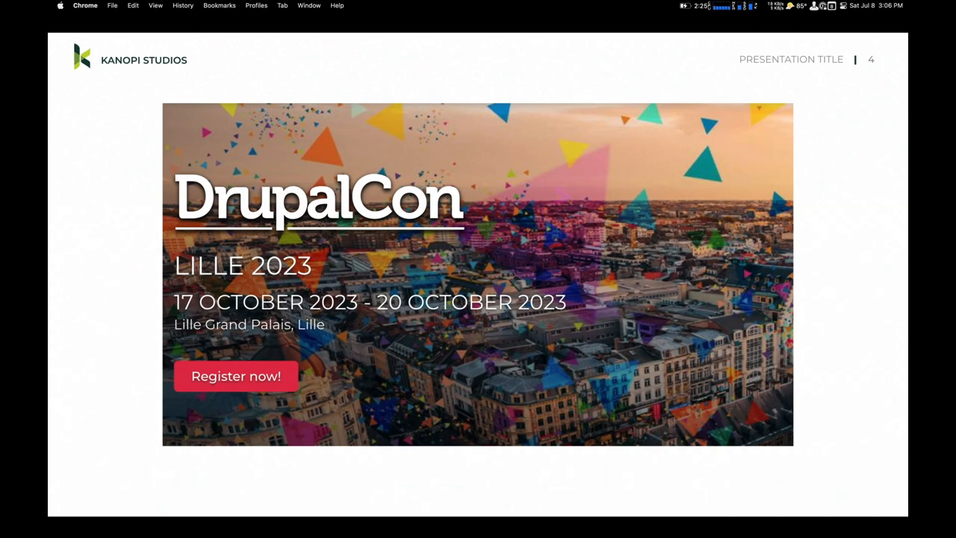
- Move to slide 5, the Accessibility Talks promo featuring Meggan Van Harten
key("Right")
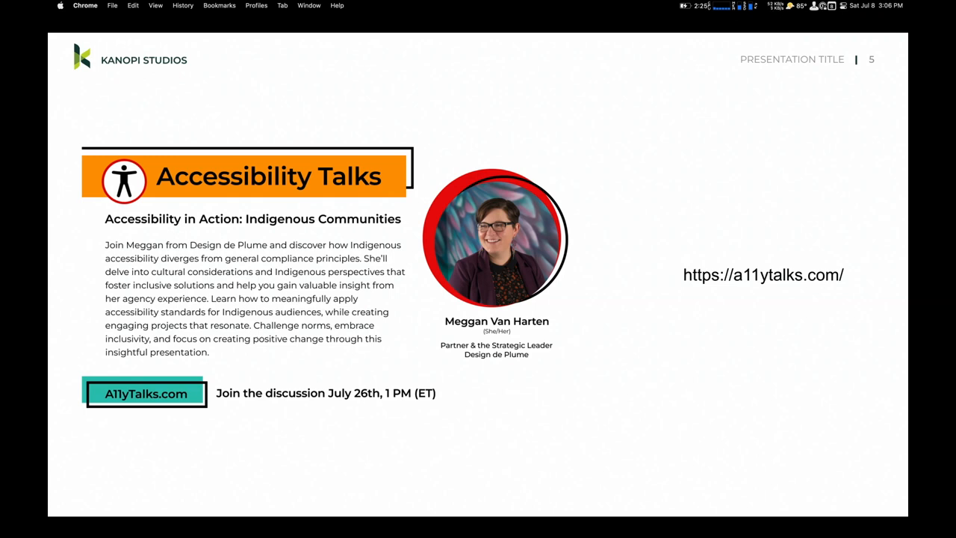
key("Right")
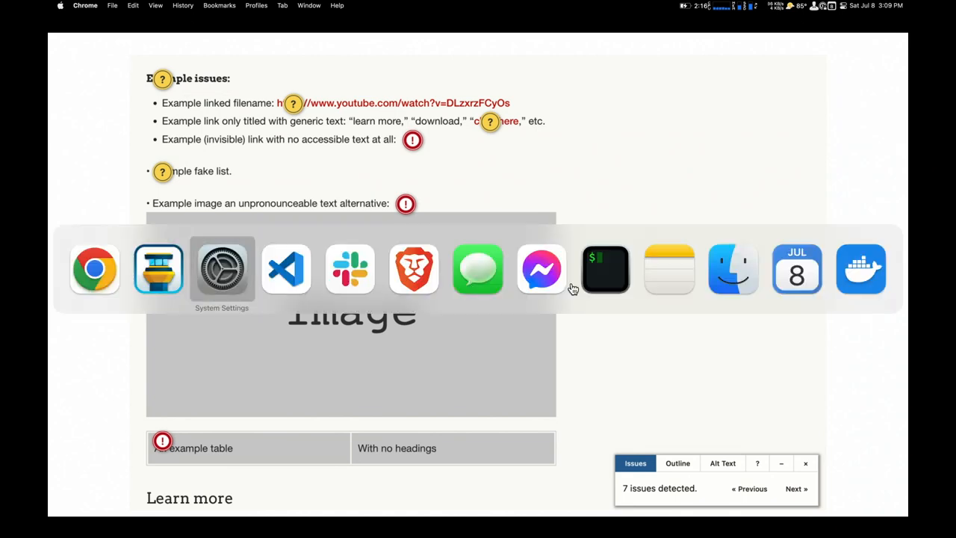
mouse_move(286, 269)
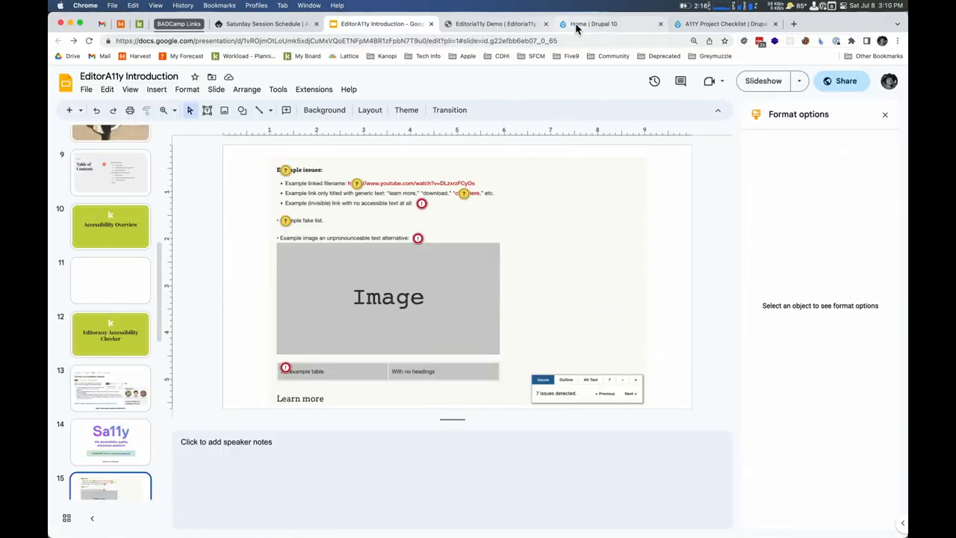
- Switch to the Editoria11y Demo browser tab, where the checker reports 7 issues
left_click(490, 24)
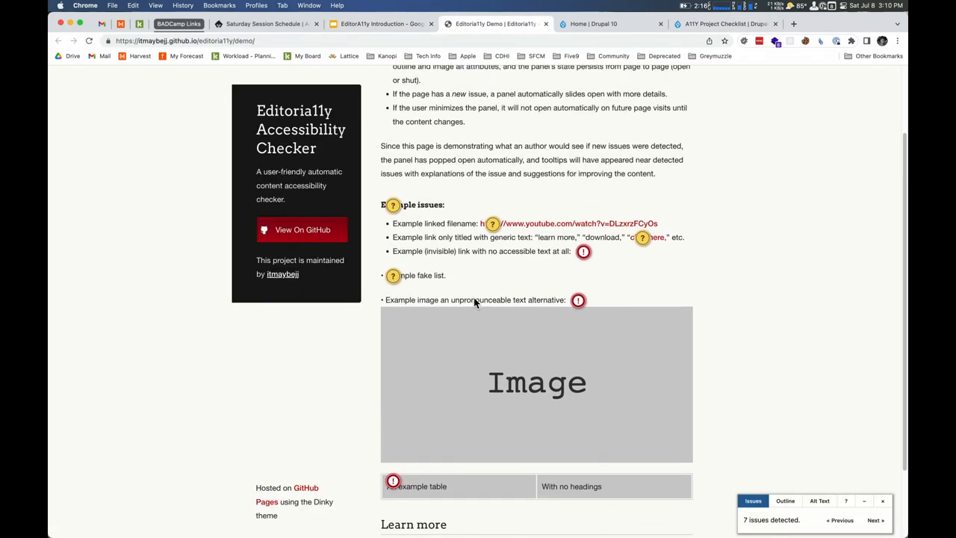
- Mark the Example issues heading alert as checked, leaving 6 issues and 1 hidden
scroll("down", 3)
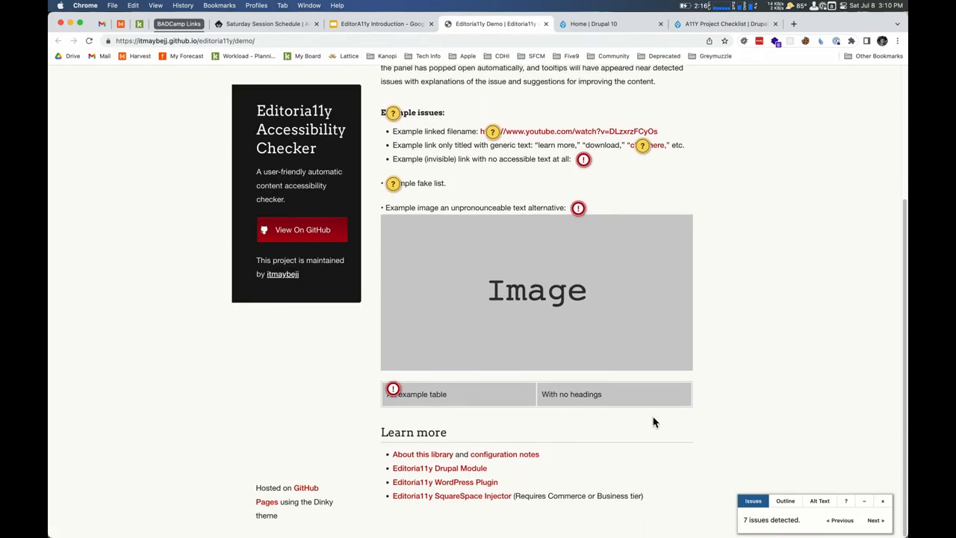
left_click(865, 498)
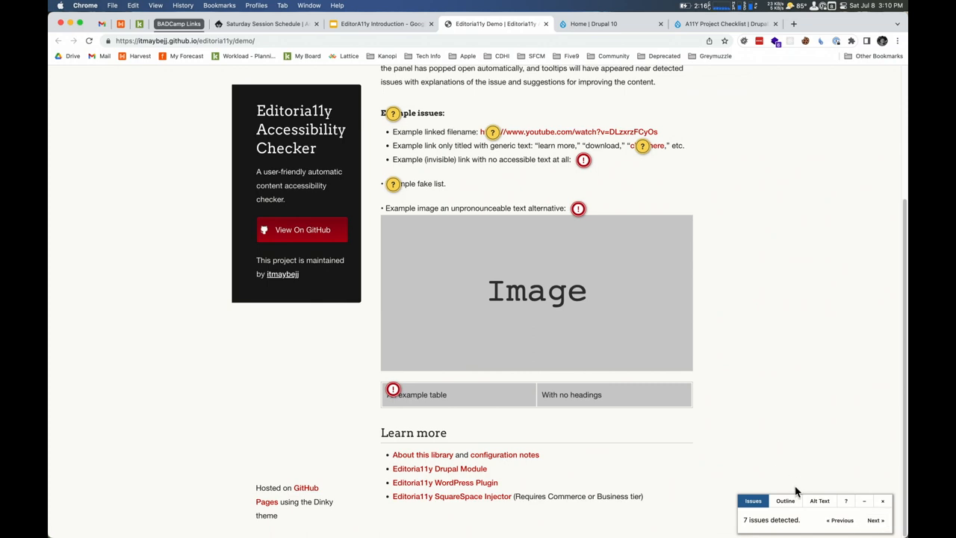
left_click(392, 113)
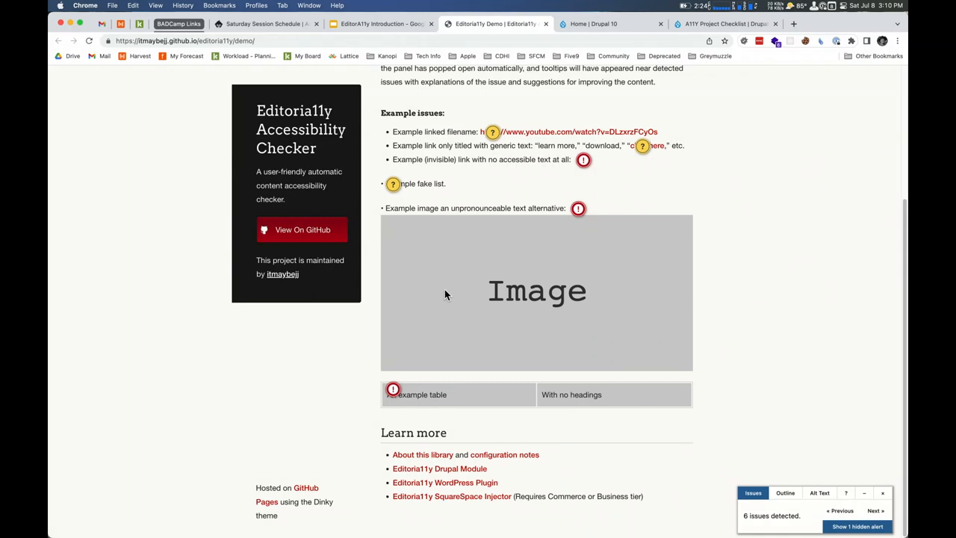
- Review the linked-URL and table-header alerts, then view the demo image's alt text
left_click(492, 131)
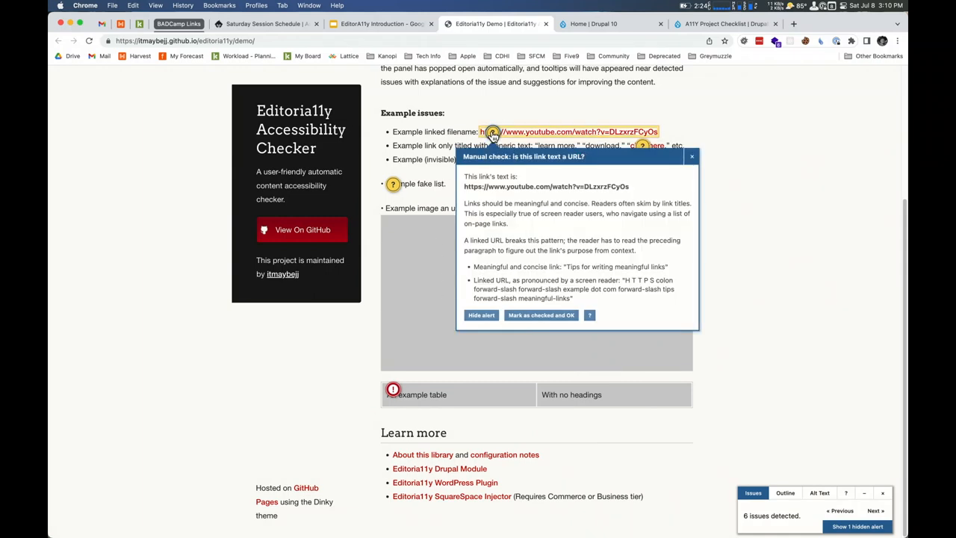
left_click(393, 183)
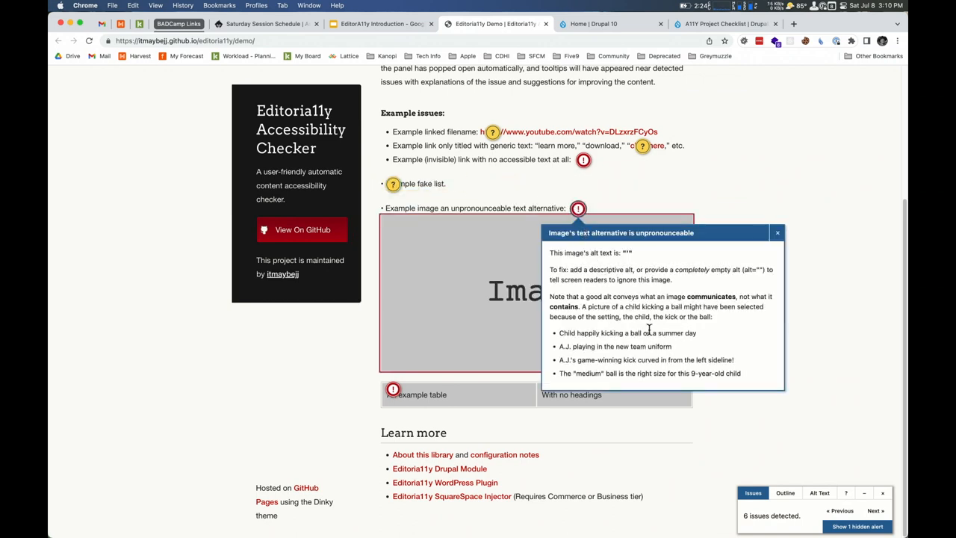
mouse_move(588, 222)
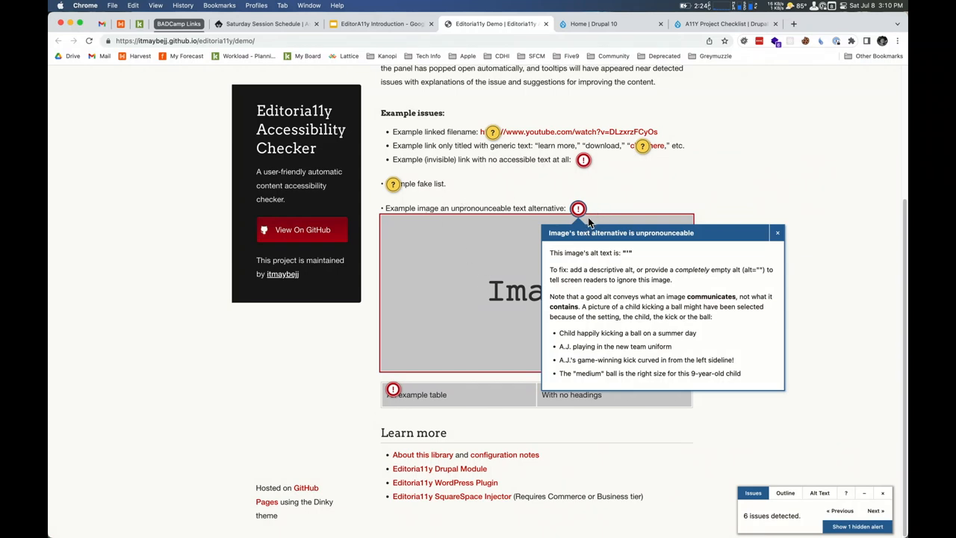
mouse_move(583, 218)
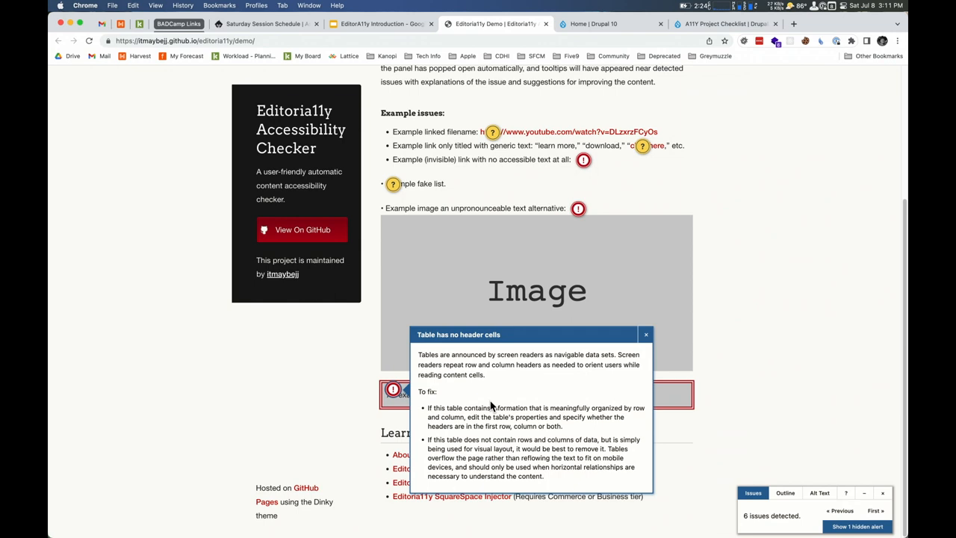
mouse_move(450, 359)
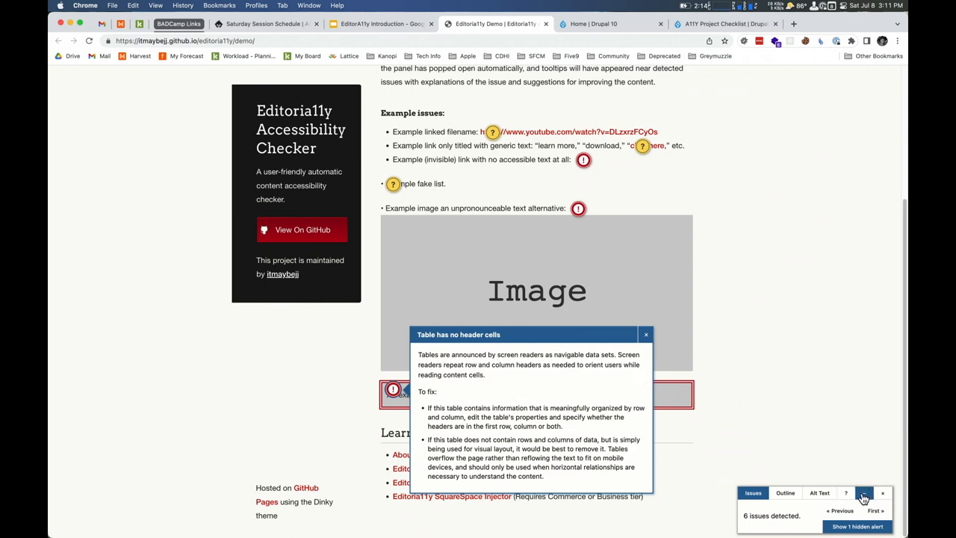
left_click(785, 492)
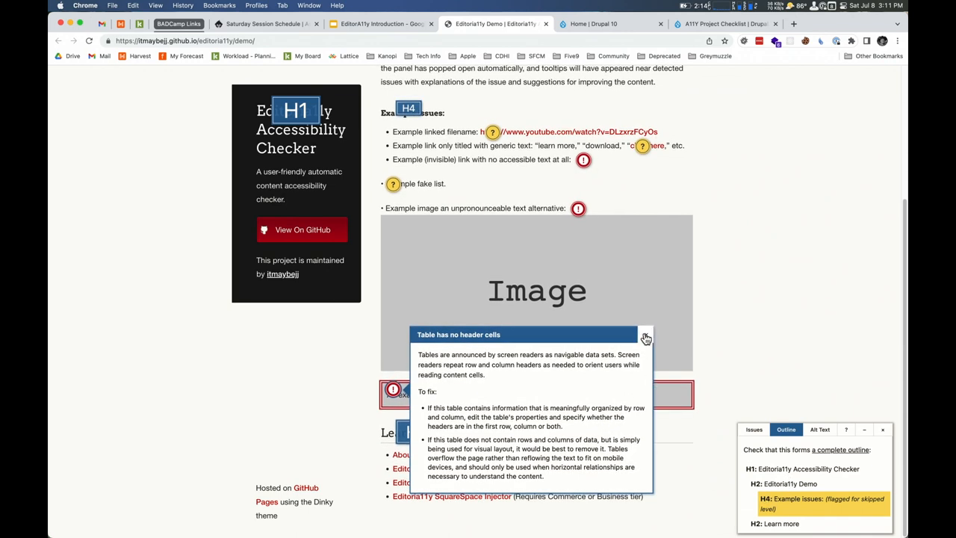
left_click(645, 336)
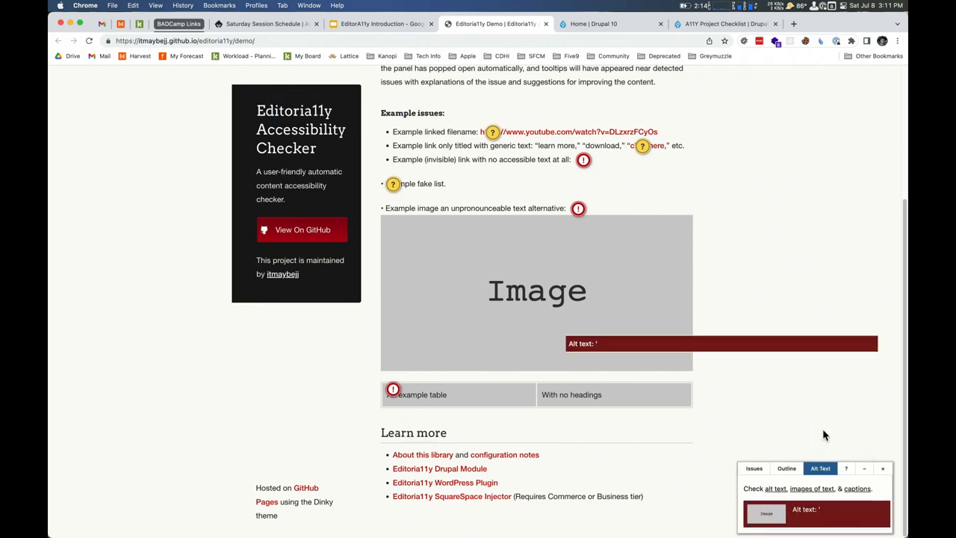
mouse_move(681, 402)
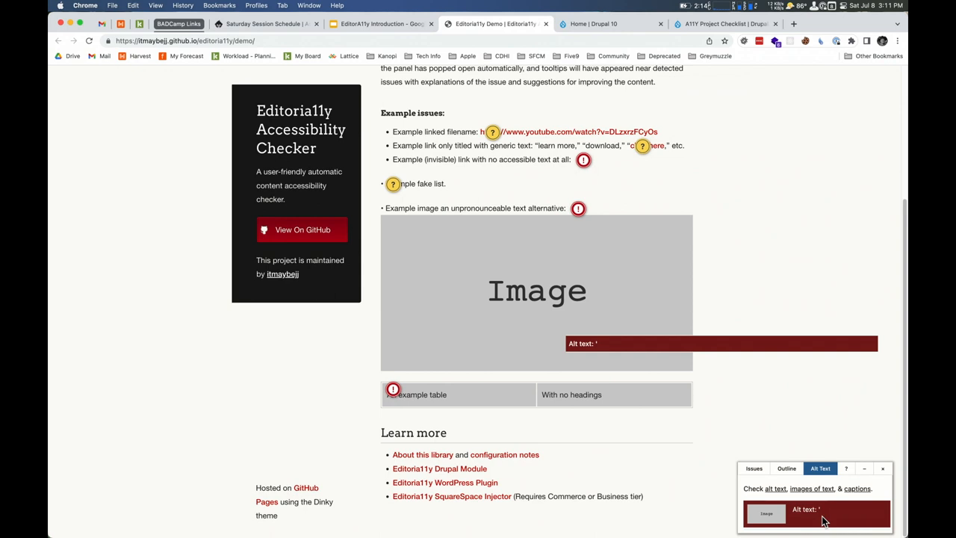
mouse_move(590, 104)
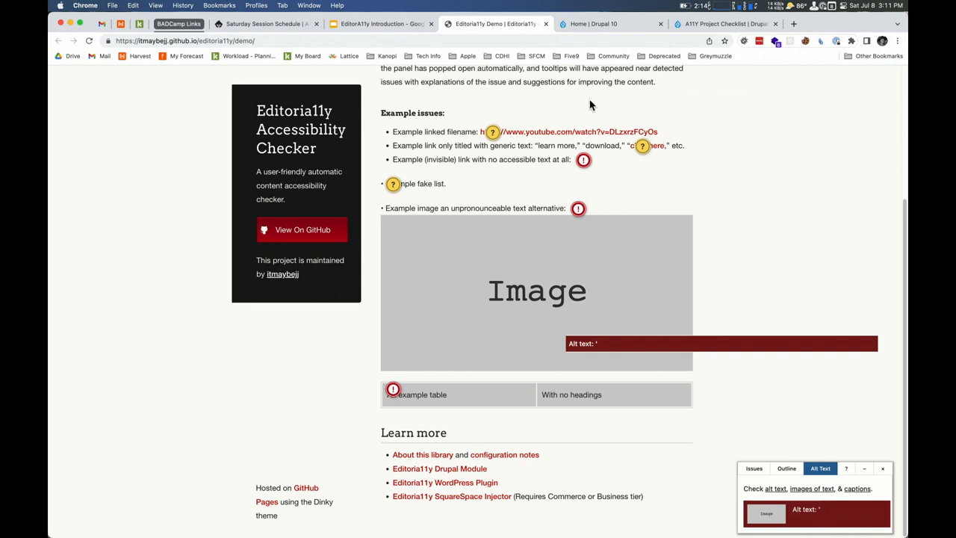
- Switch to the Drupal 10 home page and review its outline and 7 issues
left_click(596, 23)
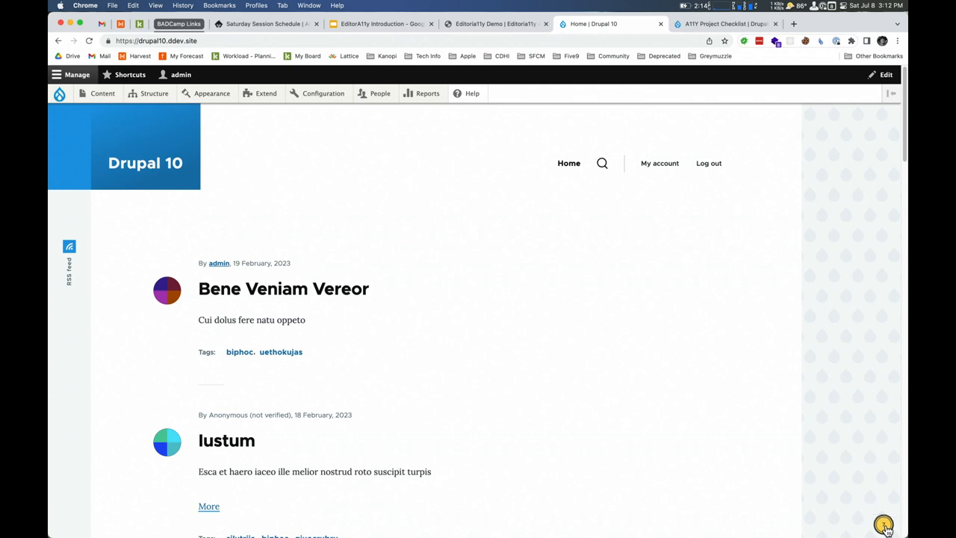
left_click(887, 522)
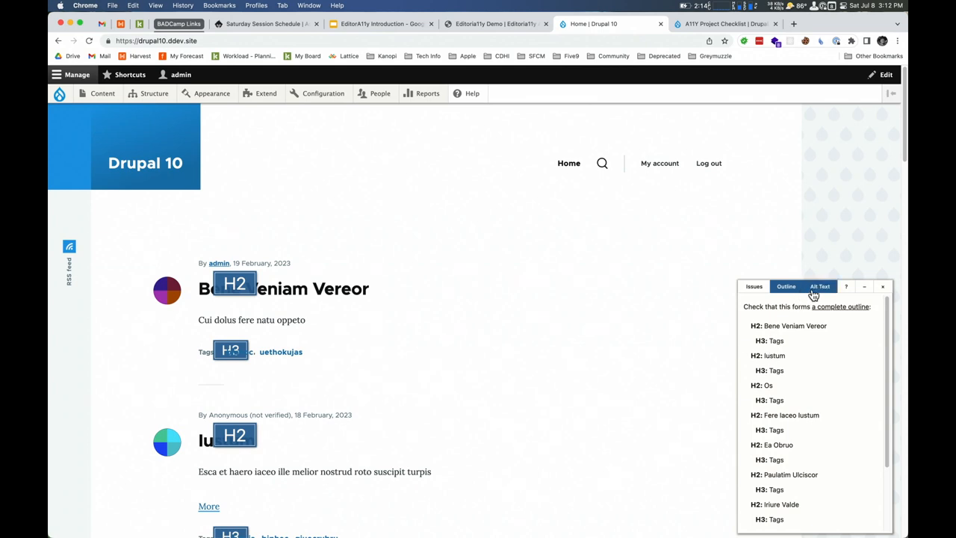
left_click(820, 286)
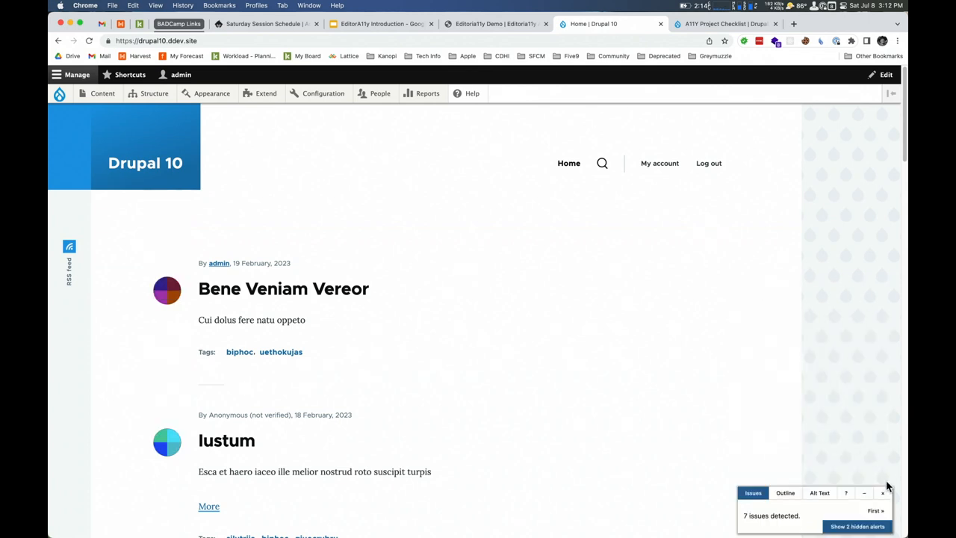
left_click(882, 493)
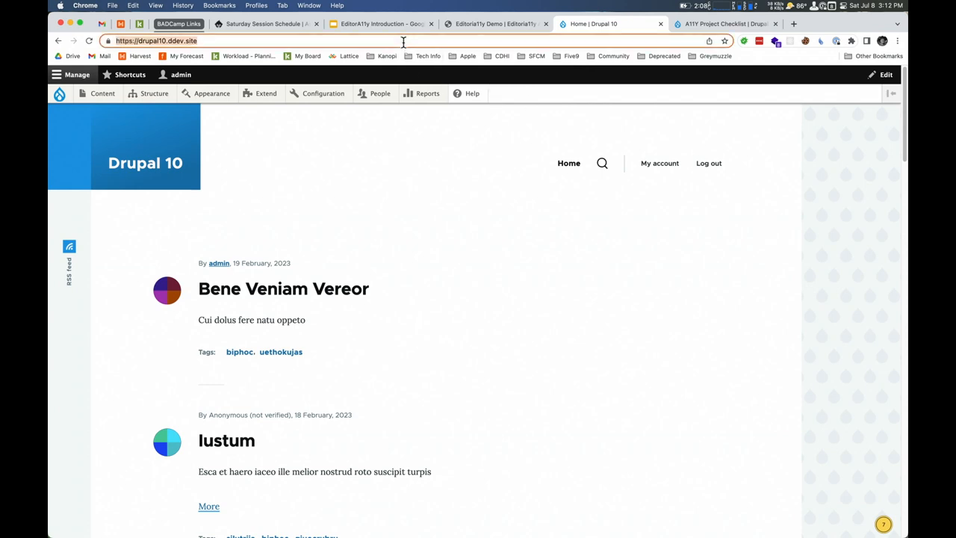
left_click(109, 5)
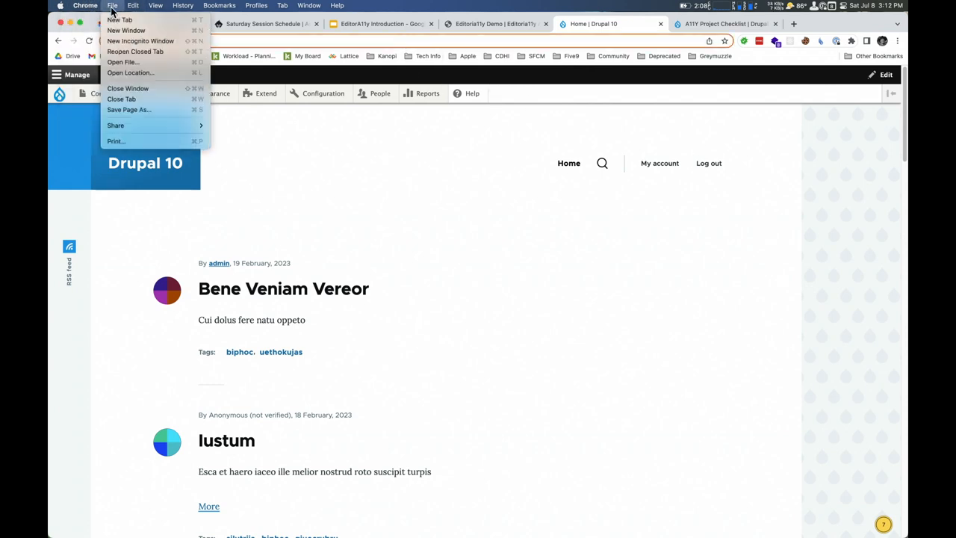
left_click(144, 41)
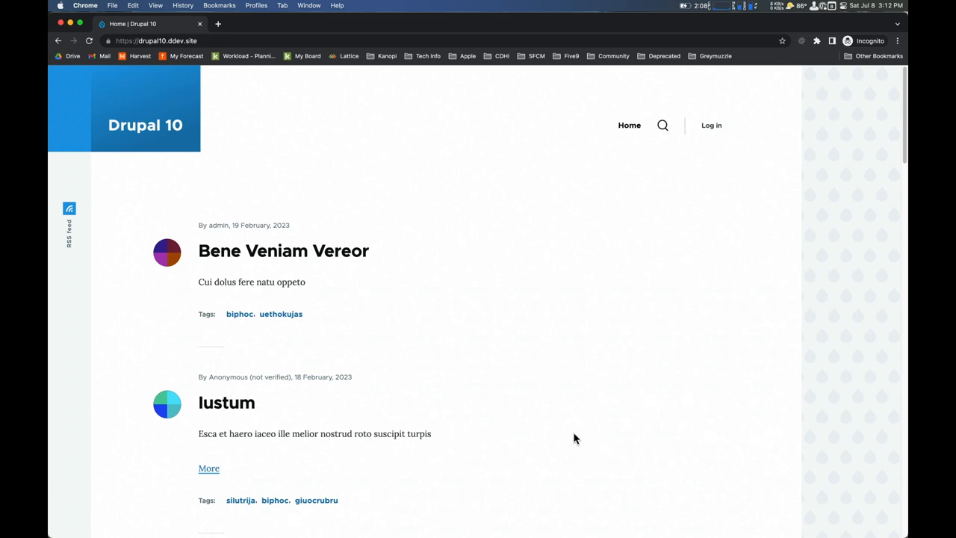
mouse_move(117, 260)
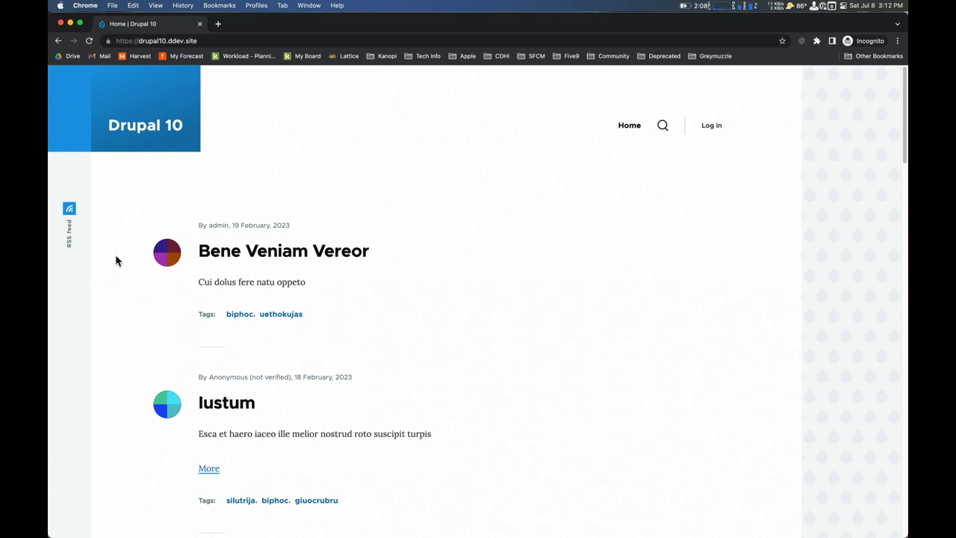
mouse_move(241, 105)
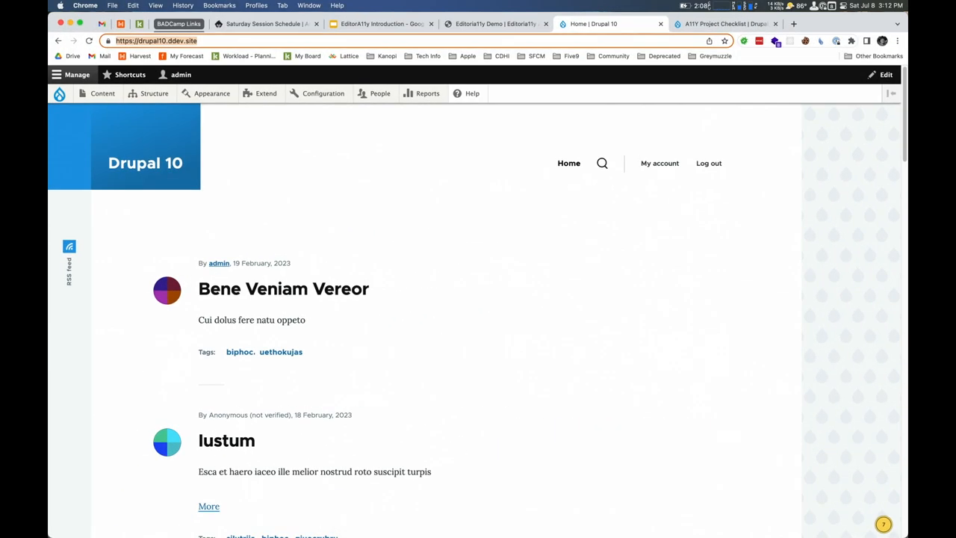
mouse_move(316, 97)
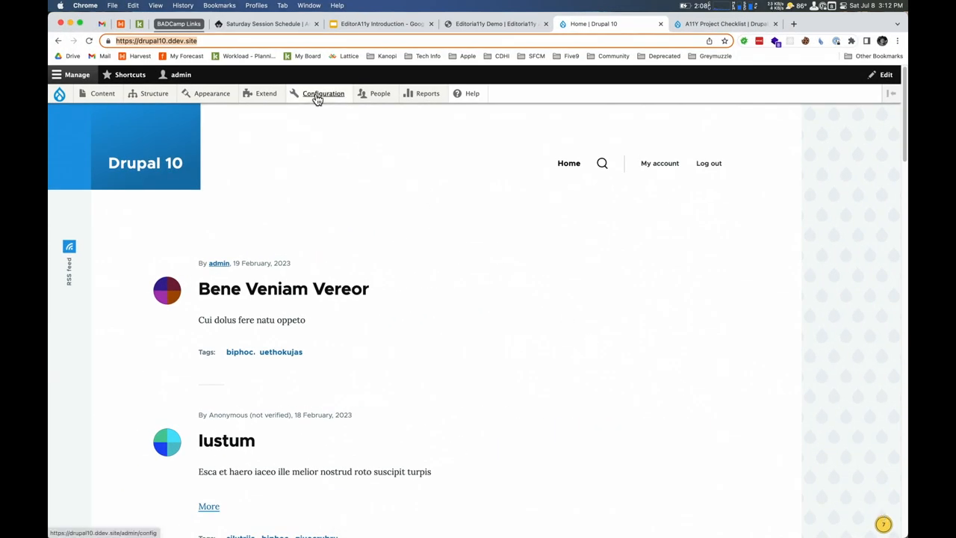
left_click(378, 94)
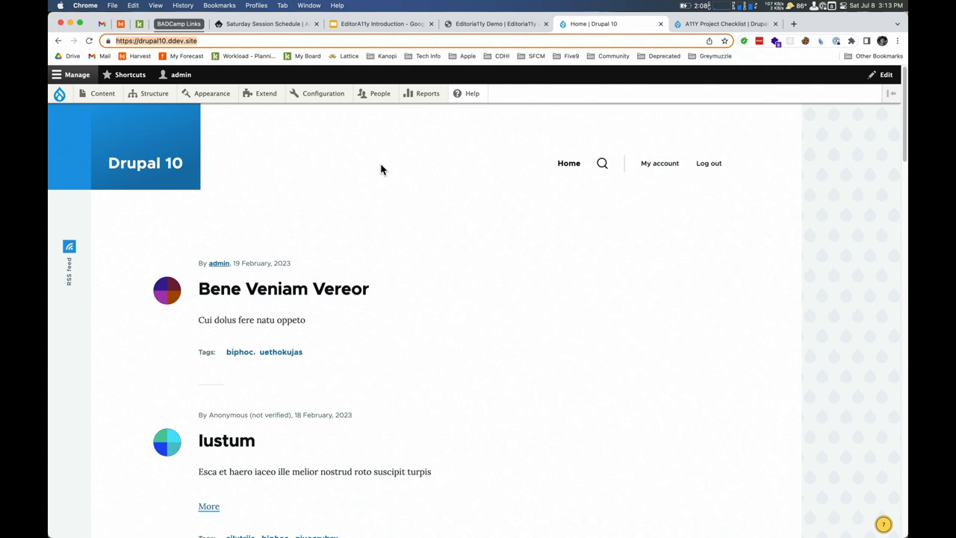
mouse_move(377, 153)
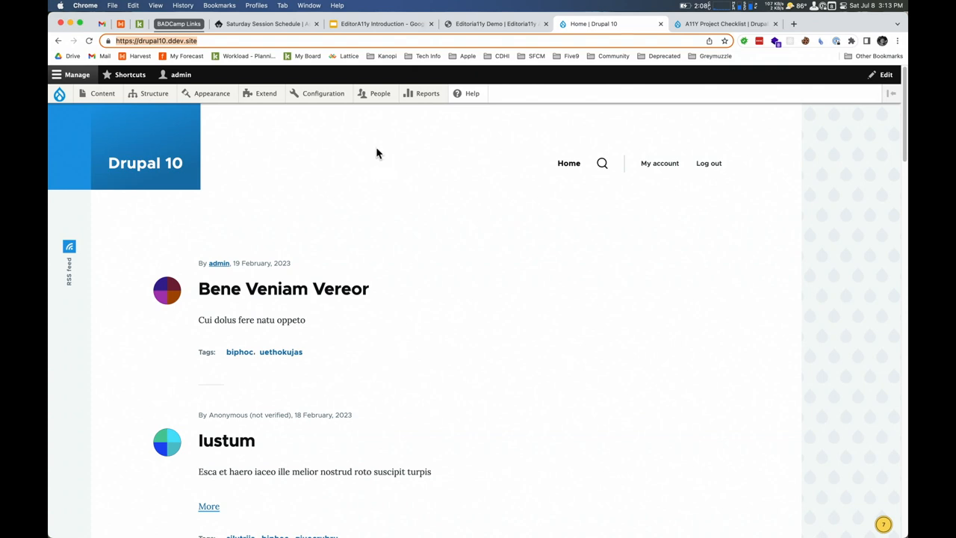
mouse_move(343, 120)
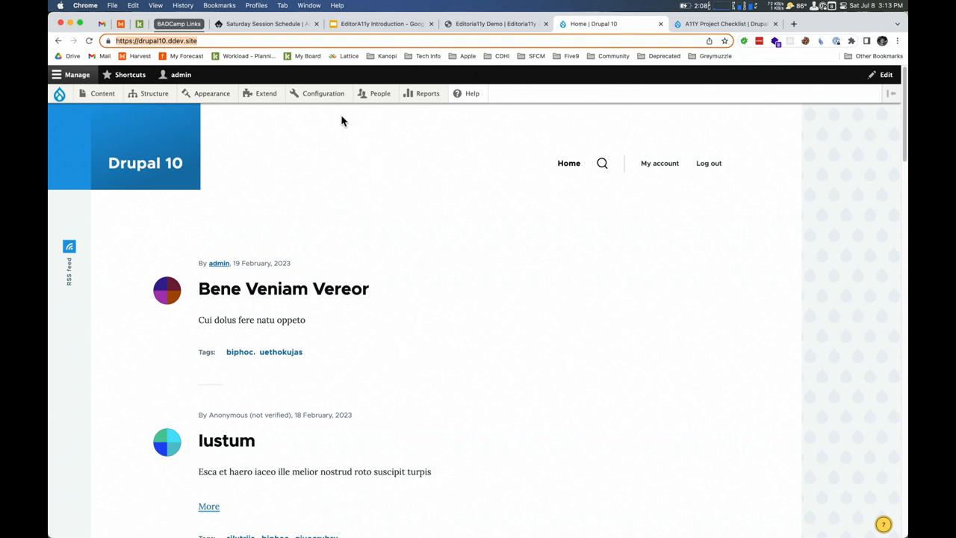
- Open the Editoria11y panel on the Drupal home page: 7 issues, 2 hidden alerts
left_click(427, 94)
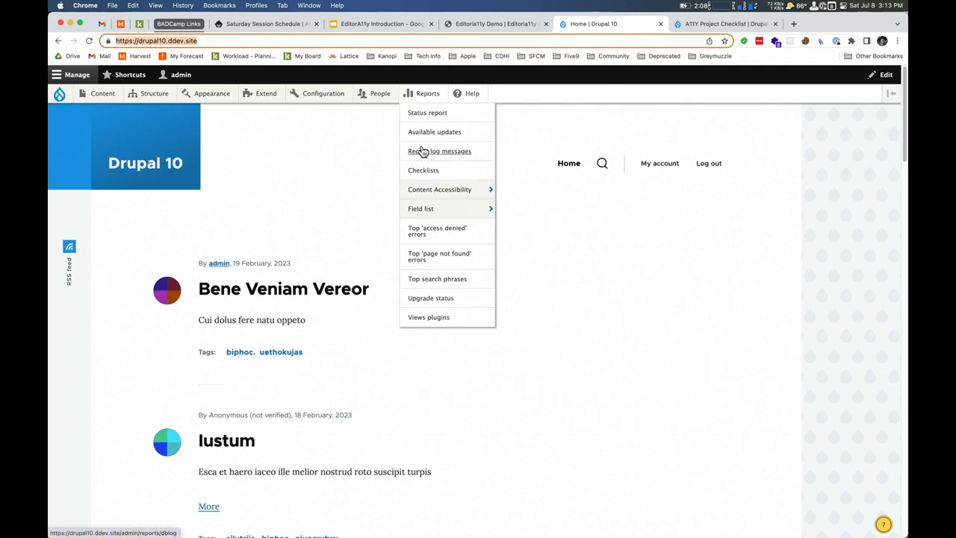
mouse_move(439, 189)
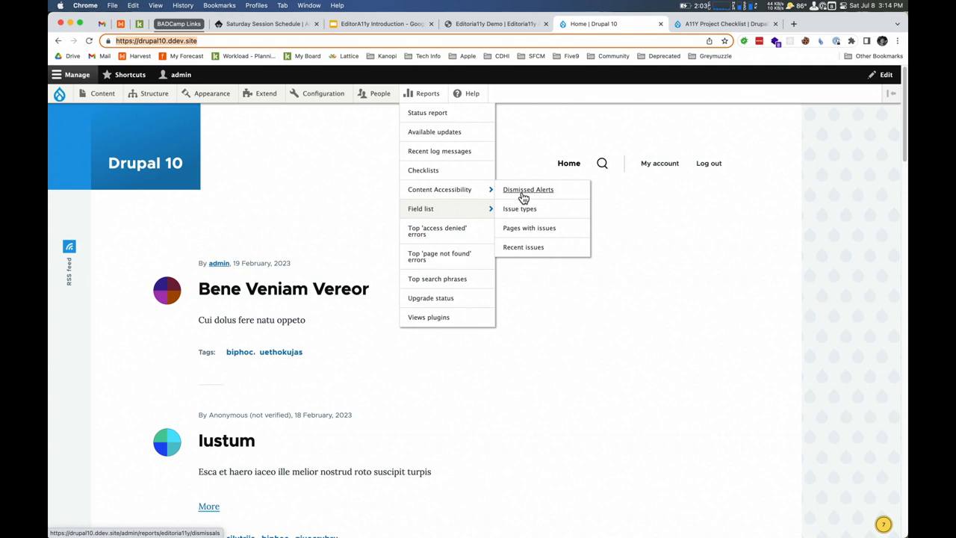
left_click(528, 189)
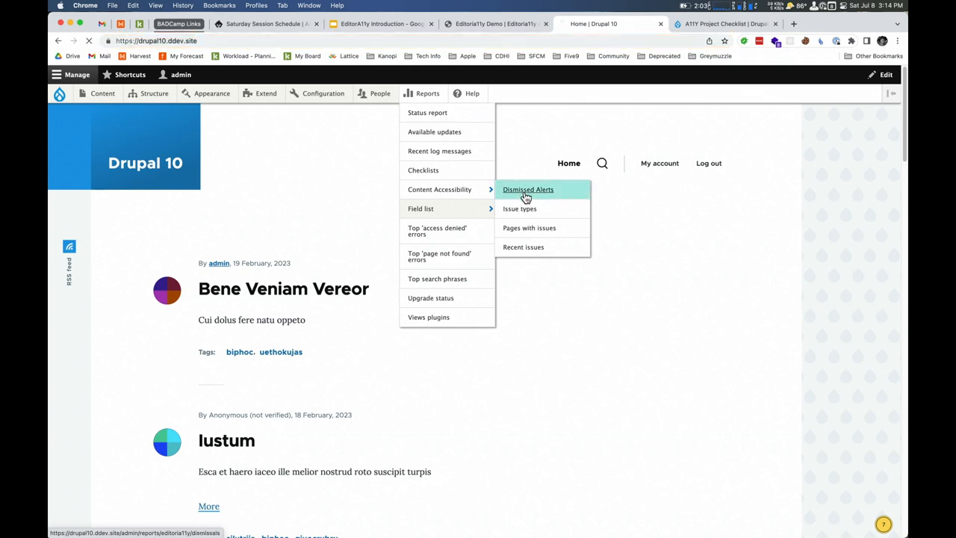
left_click(528, 189)
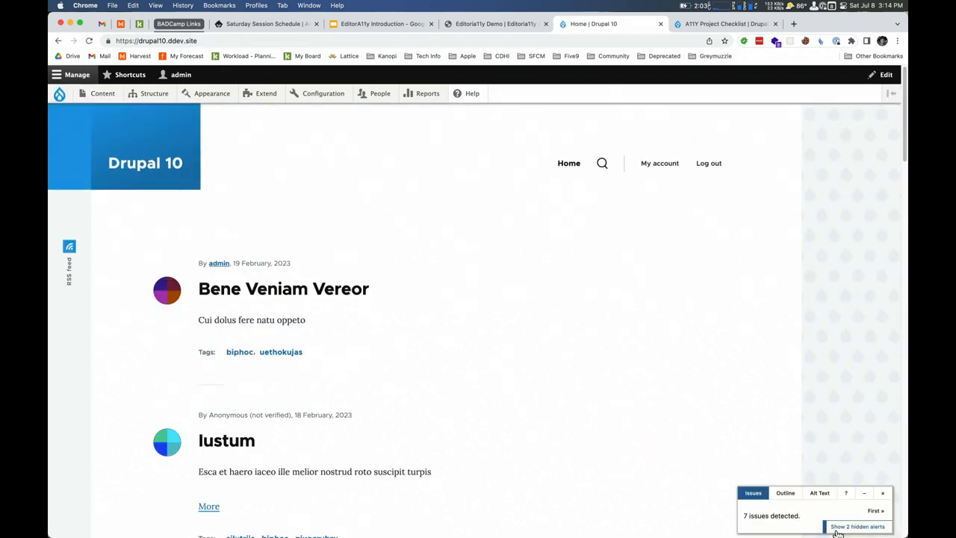
- Show the 2 hidden alerts and restore the More link's new-window alert
left_click(858, 526)
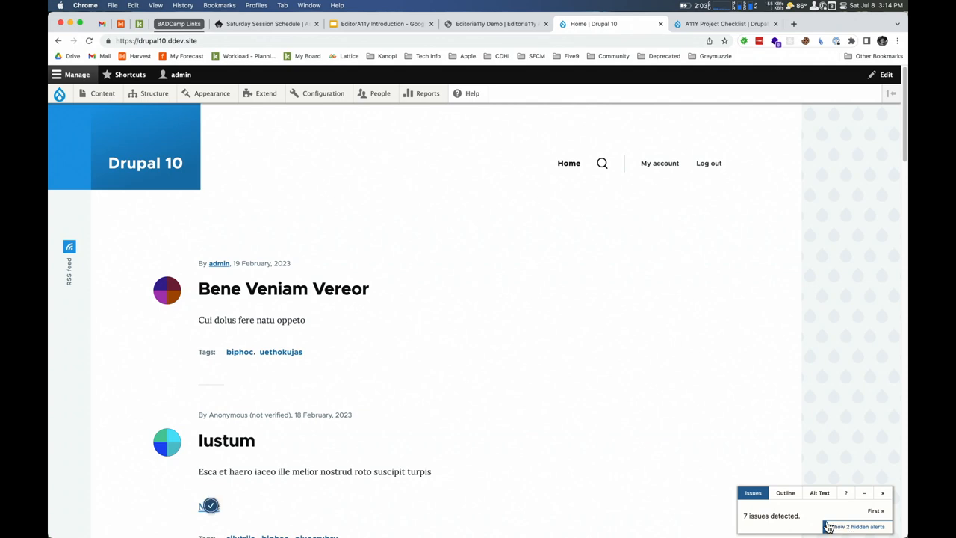
scroll("down", 3)
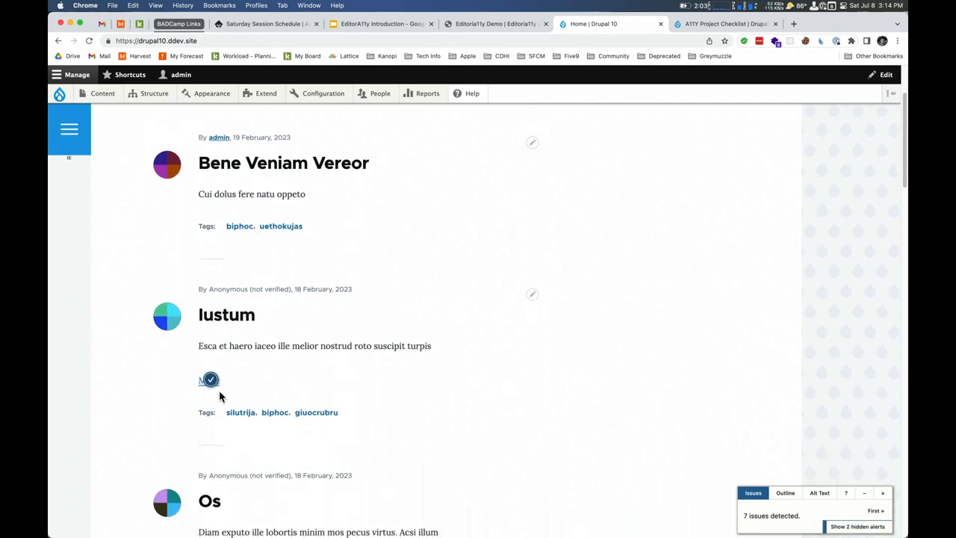
left_click(210, 380)
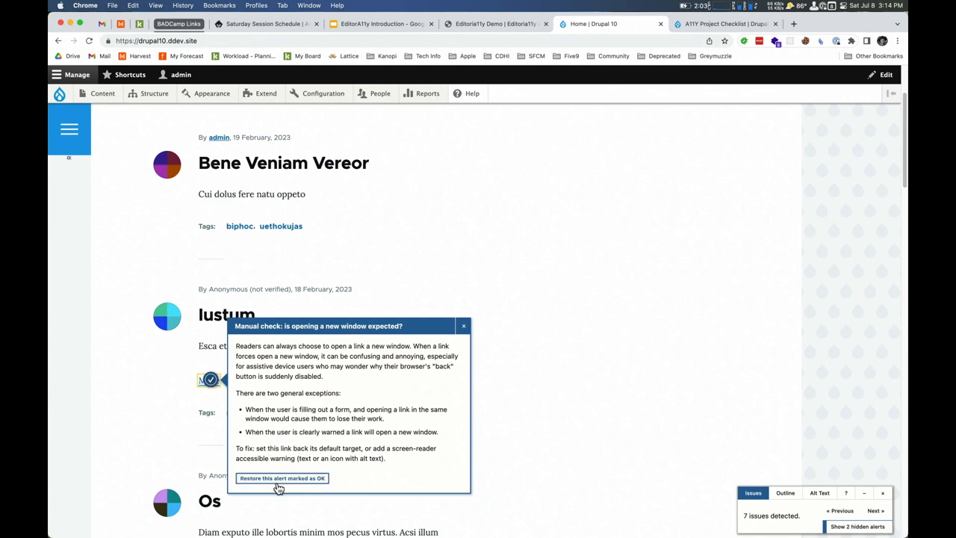
left_click(282, 478)
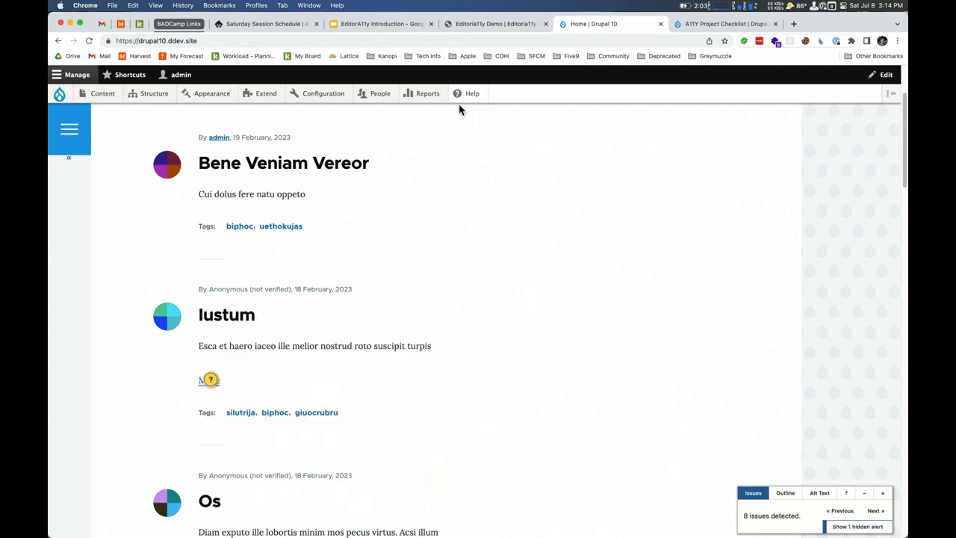
- Visit the Dismissed Alerts report, then the Pages with issues report under Content Accessibility
left_click(427, 93)
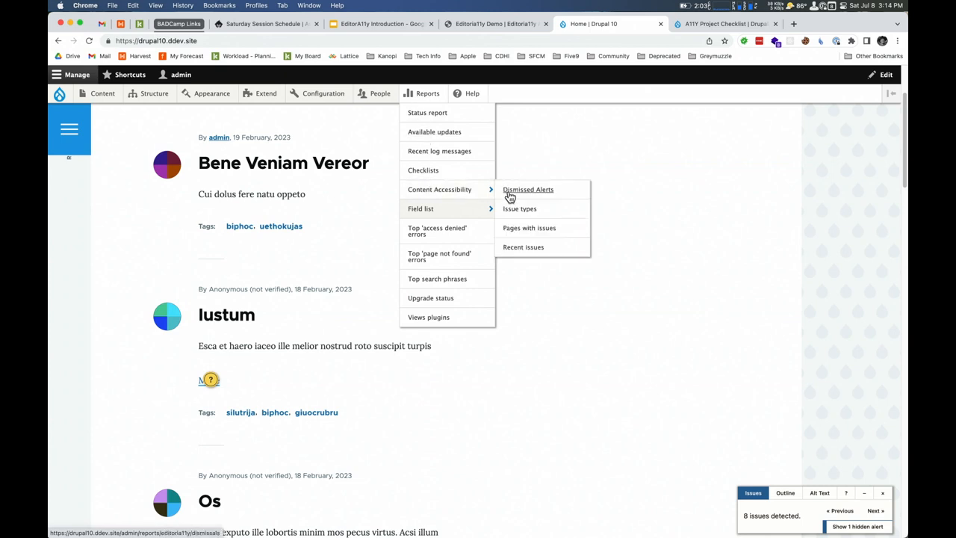
left_click(528, 189)
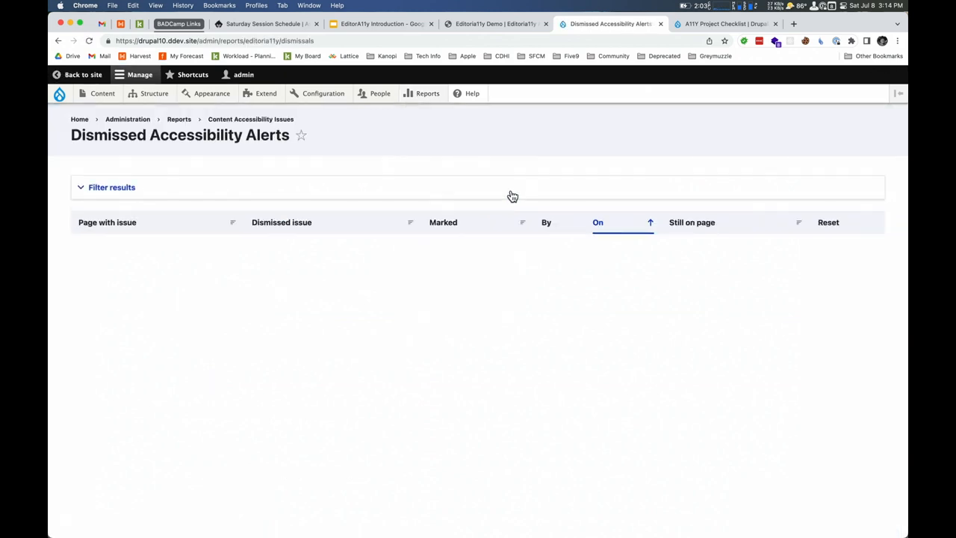
mouse_move(300, 135)
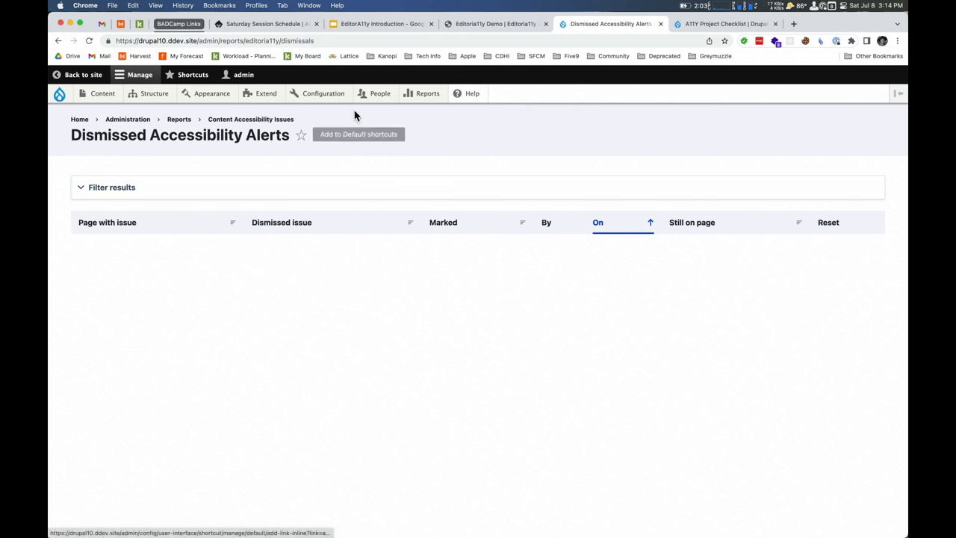
left_click(426, 93)
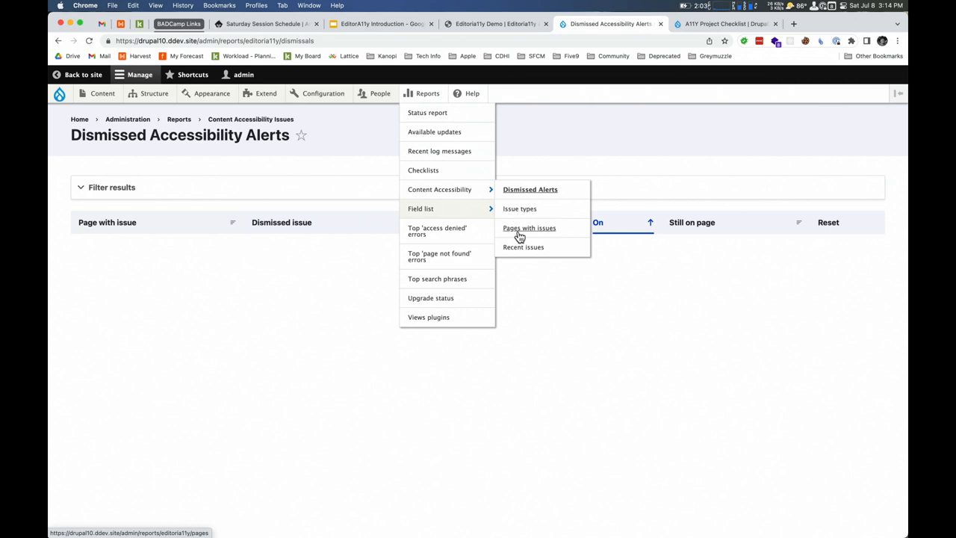
left_click(529, 228)
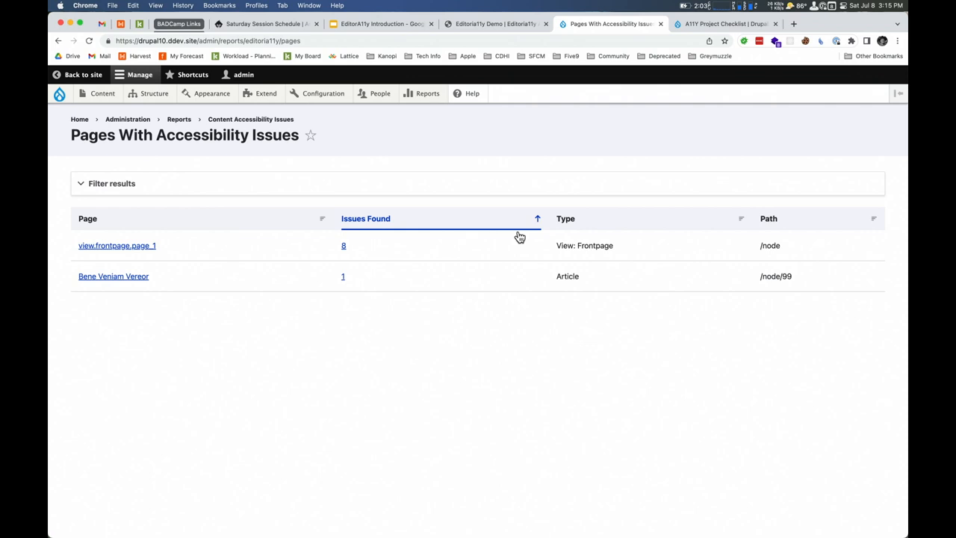
mouse_move(207, 258)
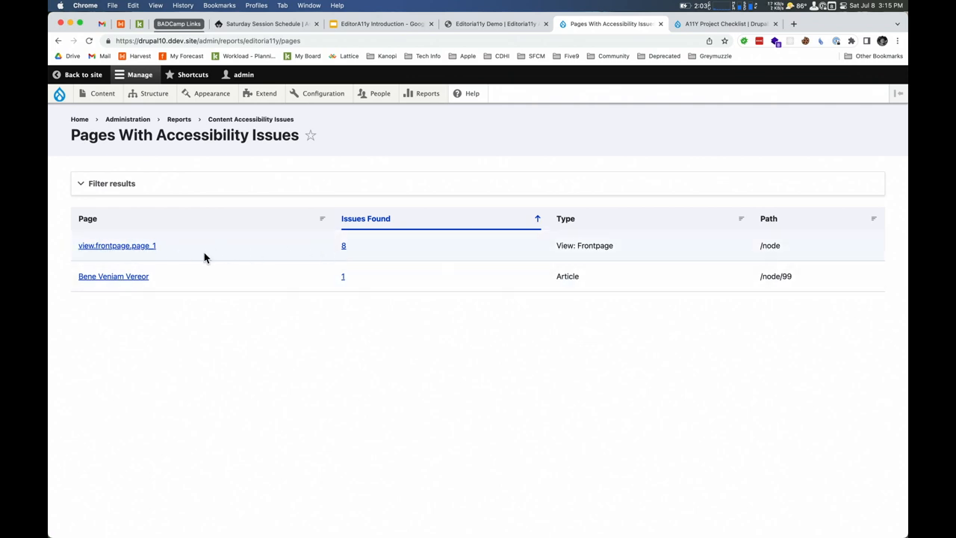
mouse_move(398, 279)
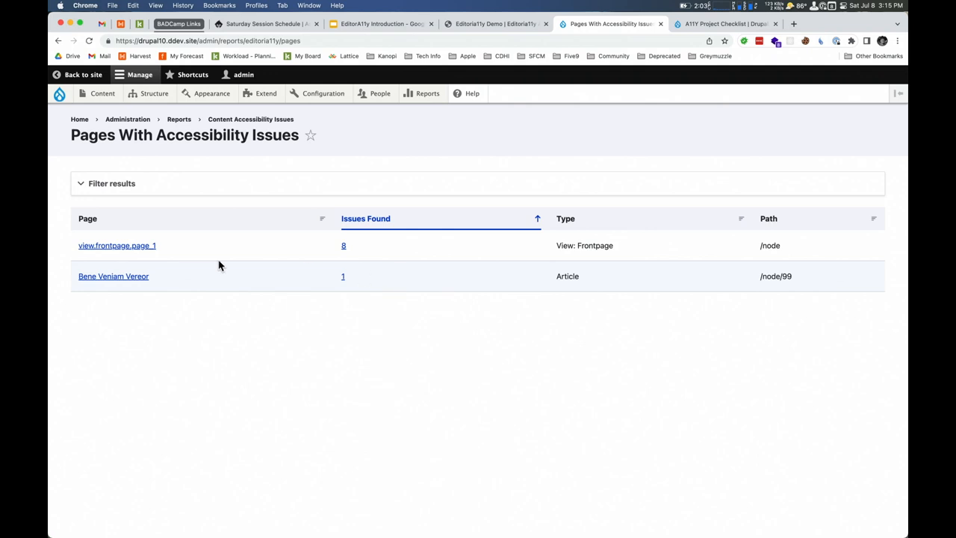
- Open Bene Veniam Vereor and jump to its first issue, a skipped heading level
left_click(113, 277)
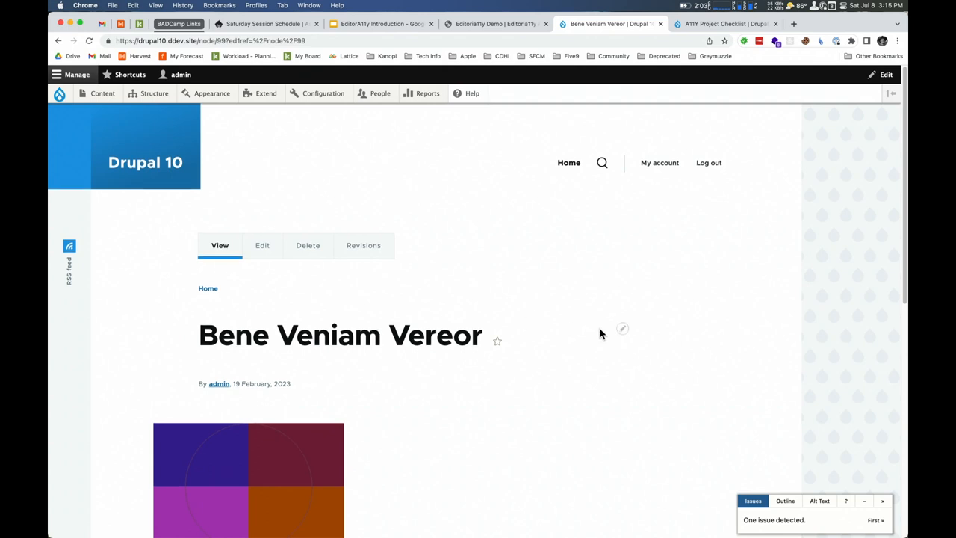
scroll("down", 3)
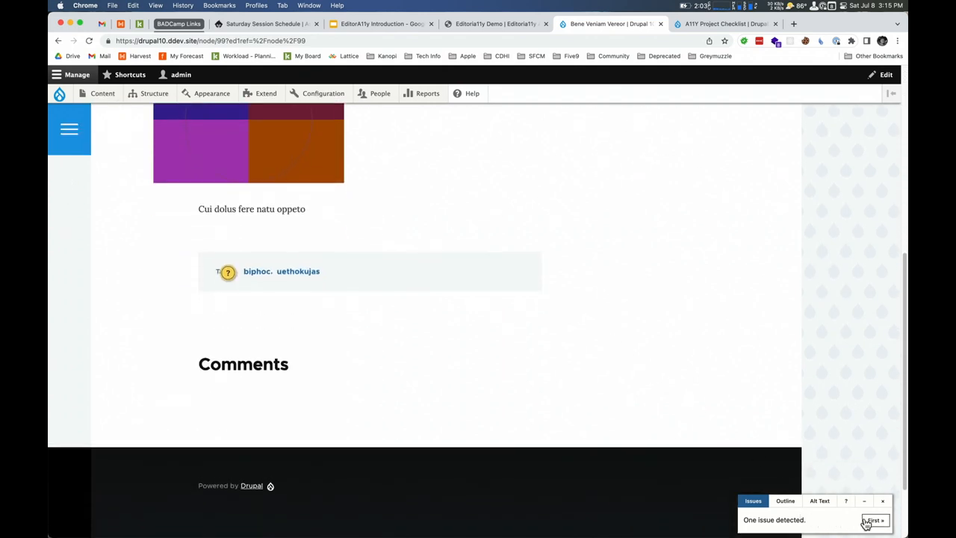
left_click(227, 271)
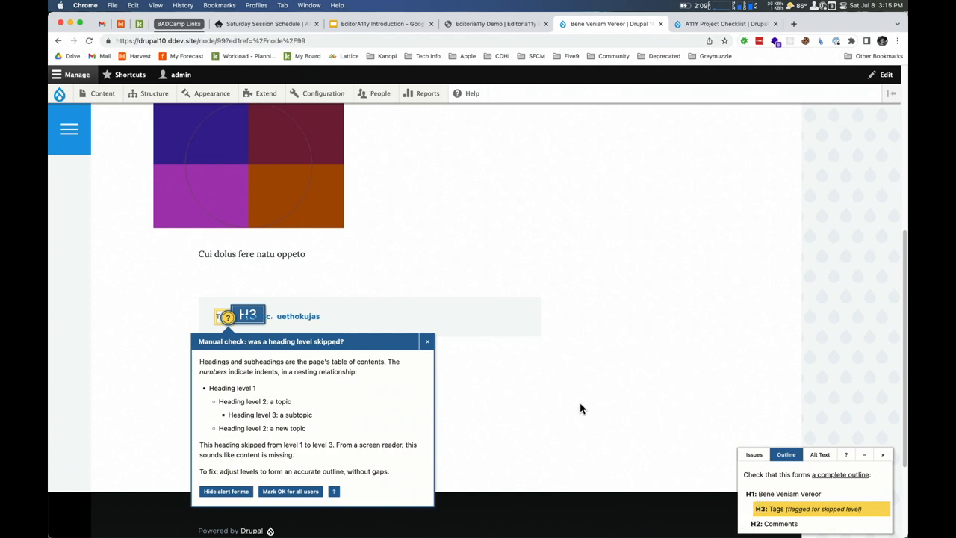
left_click(426, 341)
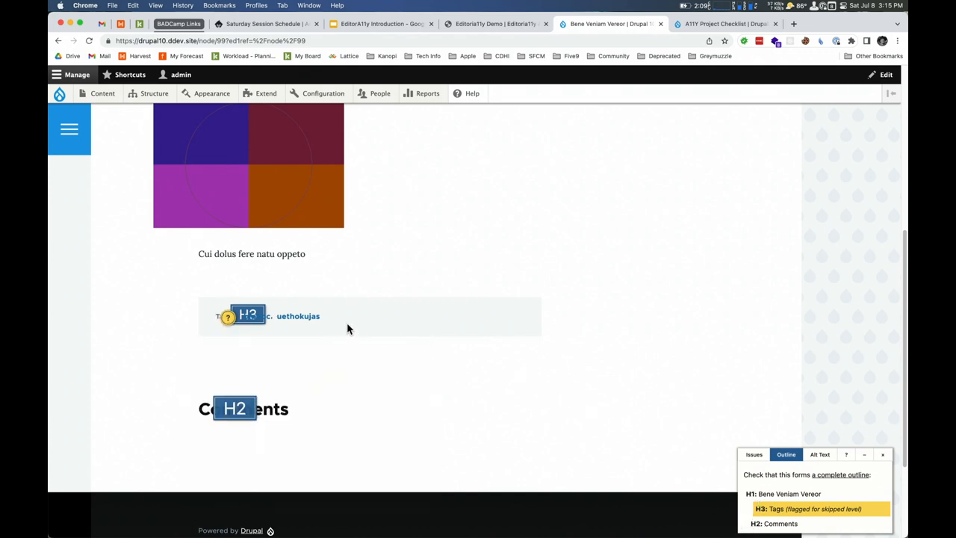
mouse_move(269, 402)
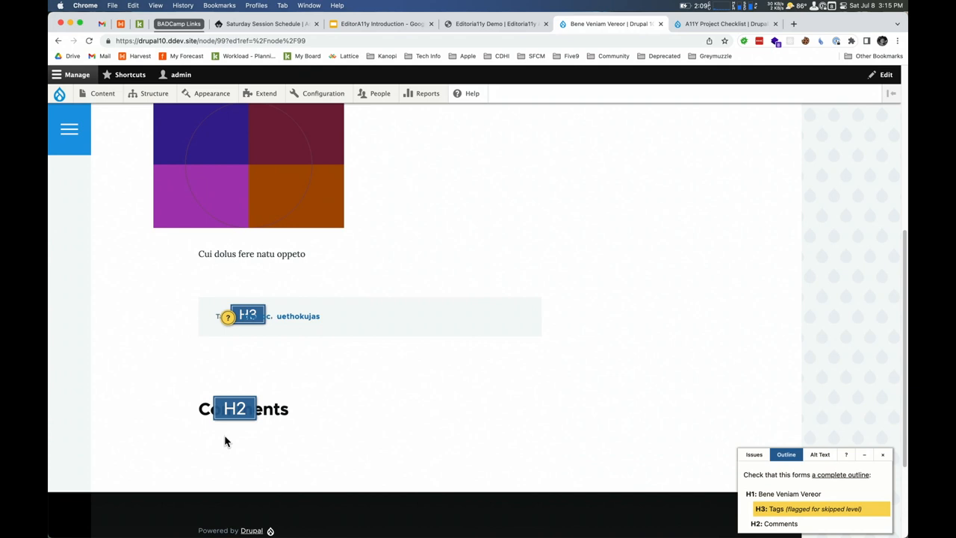
mouse_move(221, 323)
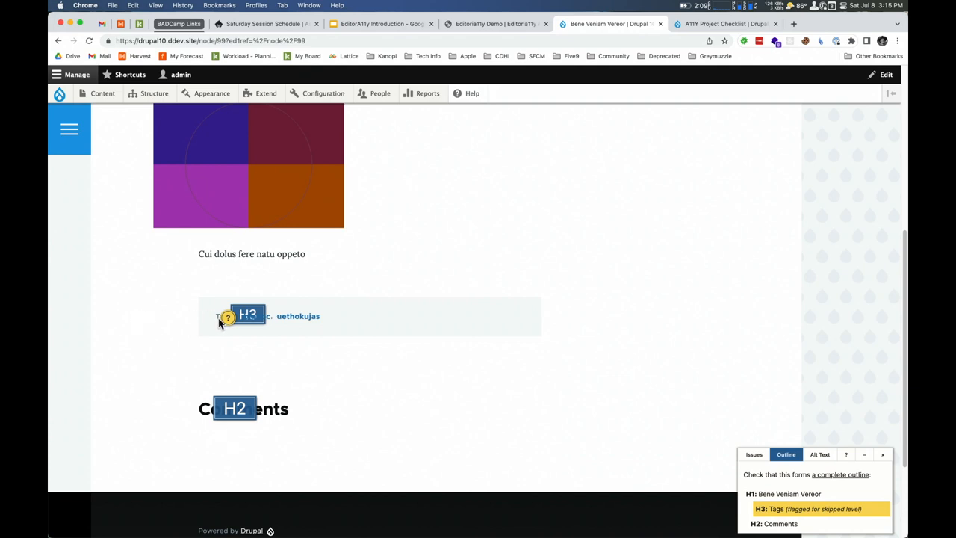
- Inspect the skipped-level explanation on the flagged Tags heading
left_click(227, 317)
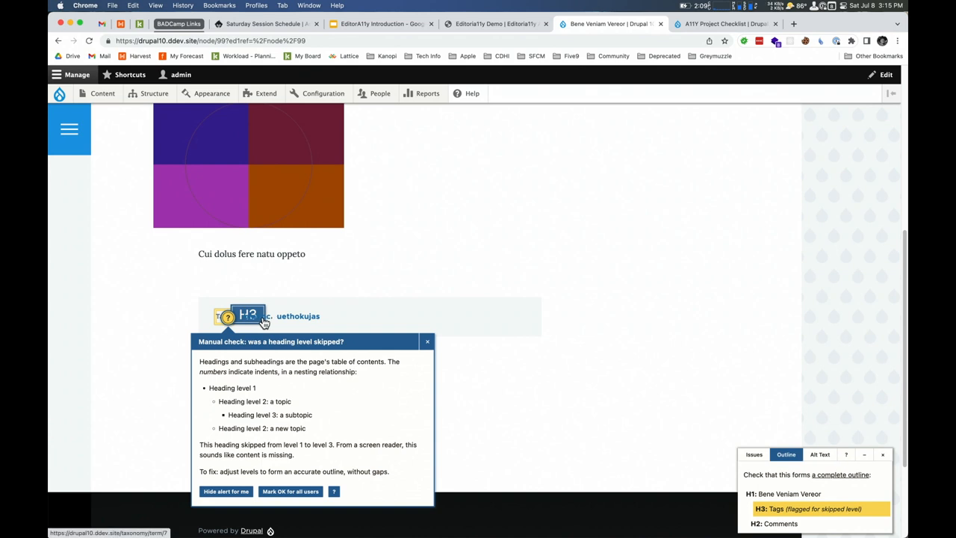
mouse_move(323, 325)
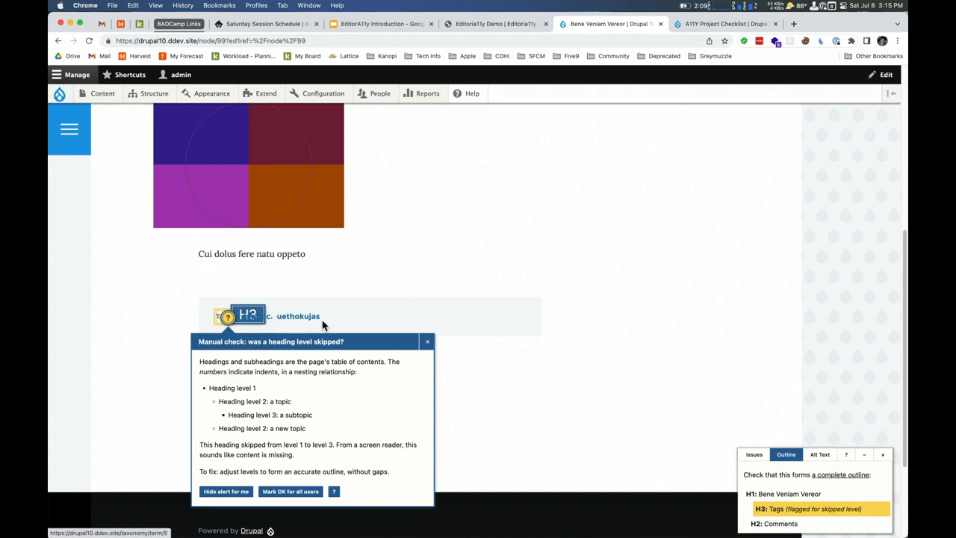
left_click(426, 341)
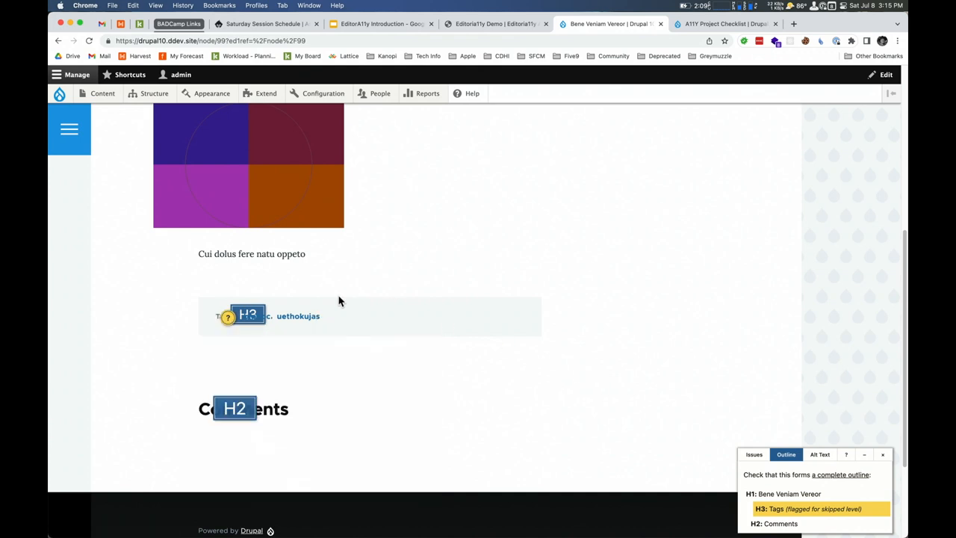
left_click(226, 315)
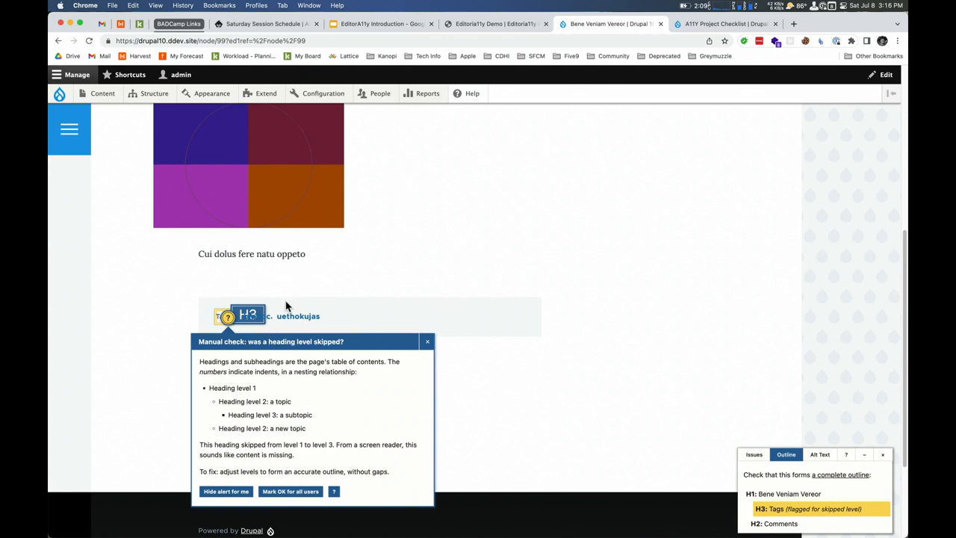
mouse_move(368, 293)
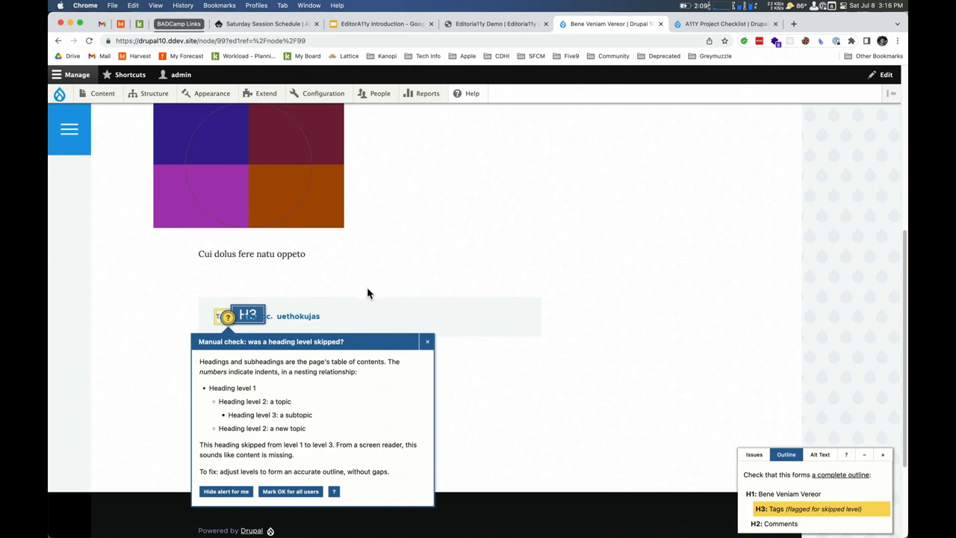
left_click(323, 92)
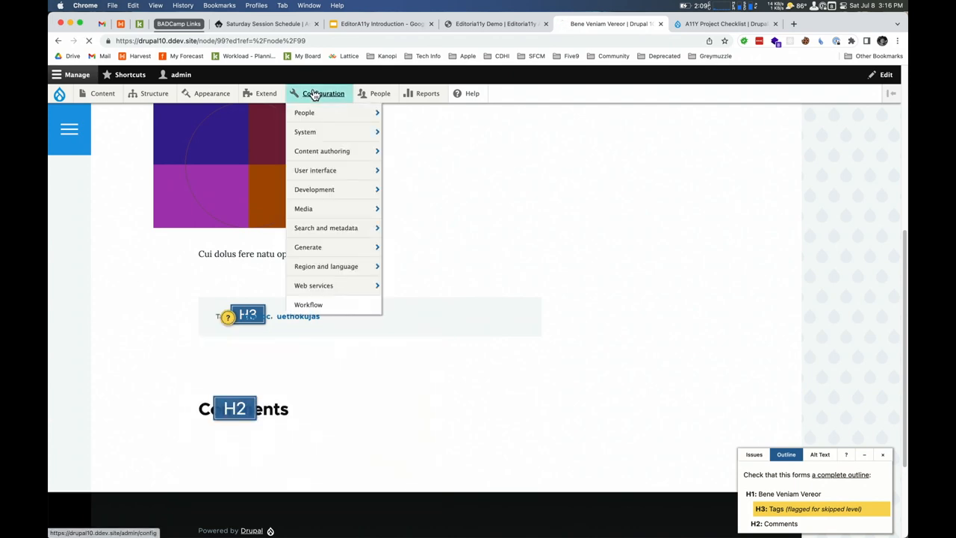
- Open the Editoria11y settings page from Configuration under Content authoring
left_click(324, 93)
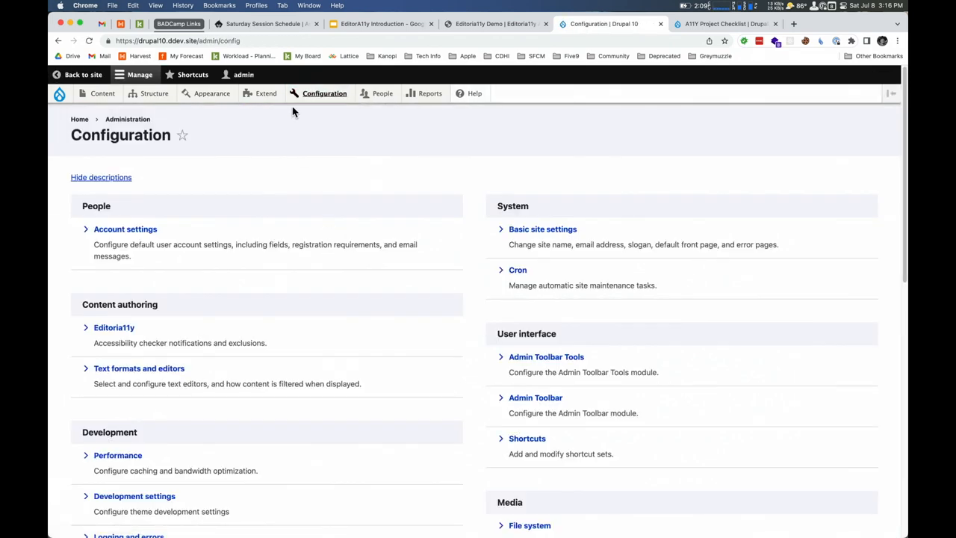
scroll("down", 3)
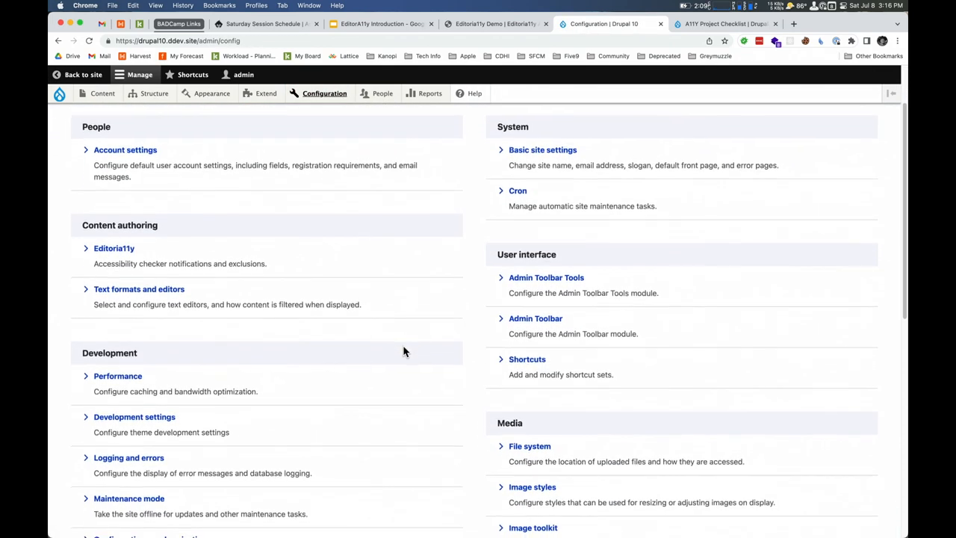
left_click(113, 236)
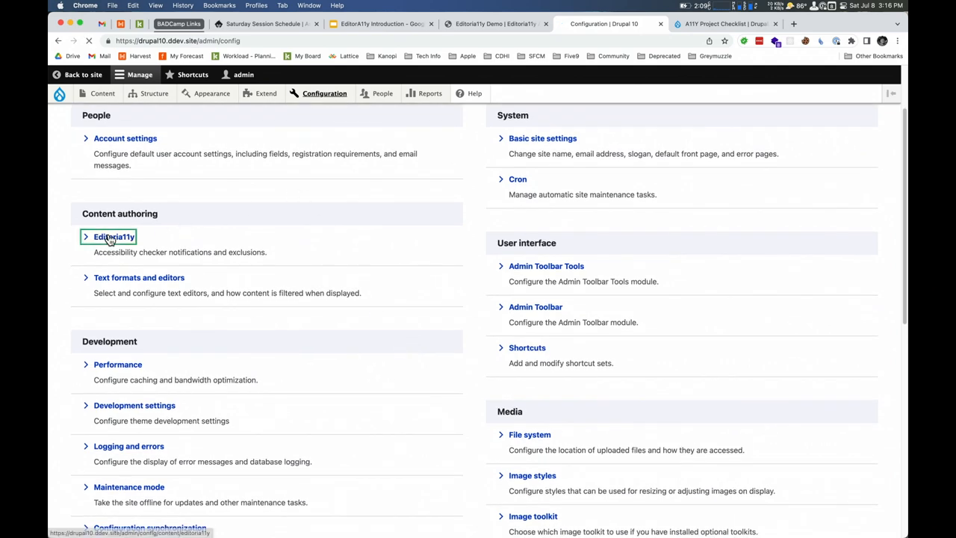
left_click(114, 236)
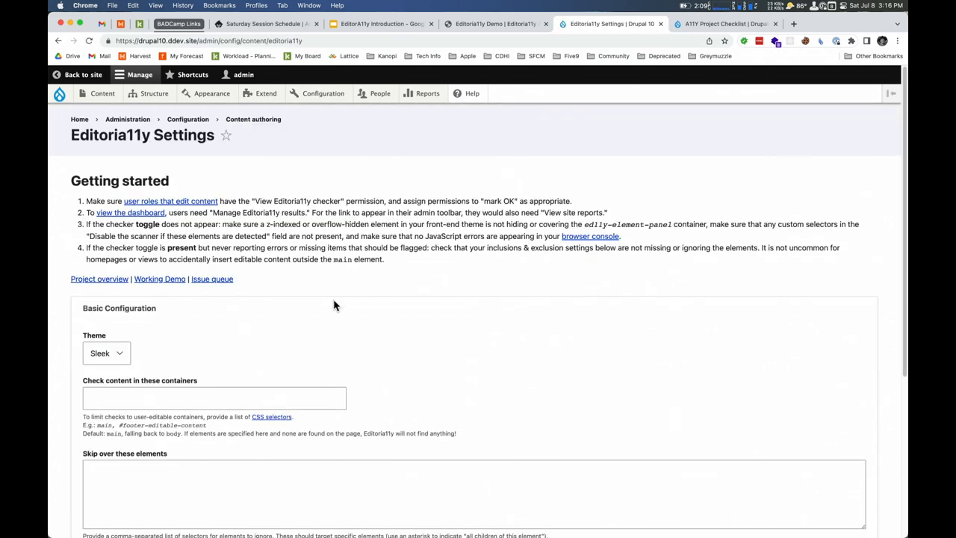
- Limit the checker to the #main container
left_click(106, 353)
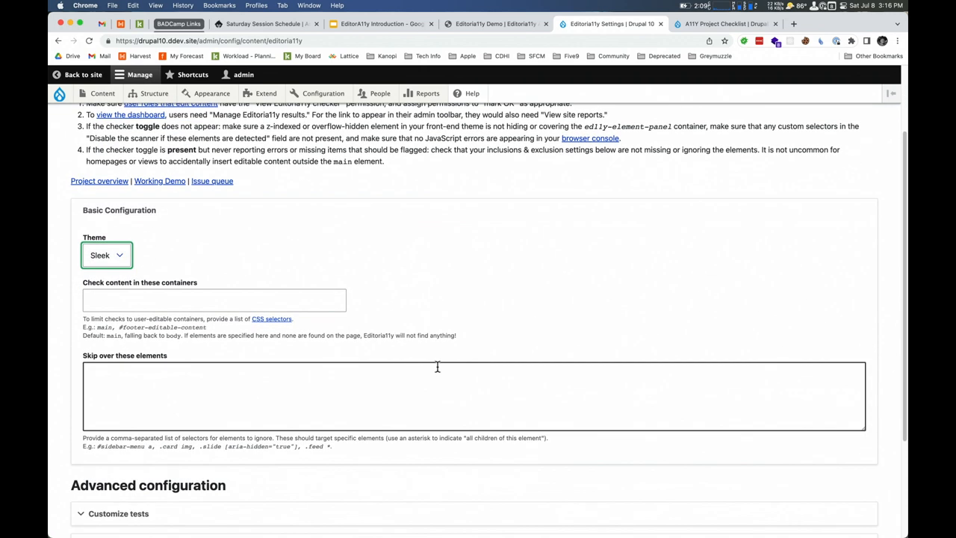
left_click(215, 300)
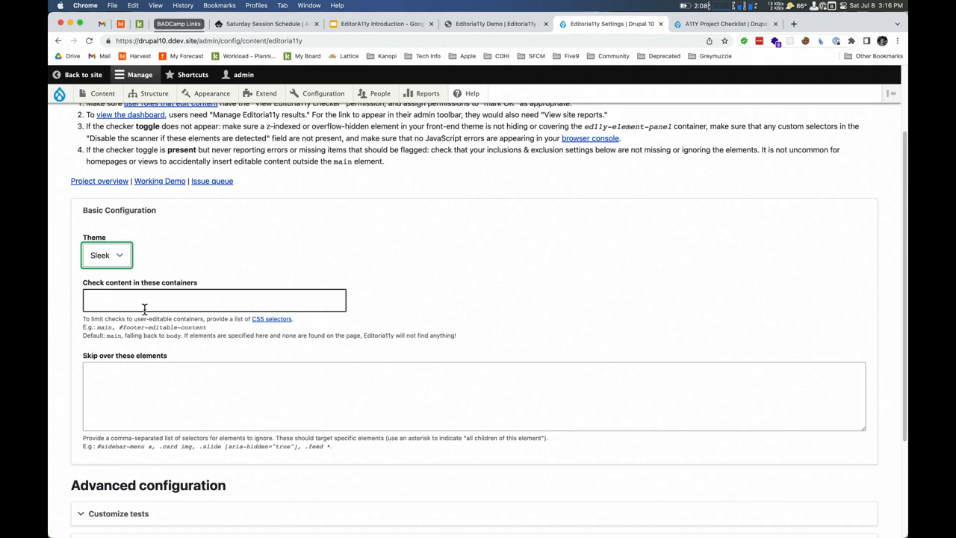
type("#")
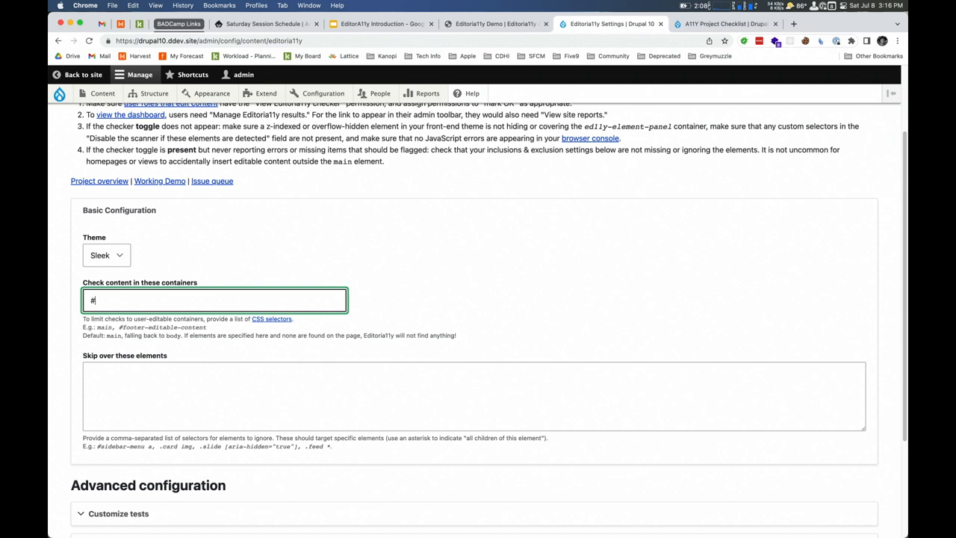
type("main")
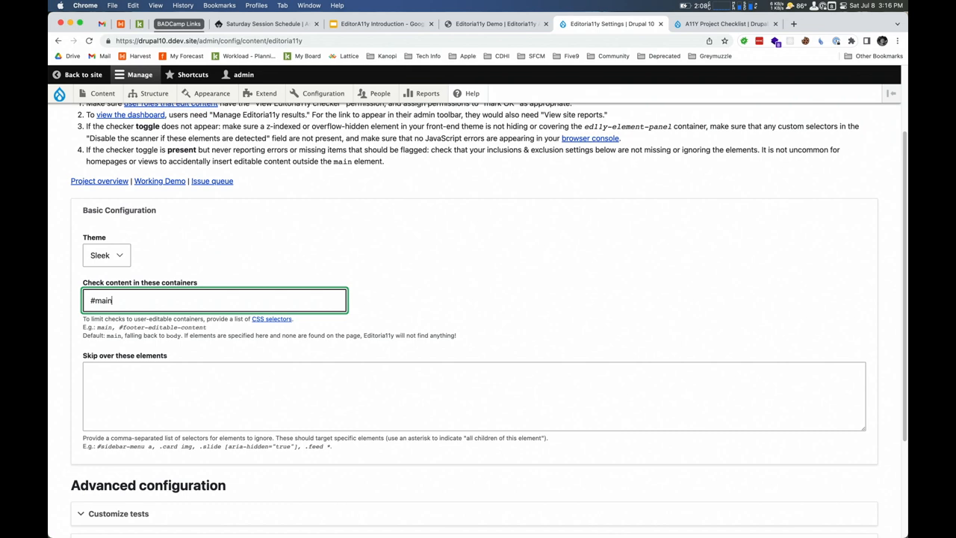
- Make the checker skip footers and #main-menu
left_click(149, 396)
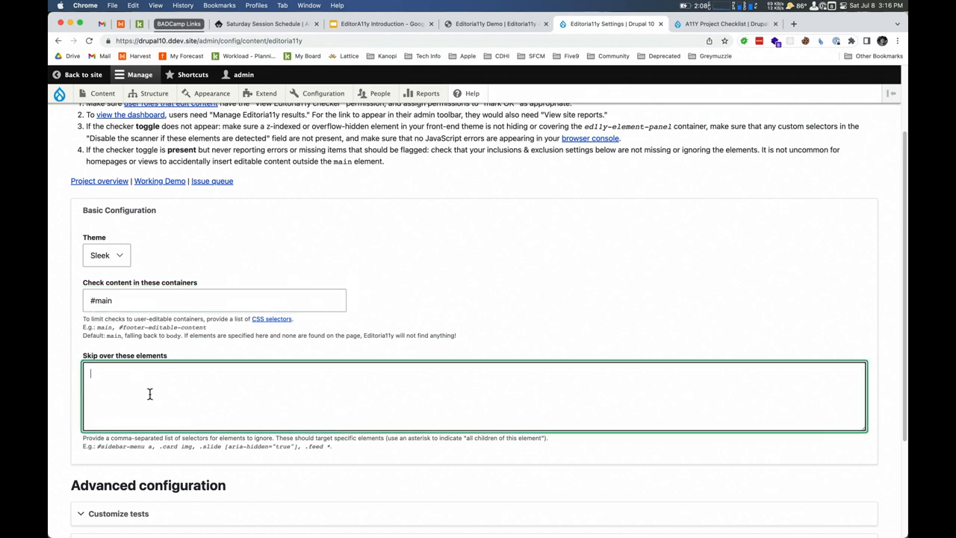
type("fooo")
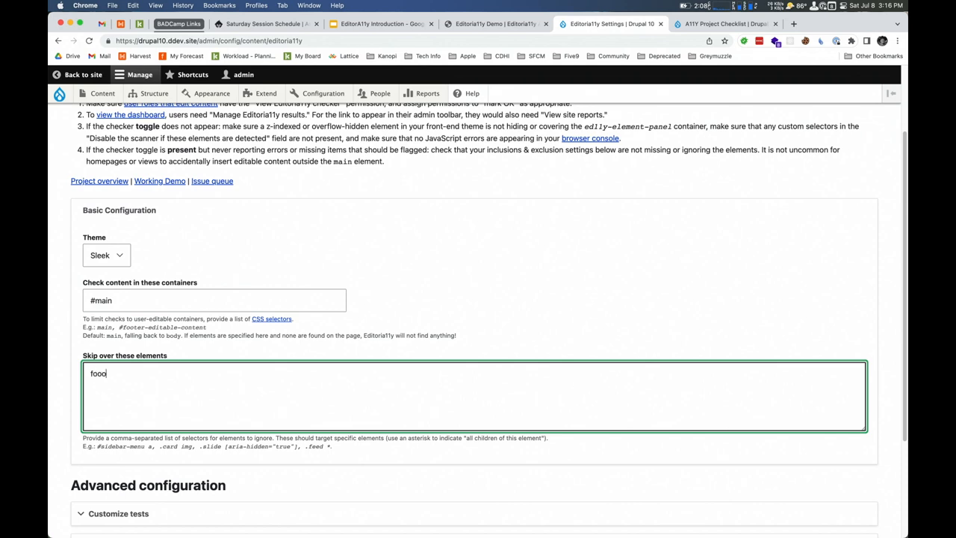
type("footers")
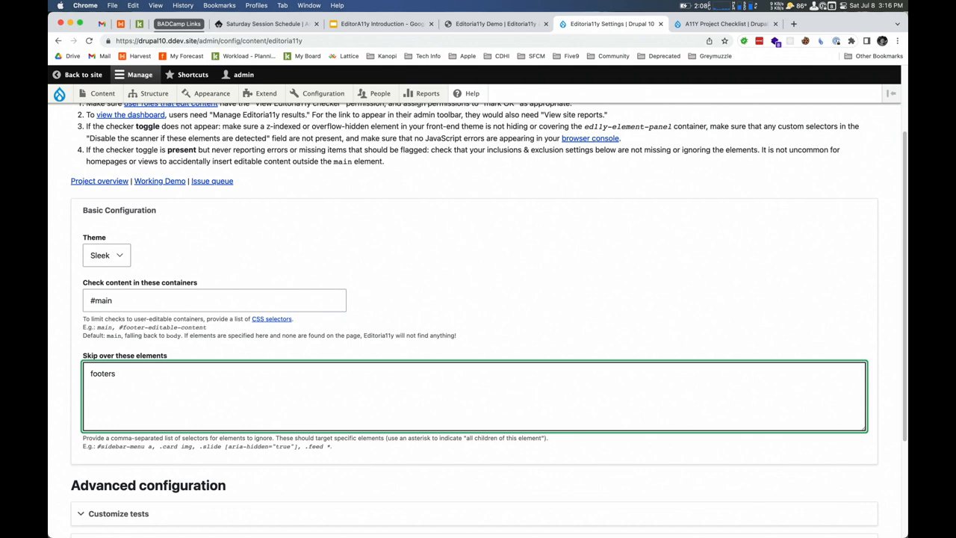
type("#main-me")
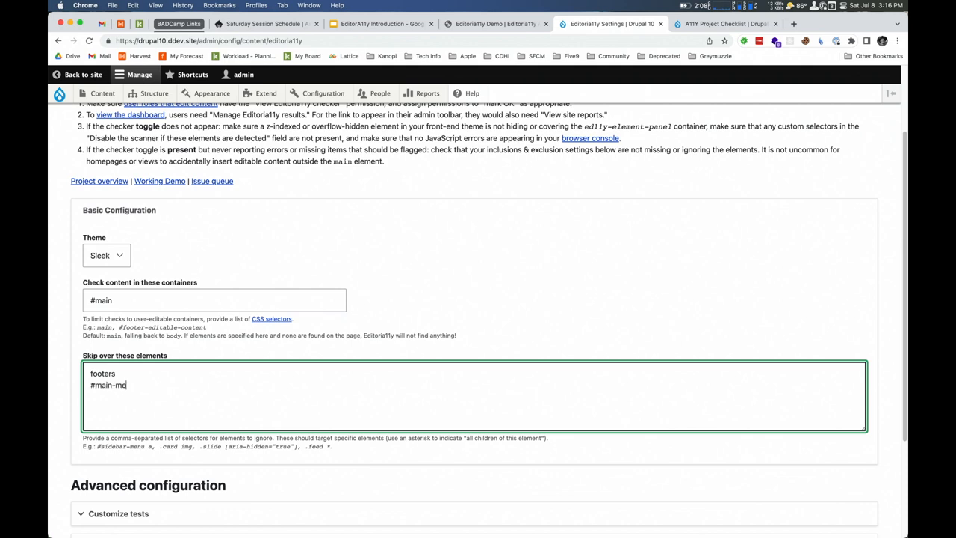
type("n")
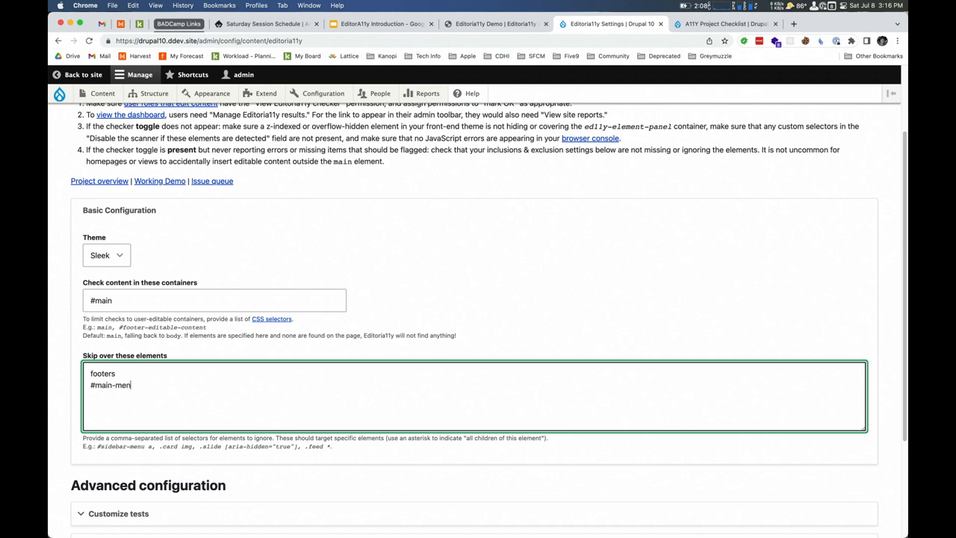
type("u")
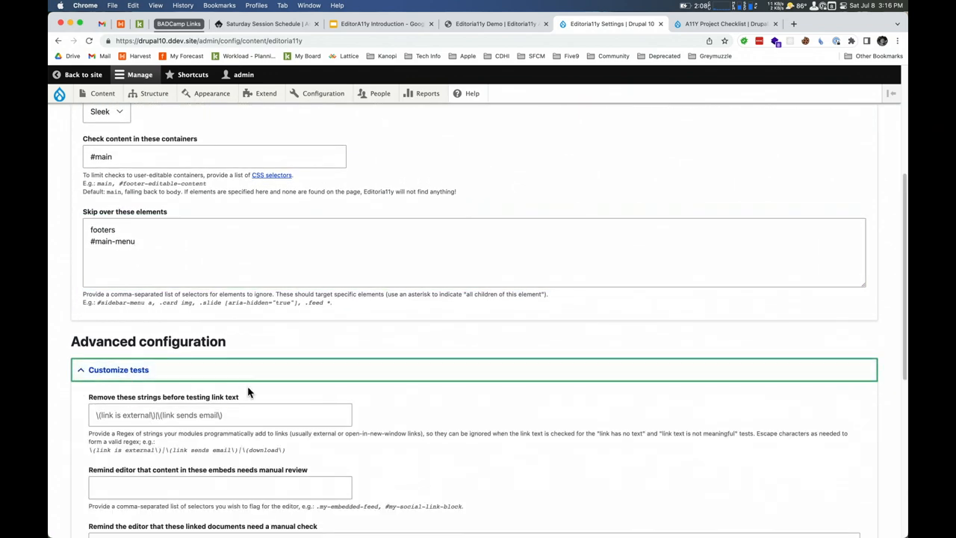
- Scroll past the Customize tests fields and view the new-window link warning on the home page
scroll("down", 3)
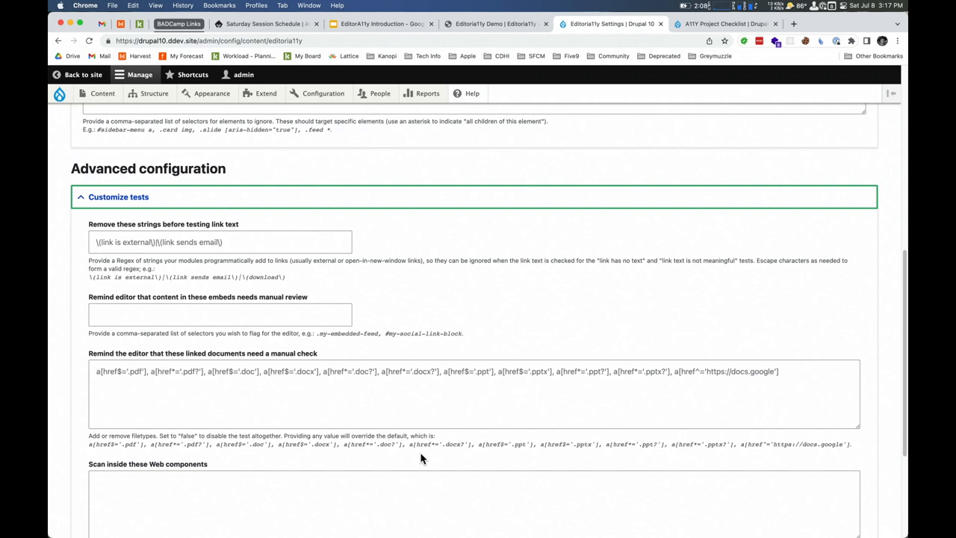
scroll("down", 3)
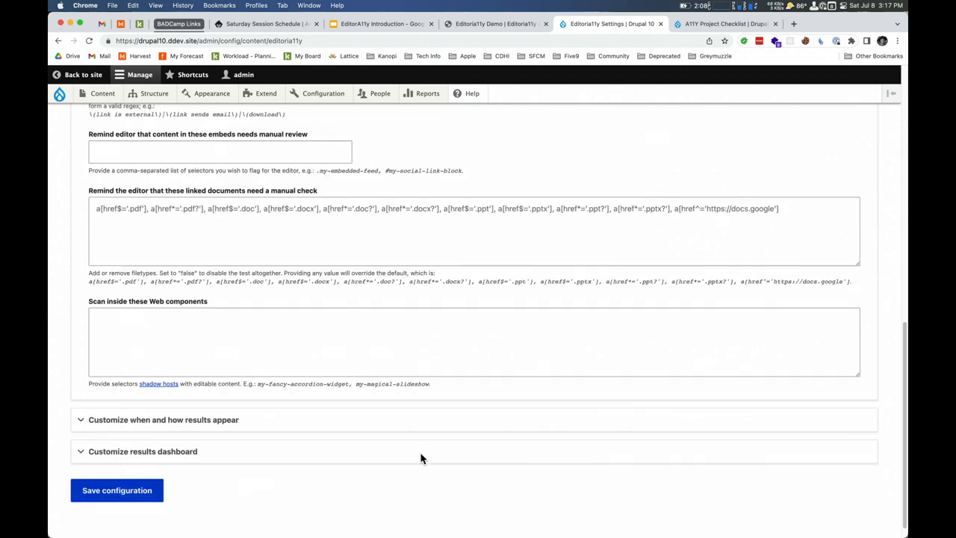
left_click(157, 420)
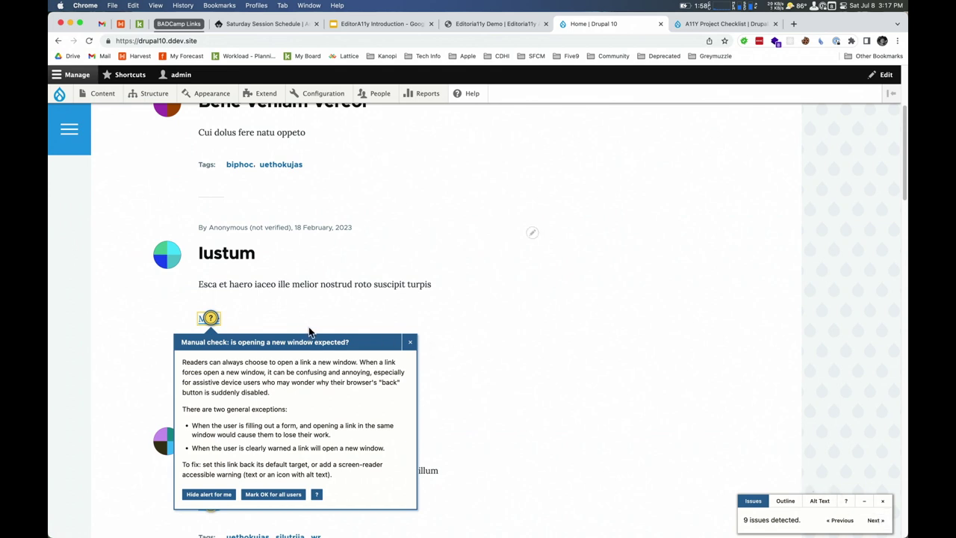
- Dismiss the tip and reopen Editoria11y settings to show the results dashboard options
left_click(409, 342)
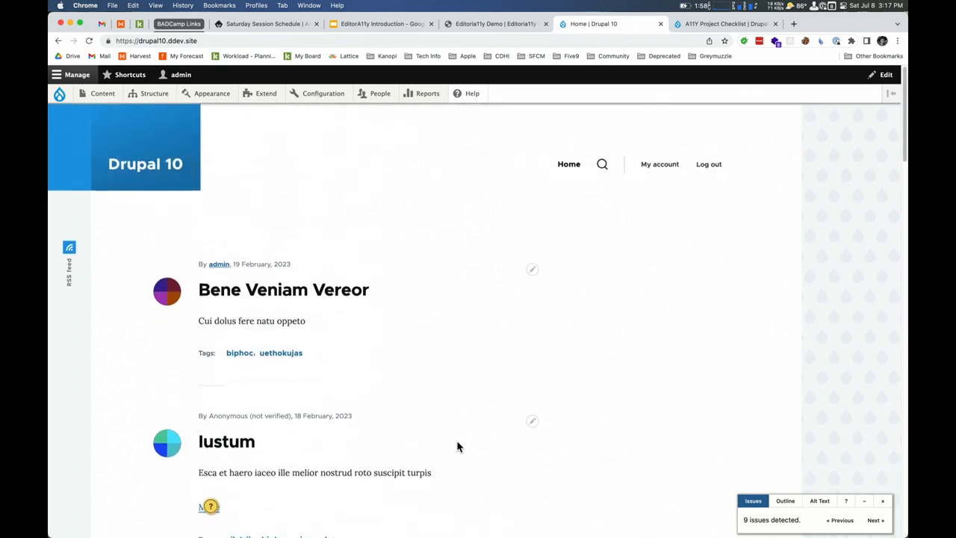
left_click(324, 92)
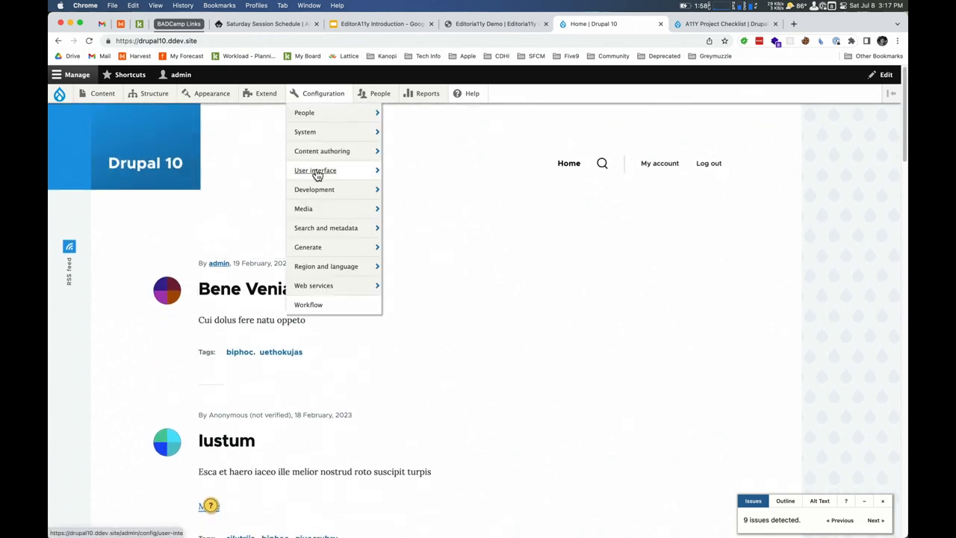
mouse_move(330, 171)
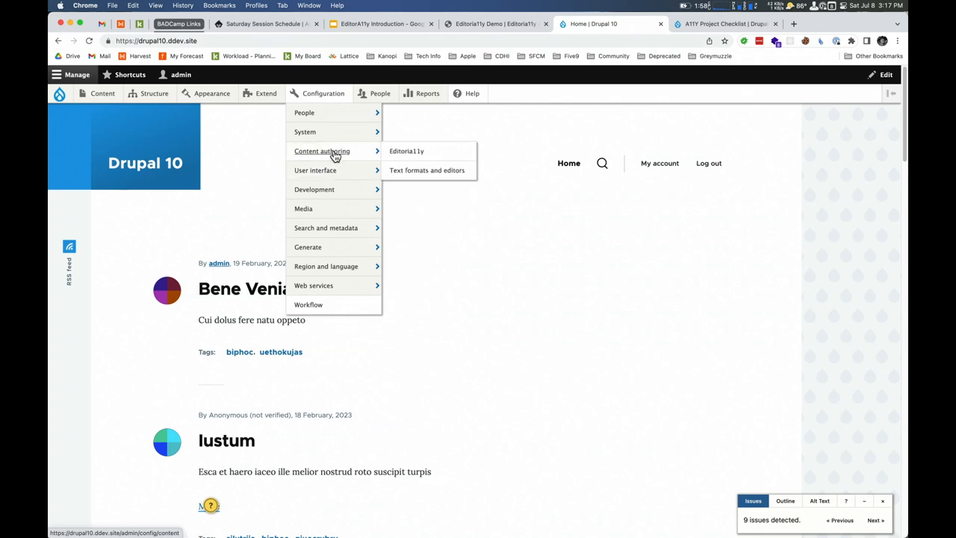
left_click(408, 151)
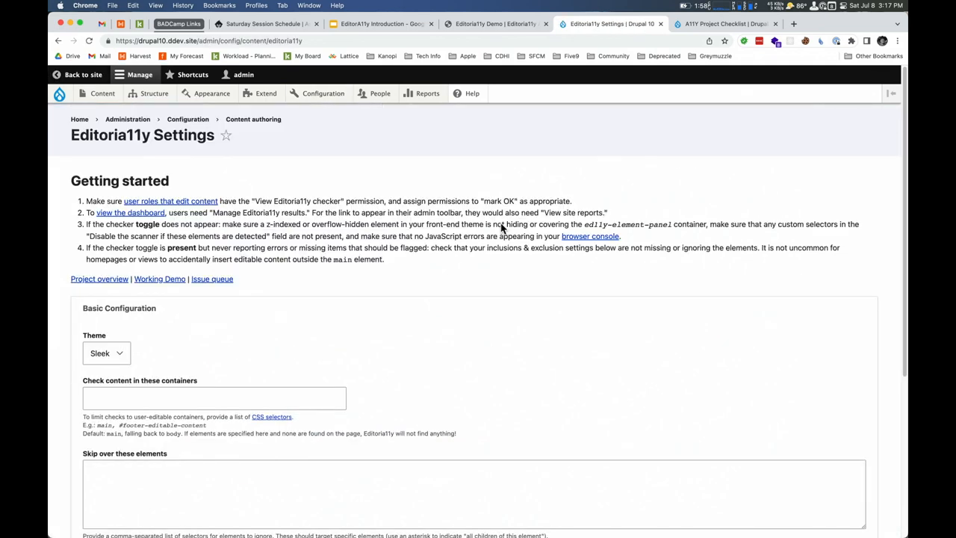
scroll("down", 3)
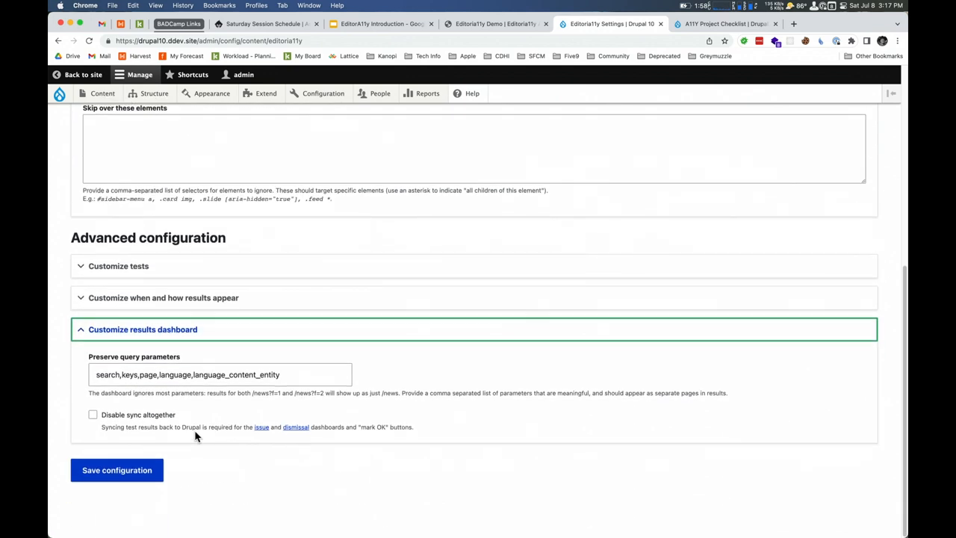
left_click(427, 93)
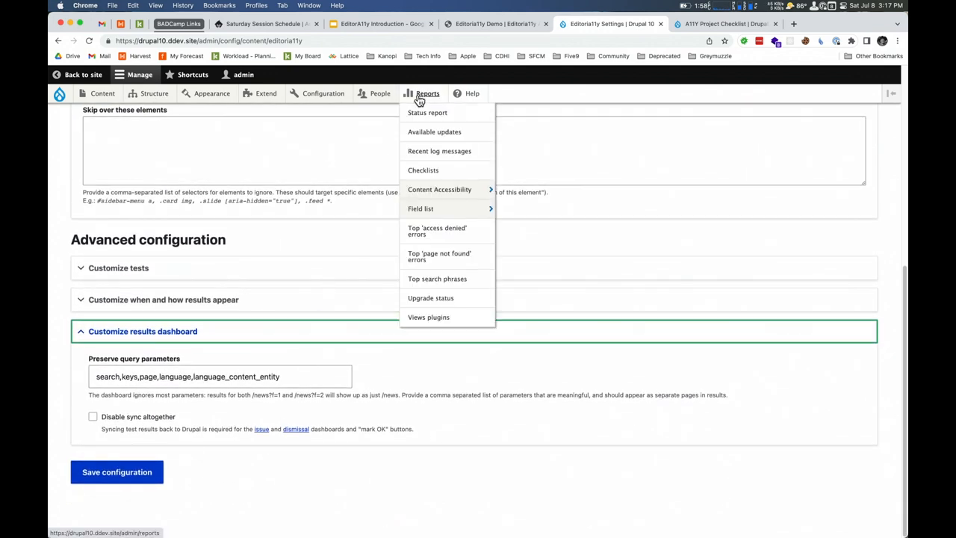
mouse_move(440, 193)
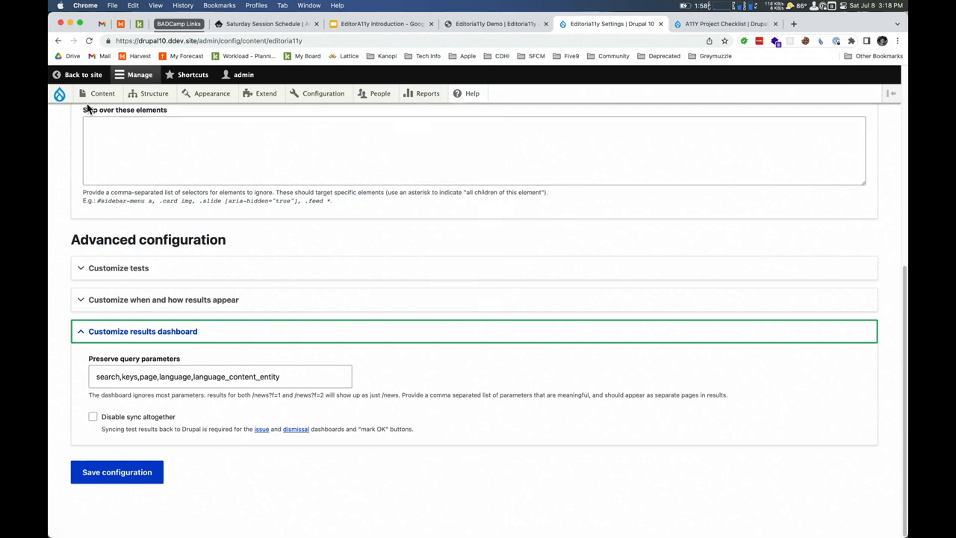
mouse_move(412, 272)
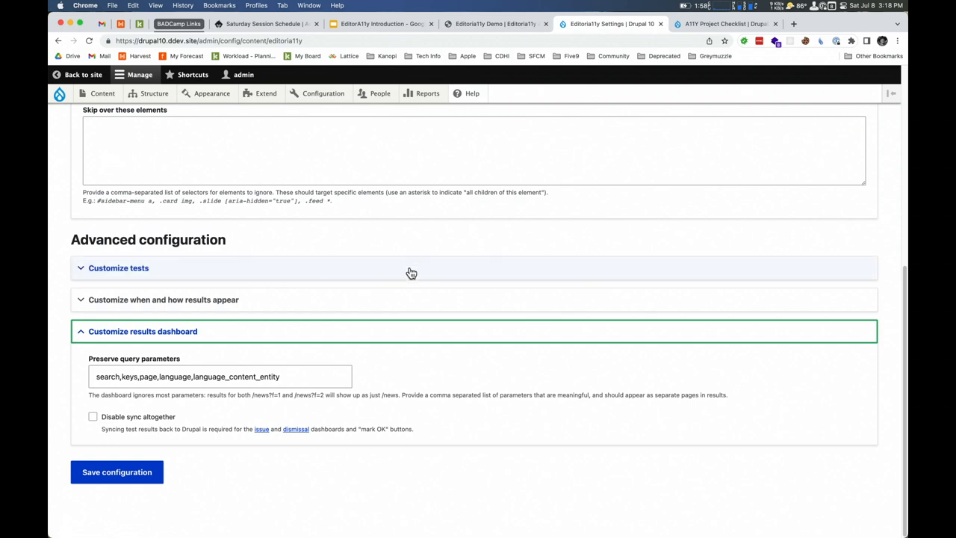
mouse_move(454, 195)
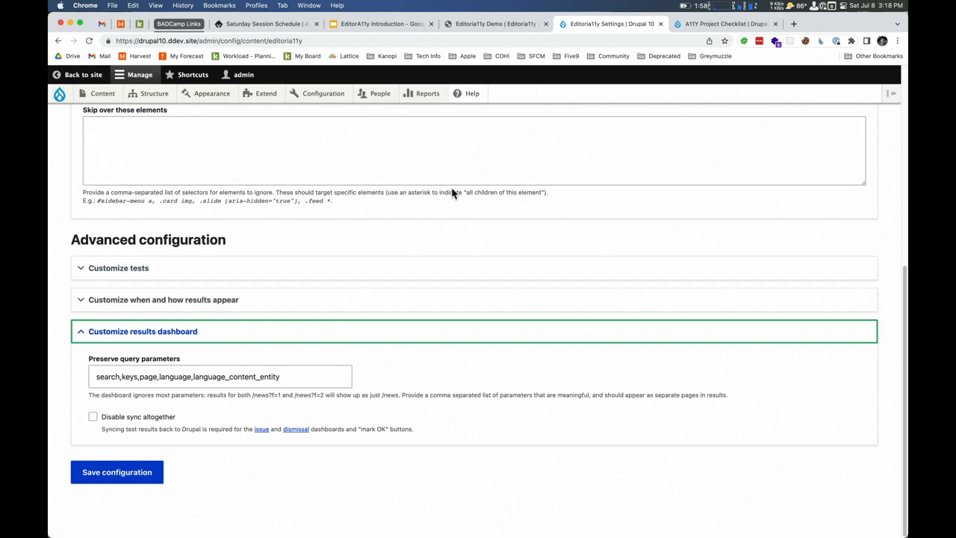
mouse_move(383, 23)
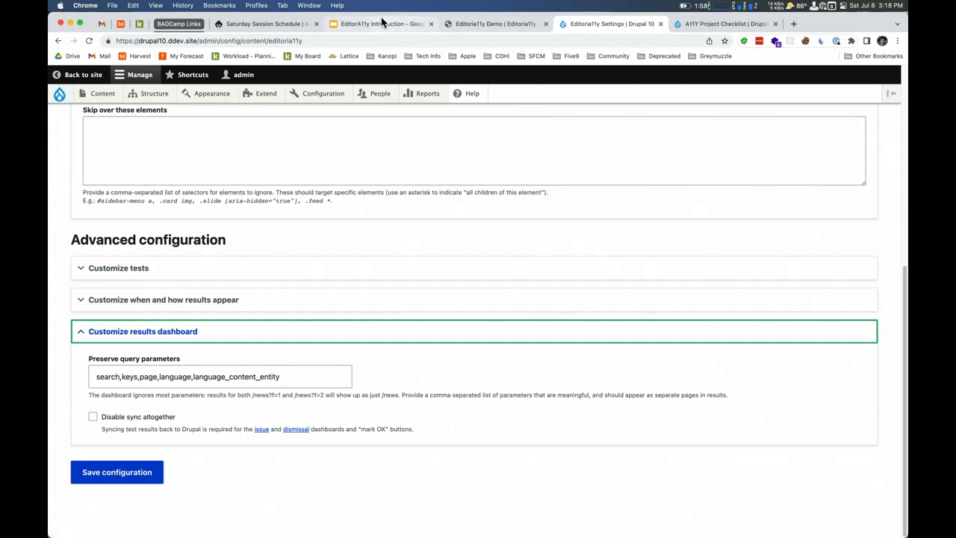
left_click(373, 23)
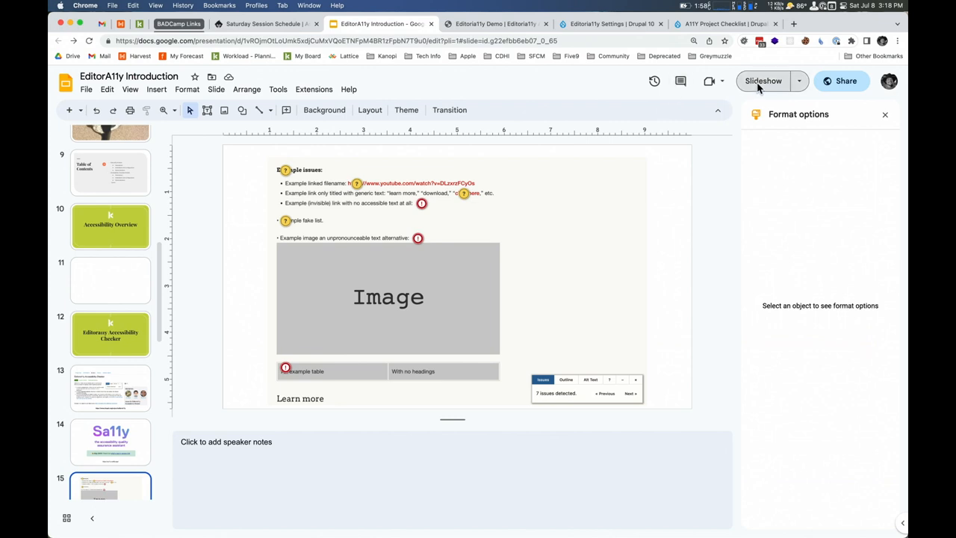
- Present the deck from slide 16, 'What's it Testing? Text Alternatives'
left_click(763, 81)
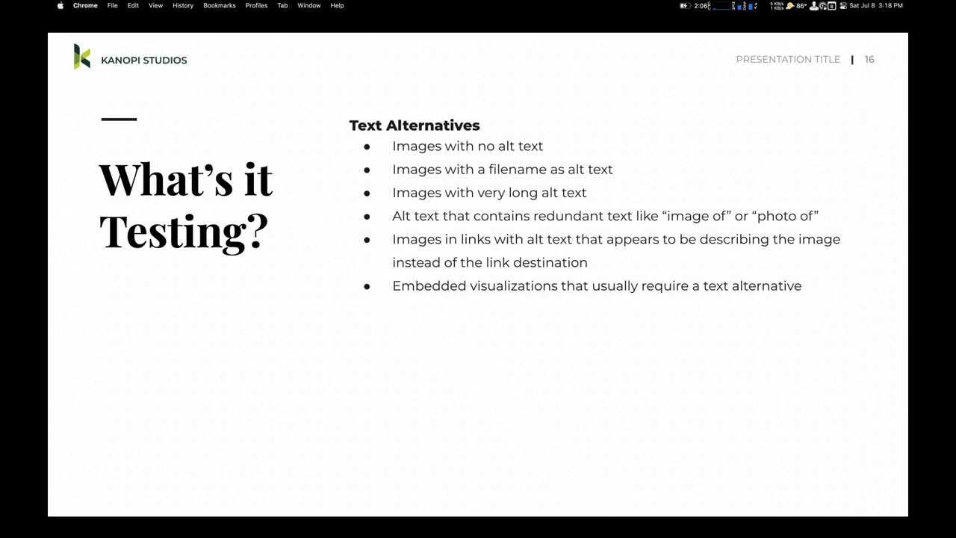
- Present the Meaningful Links and Document Outline slides, then exit the slideshow on slide 19
key("Right")
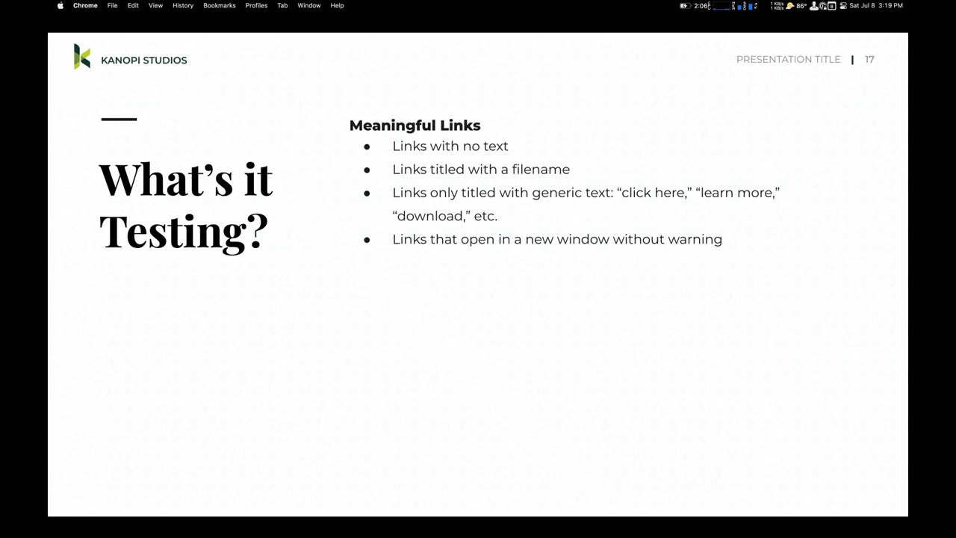
key("Right")
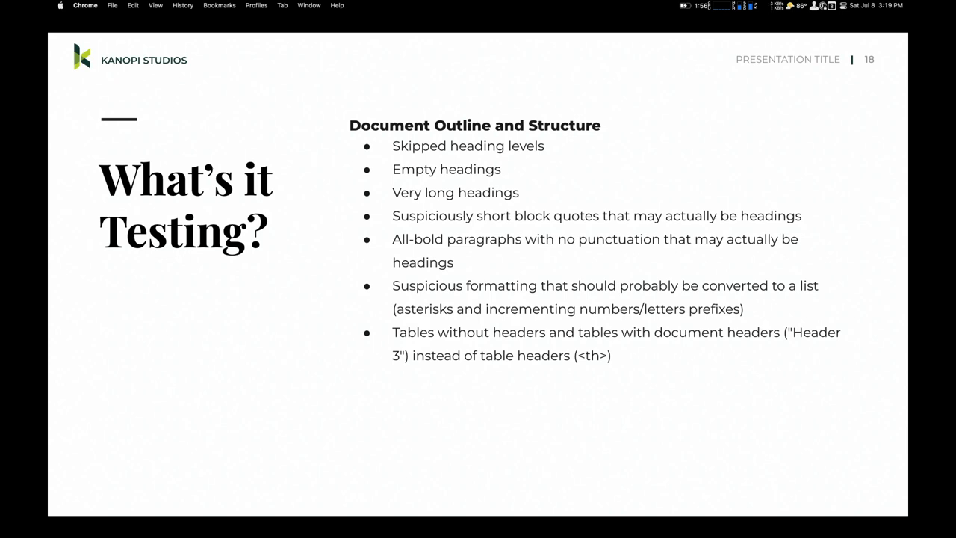
key("Escape")
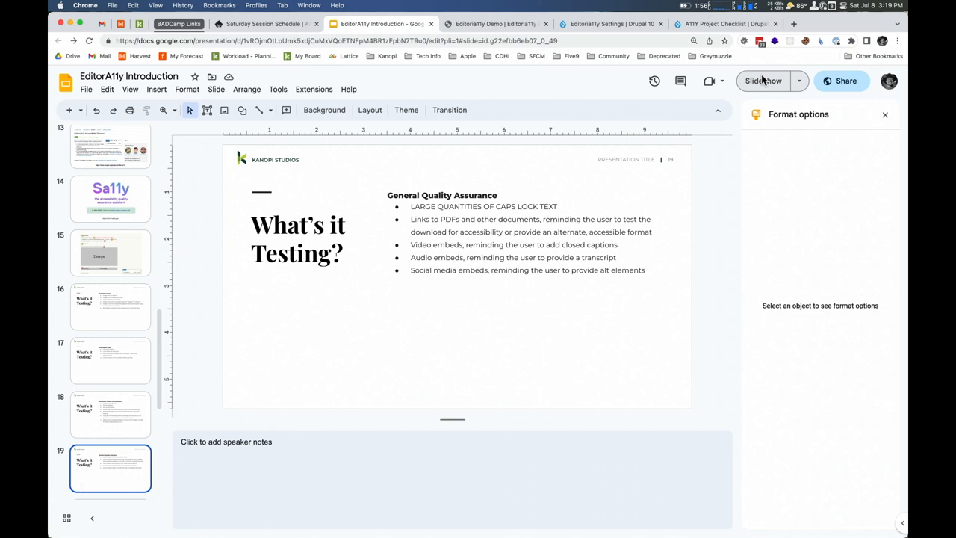
- Show slide 20, the Installation / Configuration slide
left_click(760, 81)
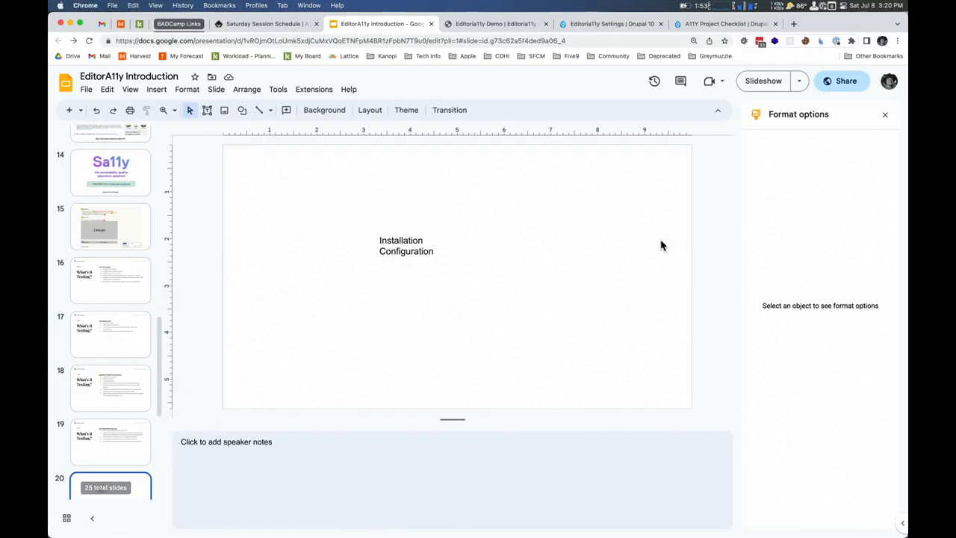
- Save the Editoria11y settings and open the Recent Accessibility Issues report
left_click(480, 23)
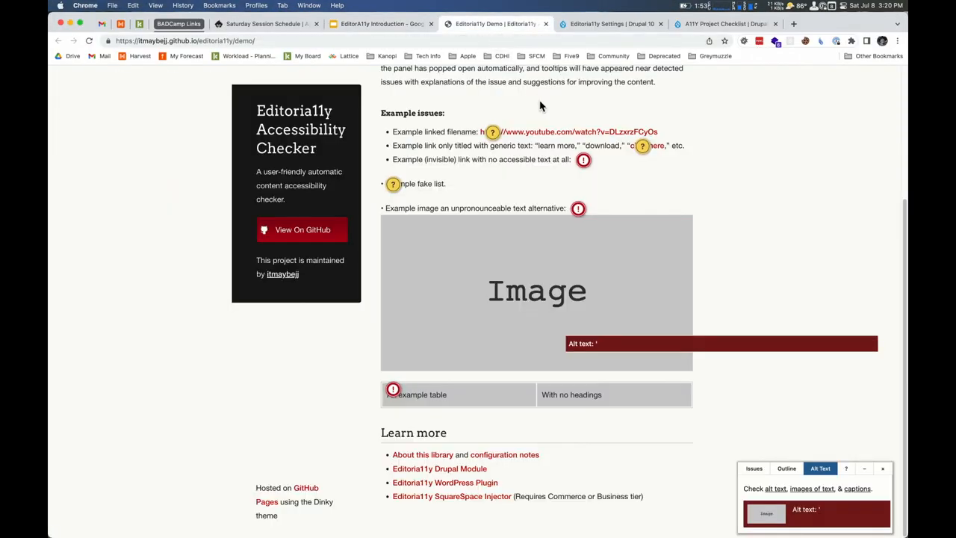
left_click(607, 24)
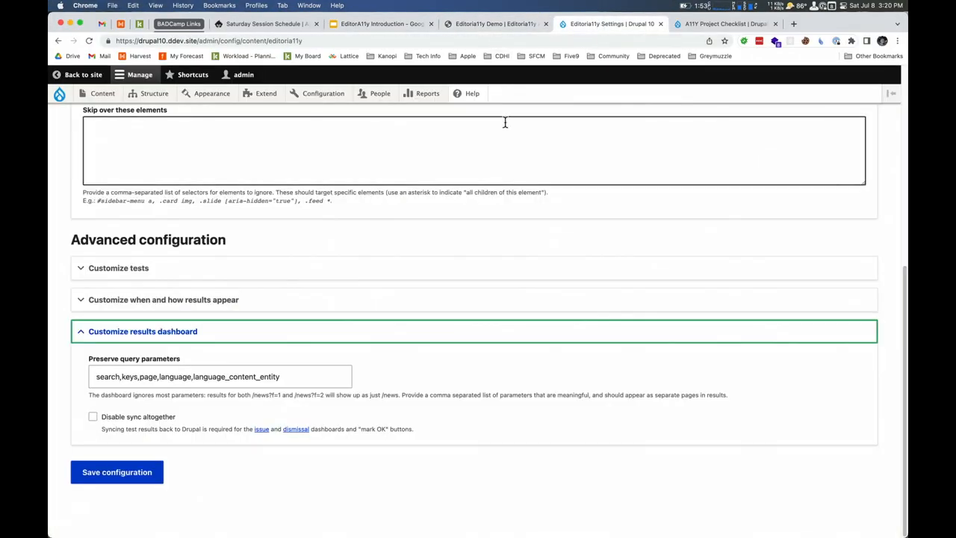
left_click(323, 92)
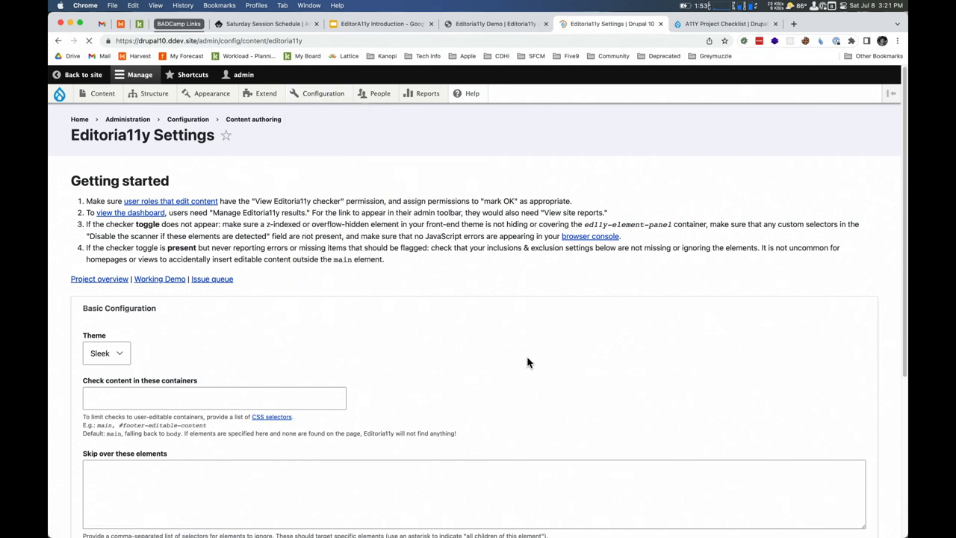
left_click(427, 92)
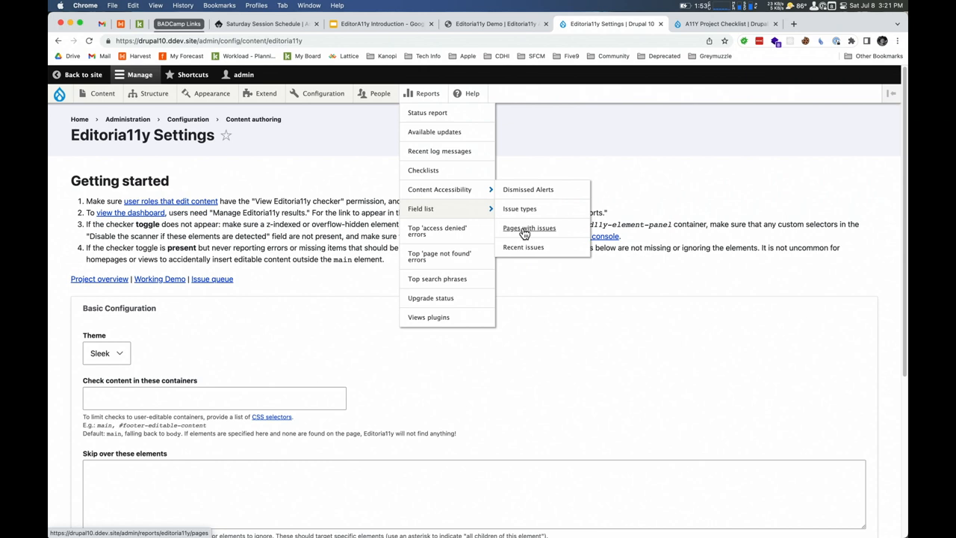
left_click(522, 247)
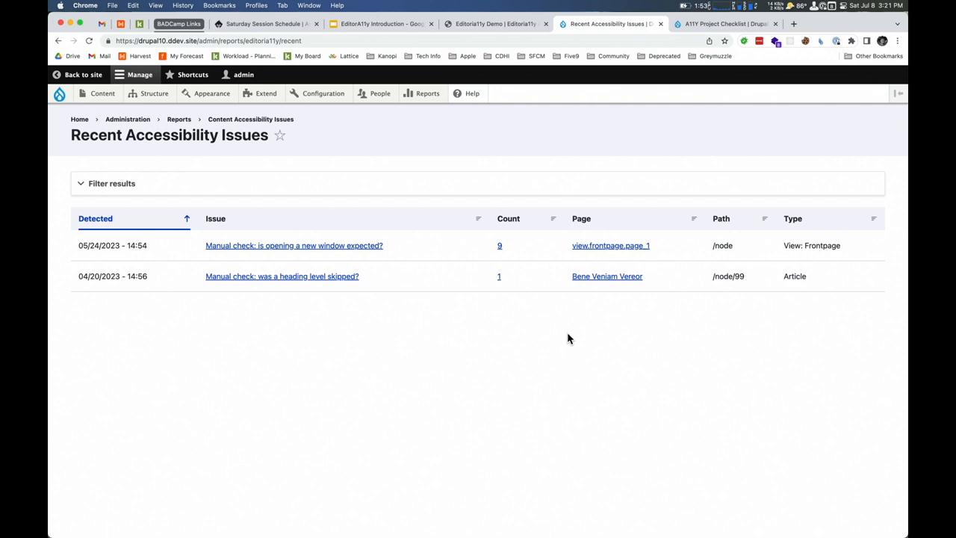
mouse_move(578, 321)
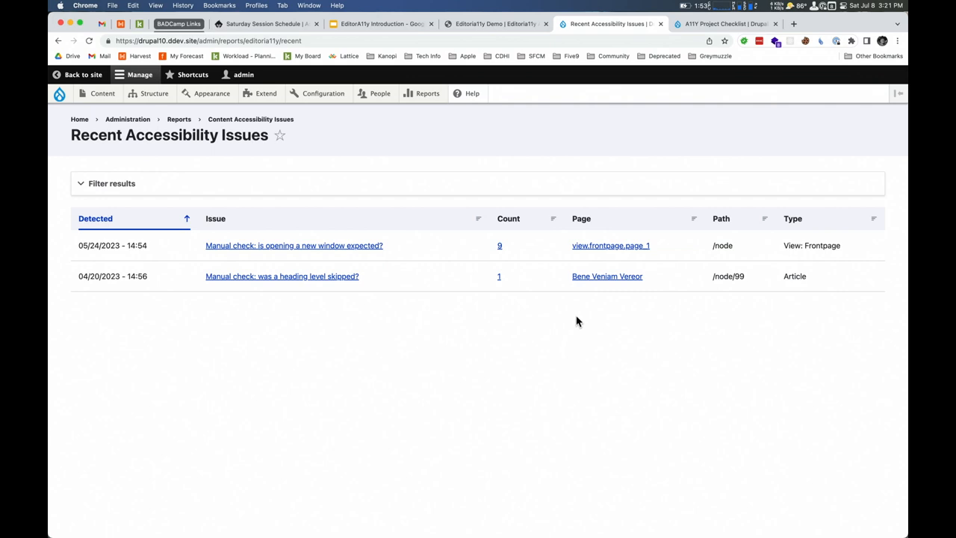
mouse_move(666, 310)
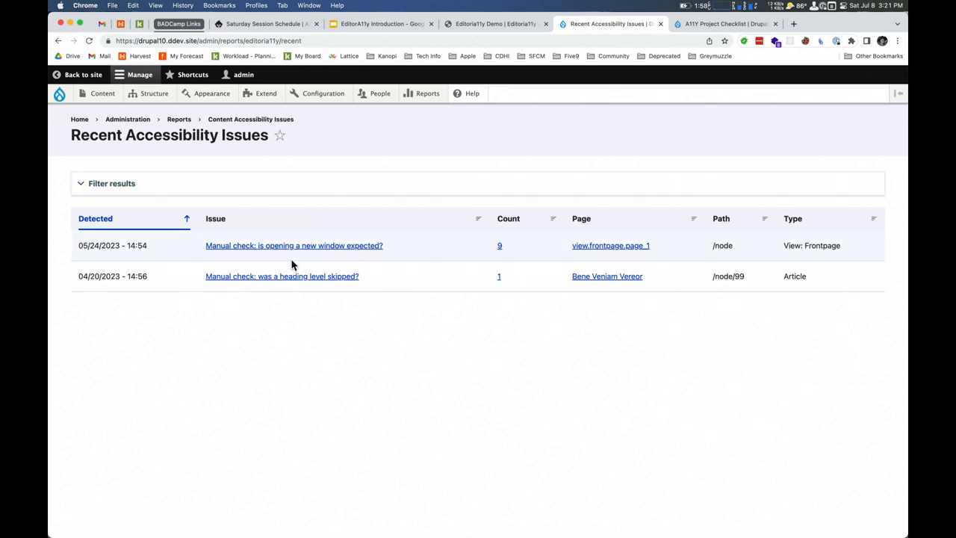
left_click(607, 276)
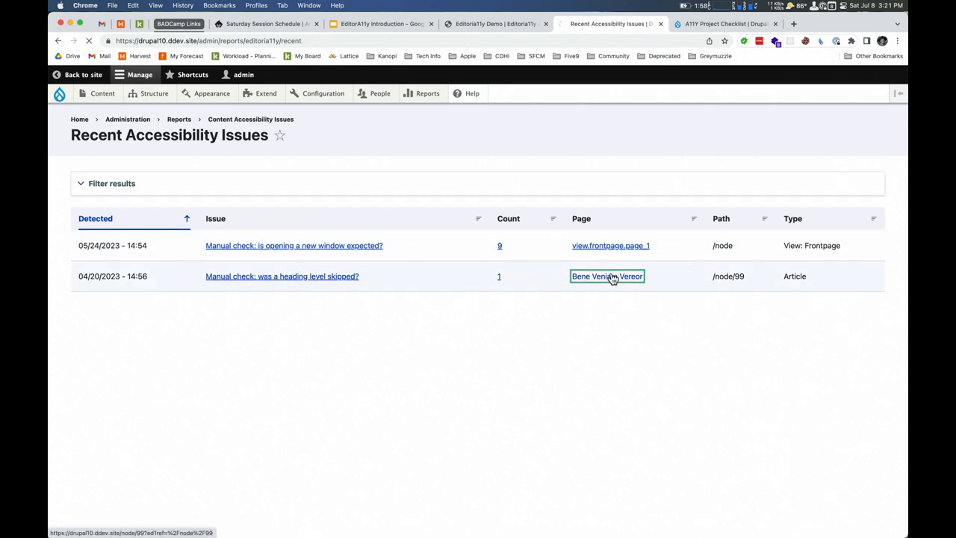
left_click(606, 277)
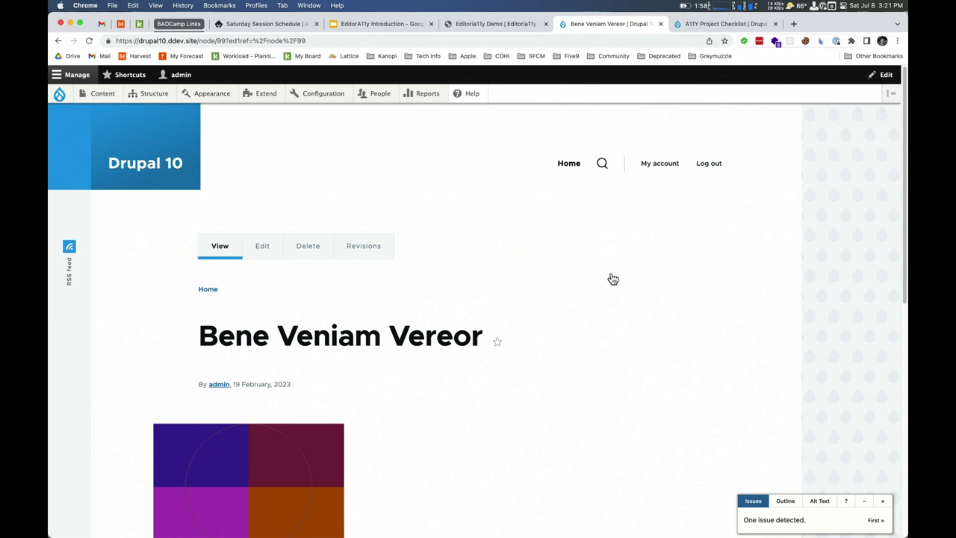
scroll("down", 3)
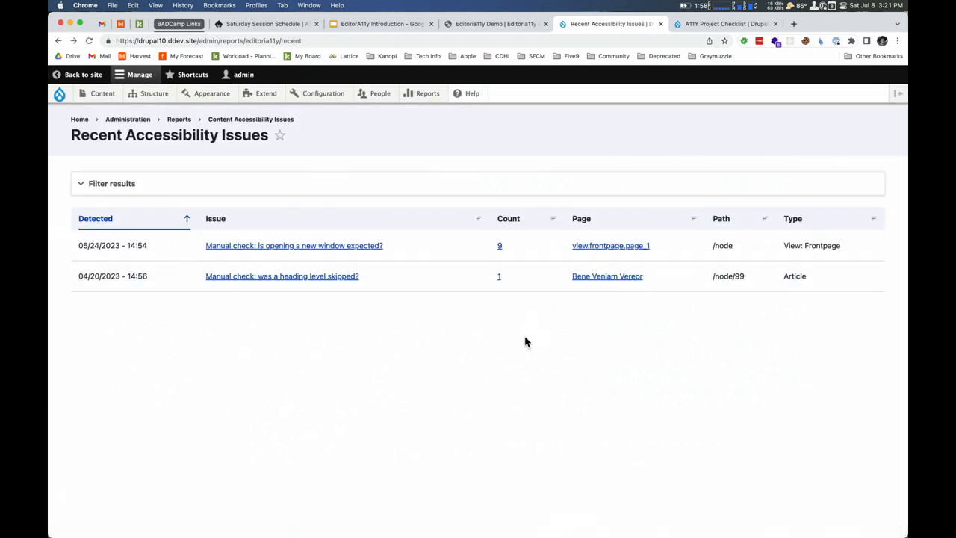
mouse_move(296, 329)
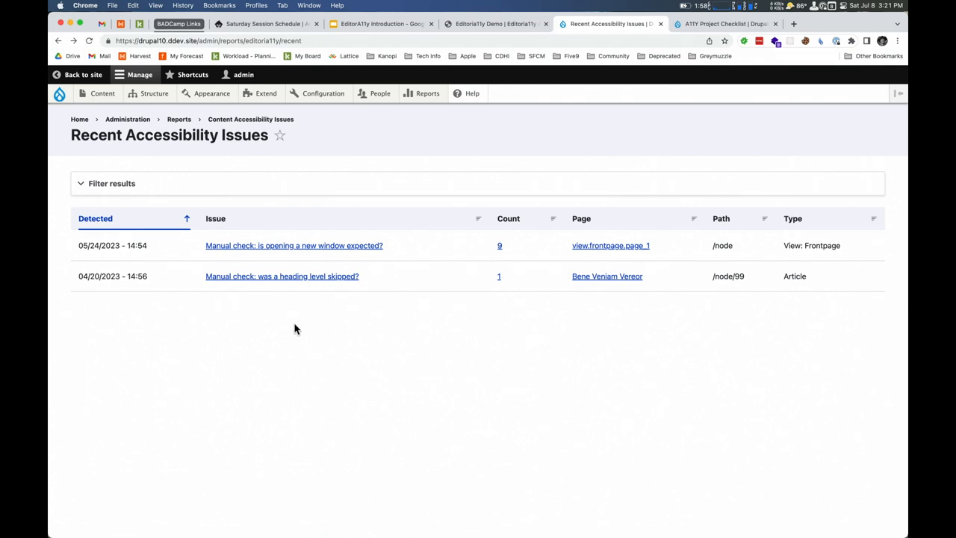
mouse_move(524, 233)
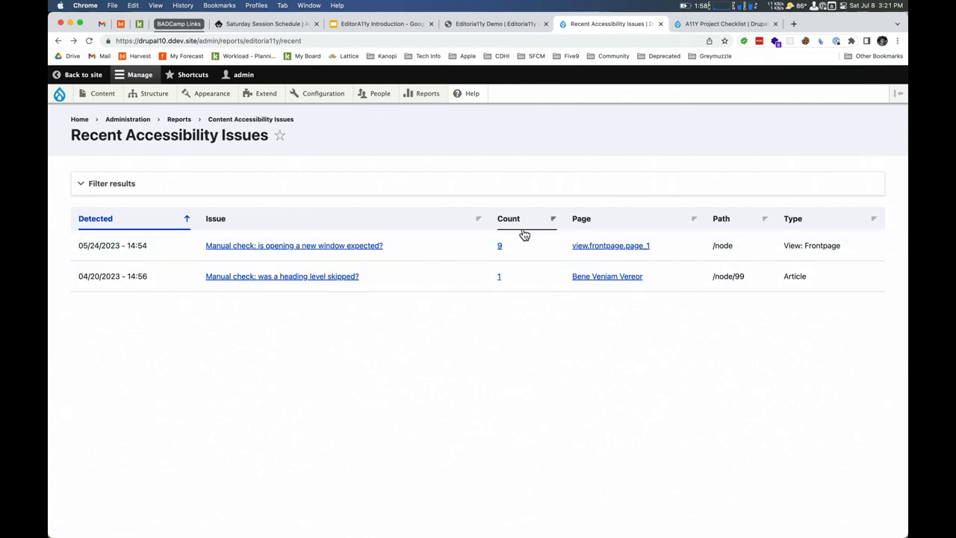
left_click(610, 245)
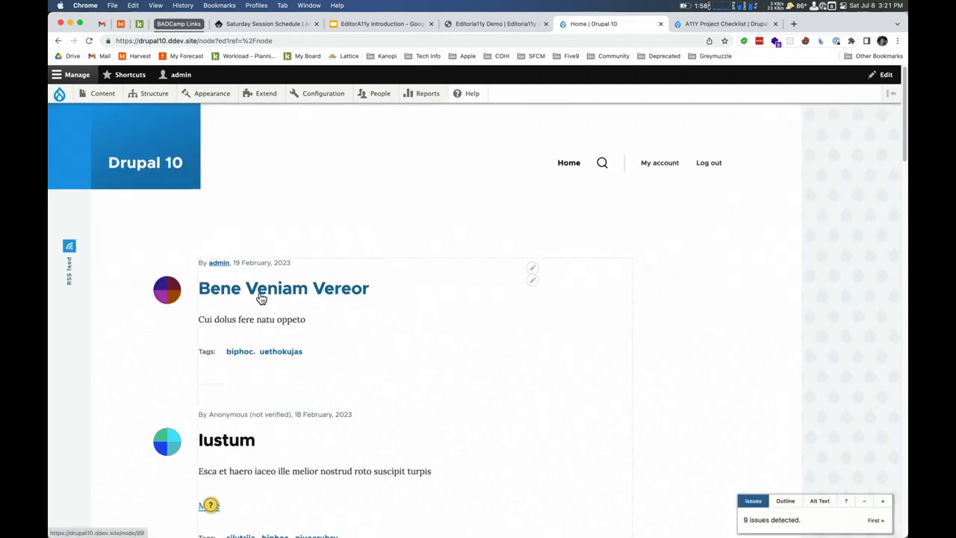
- Open the Iustum article, then head to the Recent issues report
scroll("down", 3)
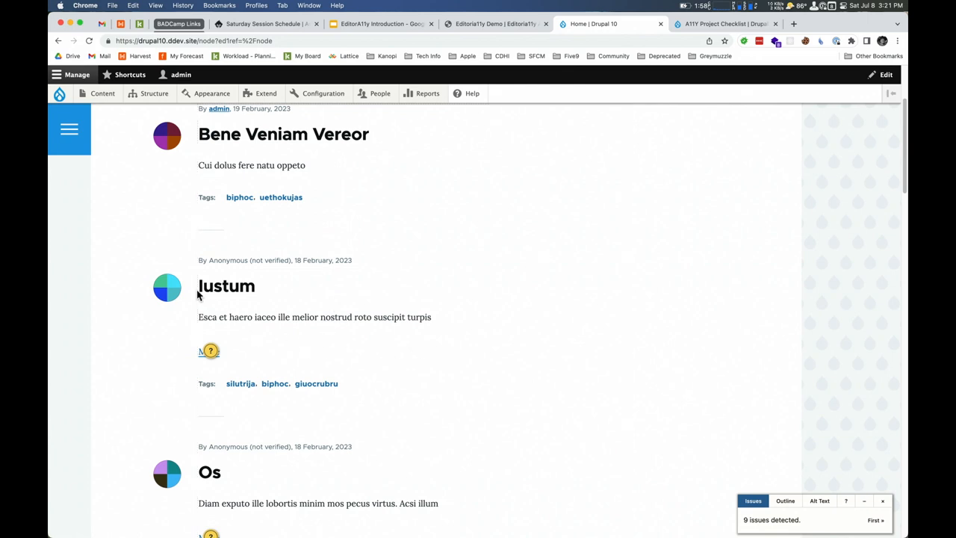
left_click(226, 286)
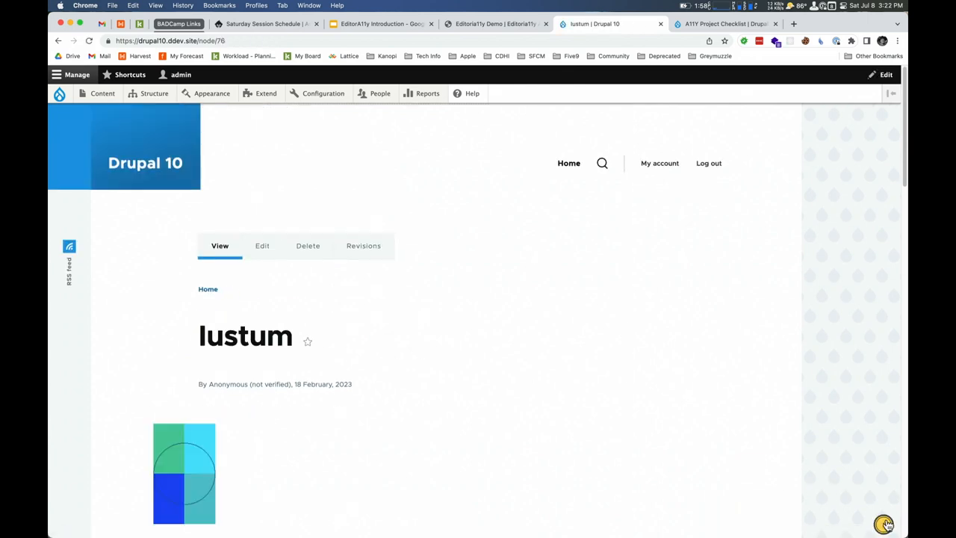
left_click(426, 93)
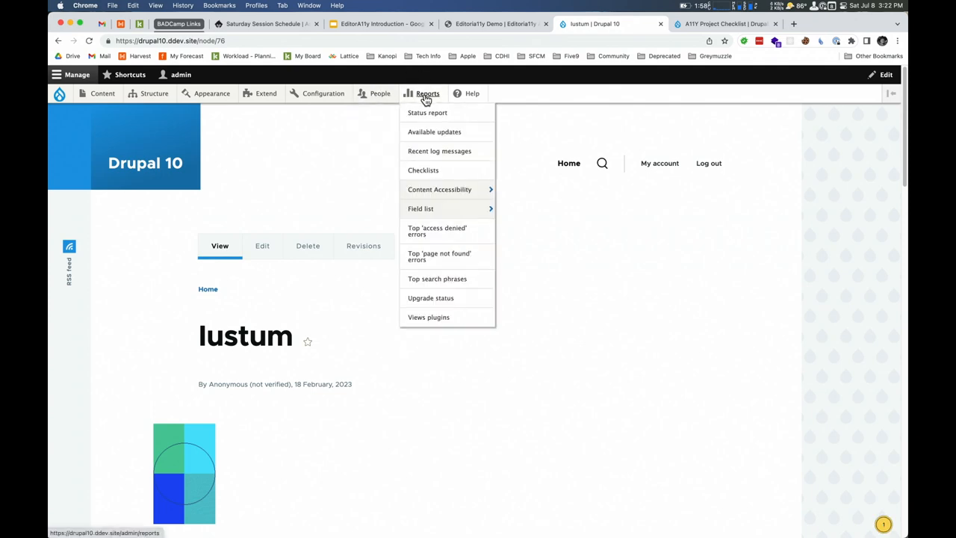
left_click(523, 246)
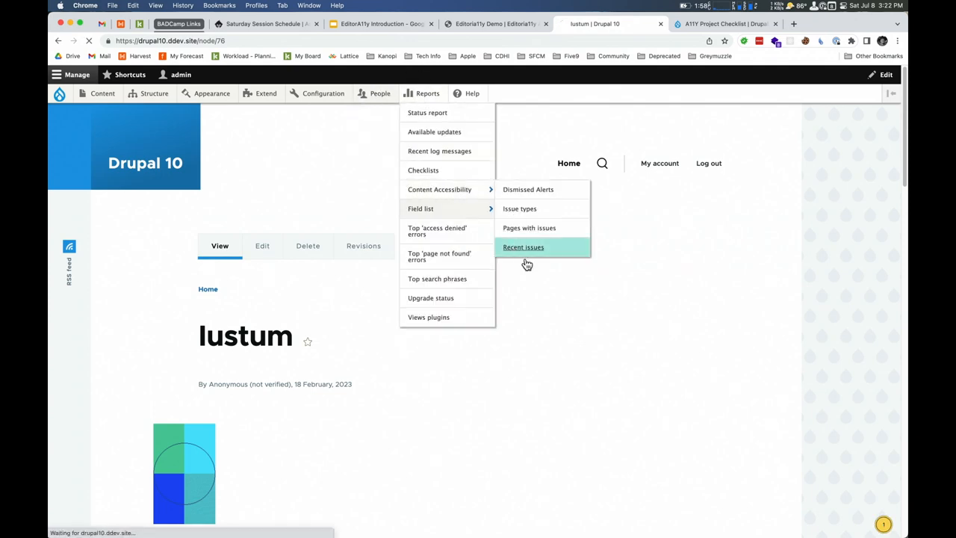
- Load the Recent issues report showing Iustum's skipped-heading issue
left_click(523, 247)
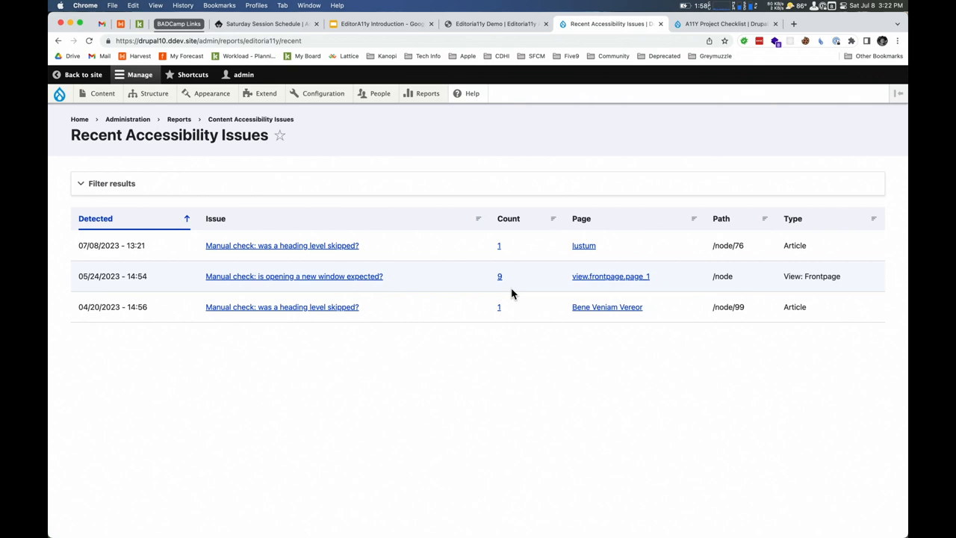
mouse_move(93, 94)
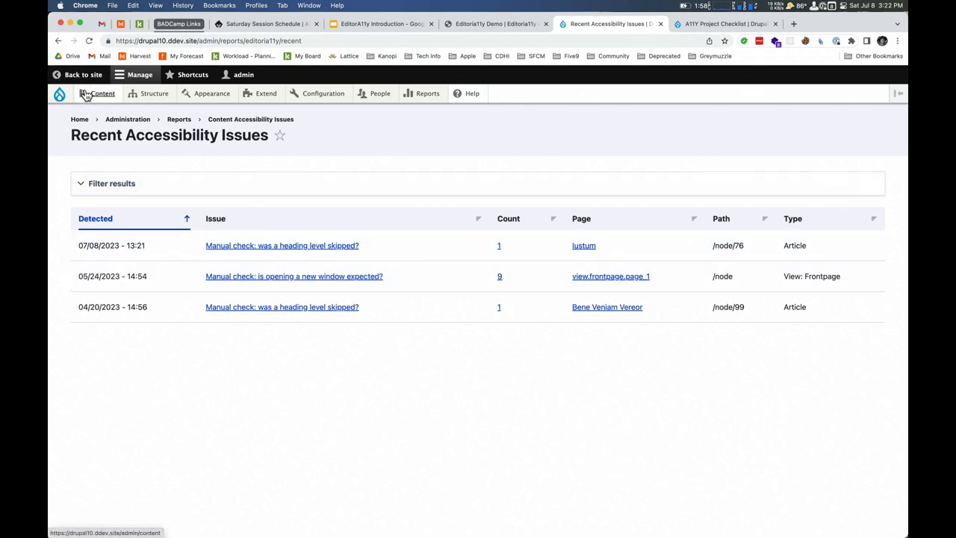
mouse_move(210, 153)
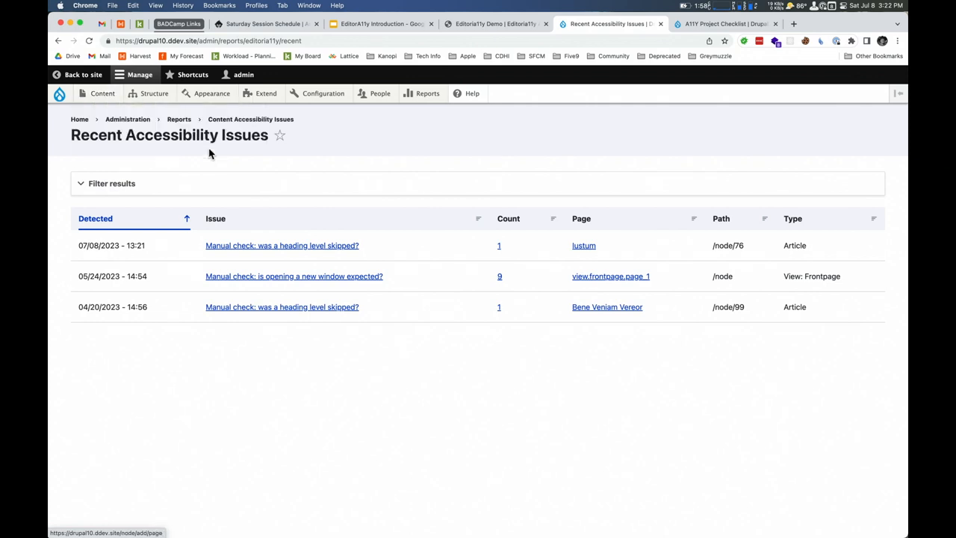
mouse_move(395, 265)
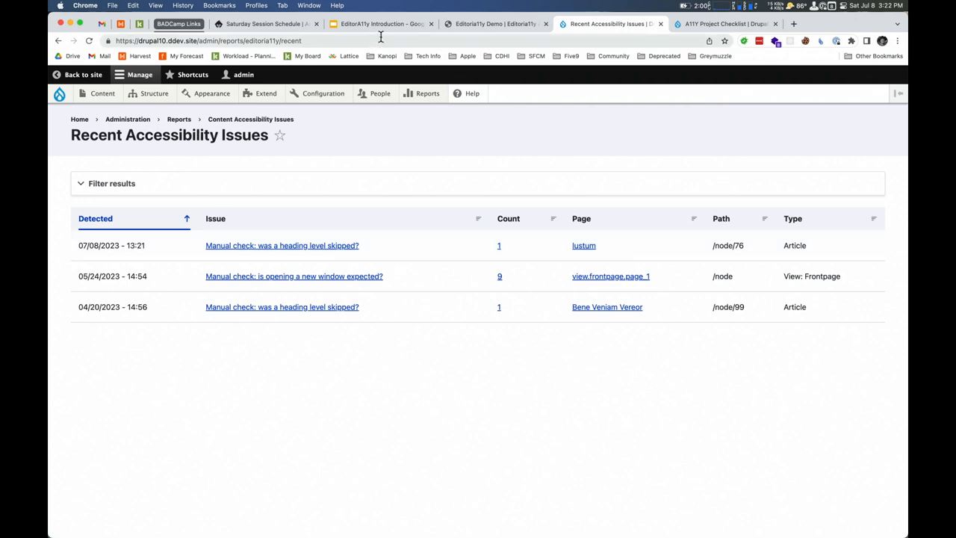
- Leave the slide for the Drupal Recent Accessibility Issues tab and open the Reports menu
left_click(378, 24)
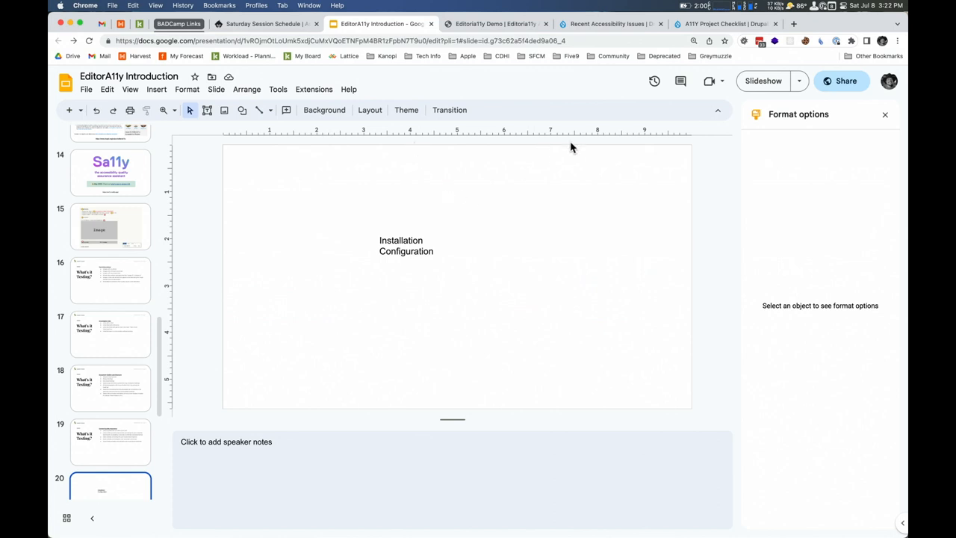
left_click(763, 81)
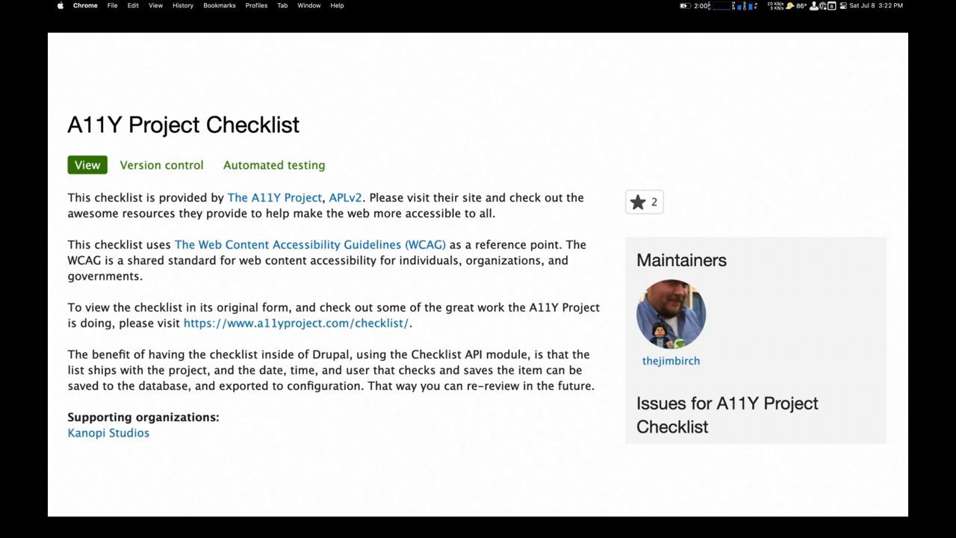
left_click(608, 24)
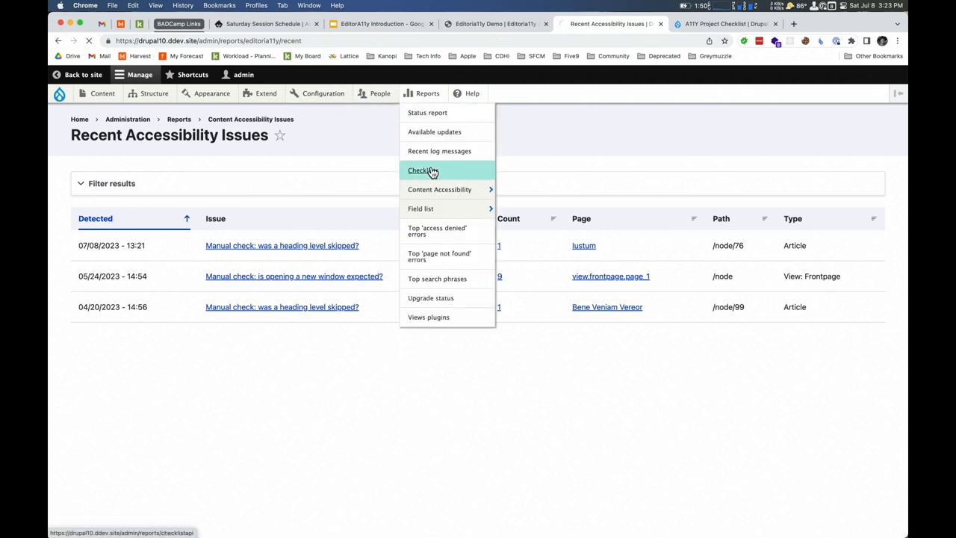
- Open Checklists > A11Y Project checklist, zoom in, and follow the 3.1.5 Reading Level link
left_click(422, 170)
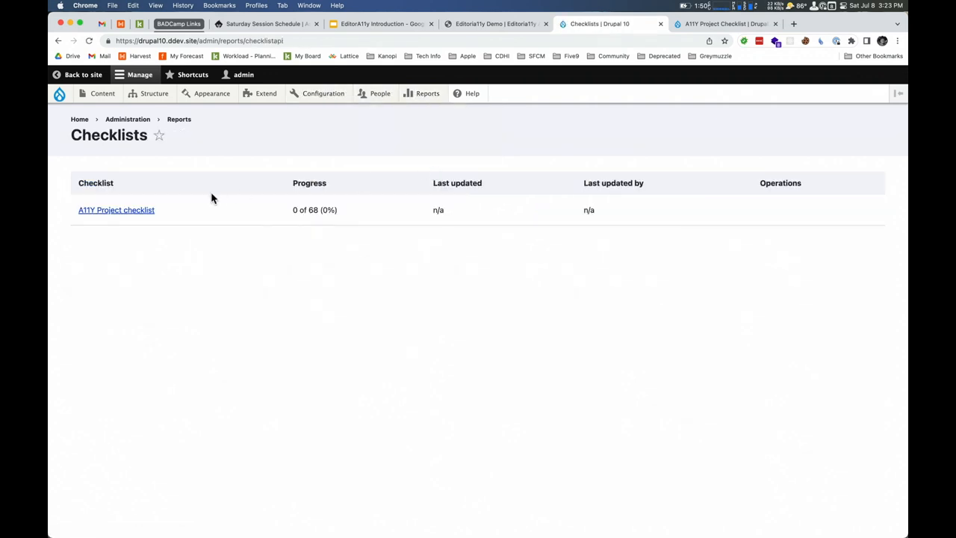
left_click(115, 210)
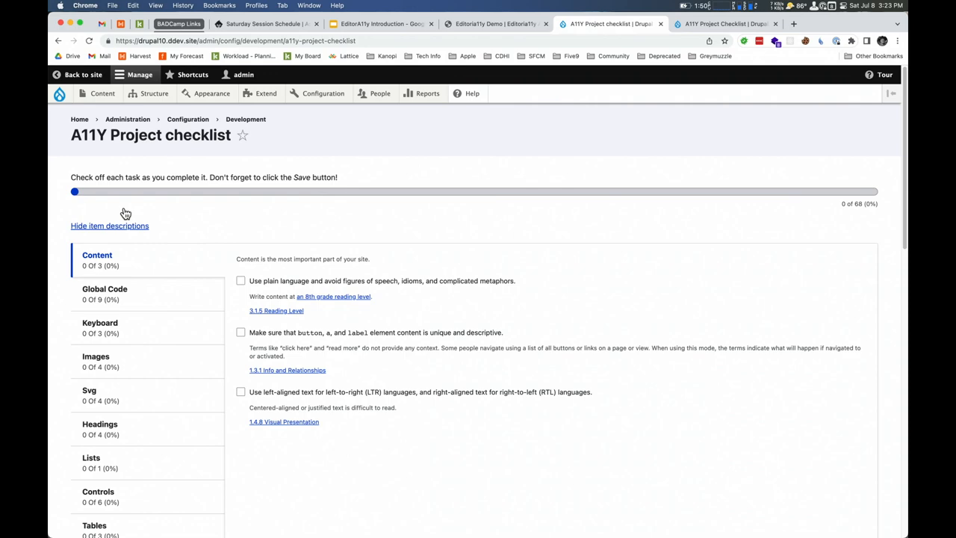
key("cmd+plus")
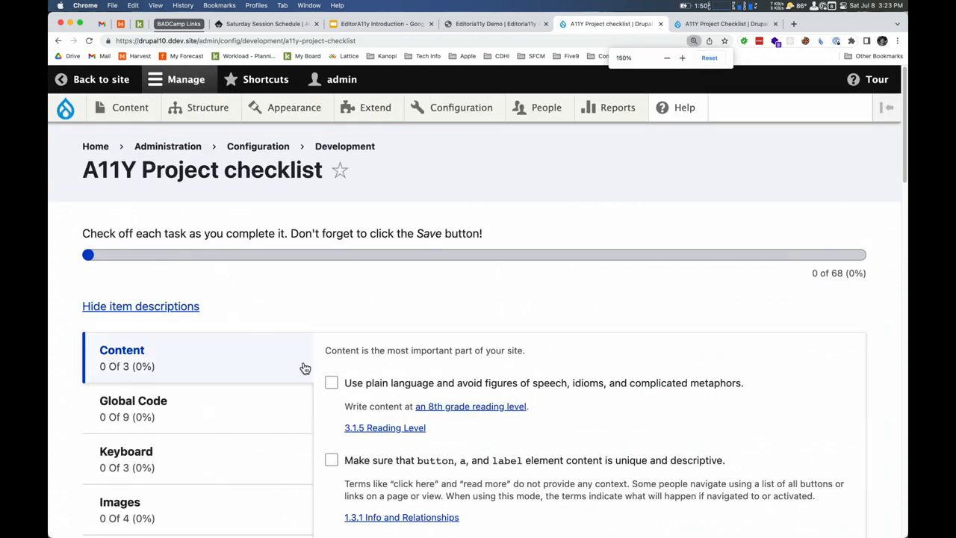
scroll("down", 3)
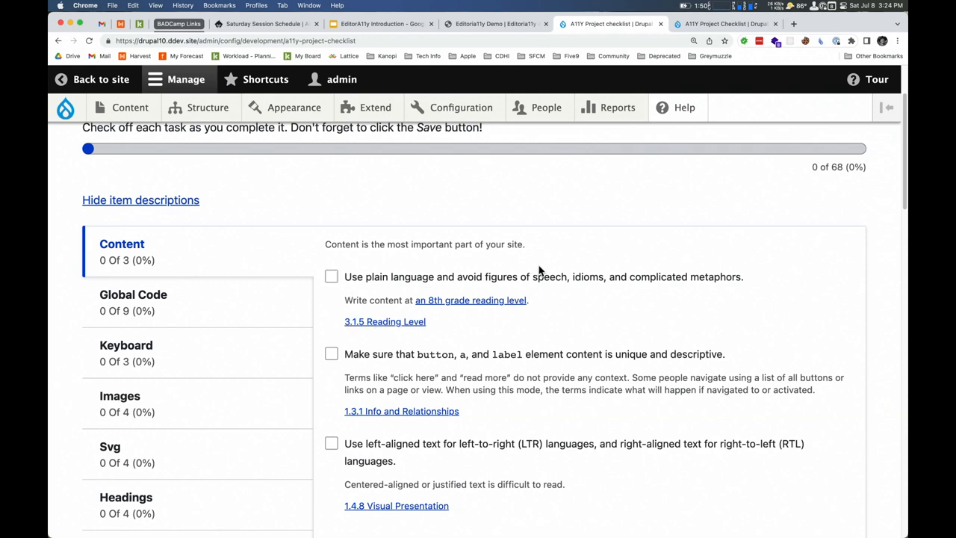
mouse_move(501, 276)
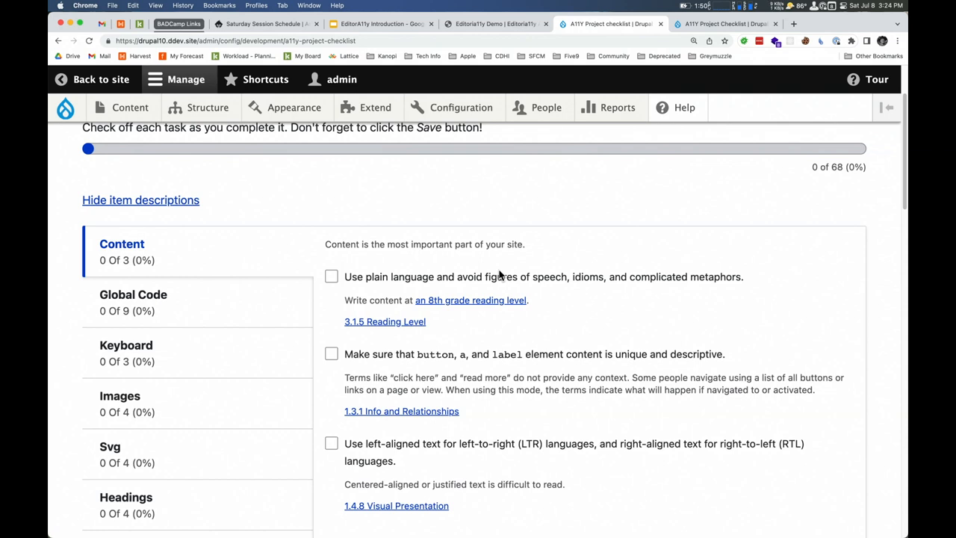
mouse_move(492, 301)
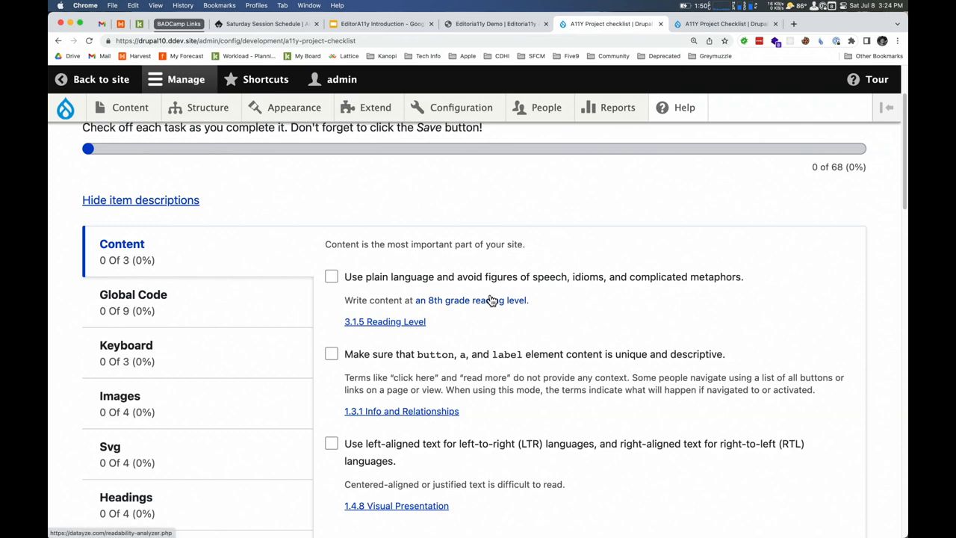
mouse_move(380, 325)
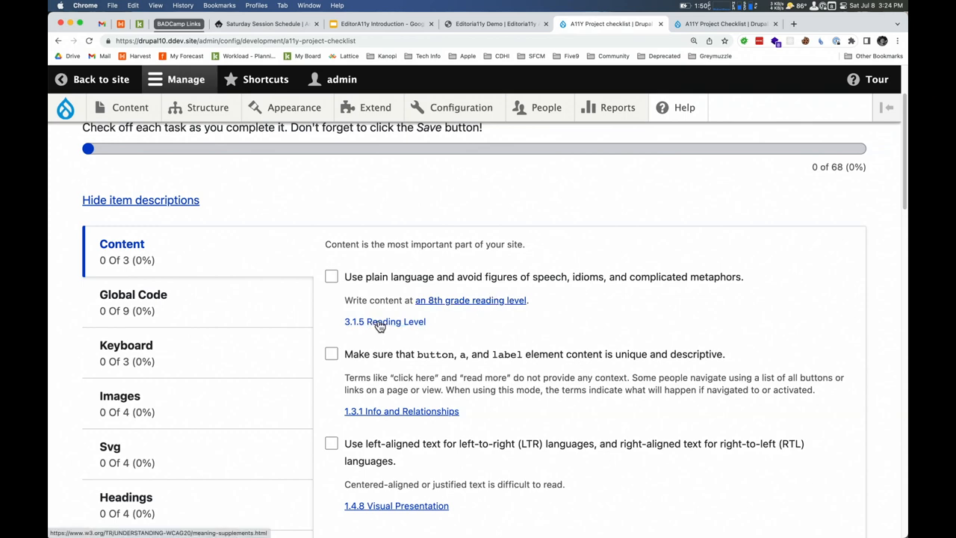
left_click(385, 321)
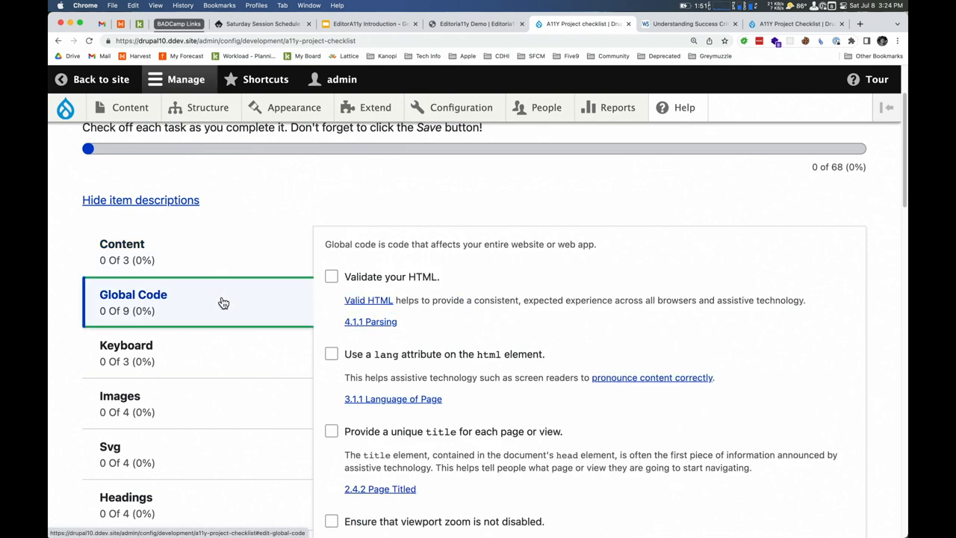
- Scroll through the Global Code tasks, switch to the Media tab, then reopen Reports
scroll("down", 3)
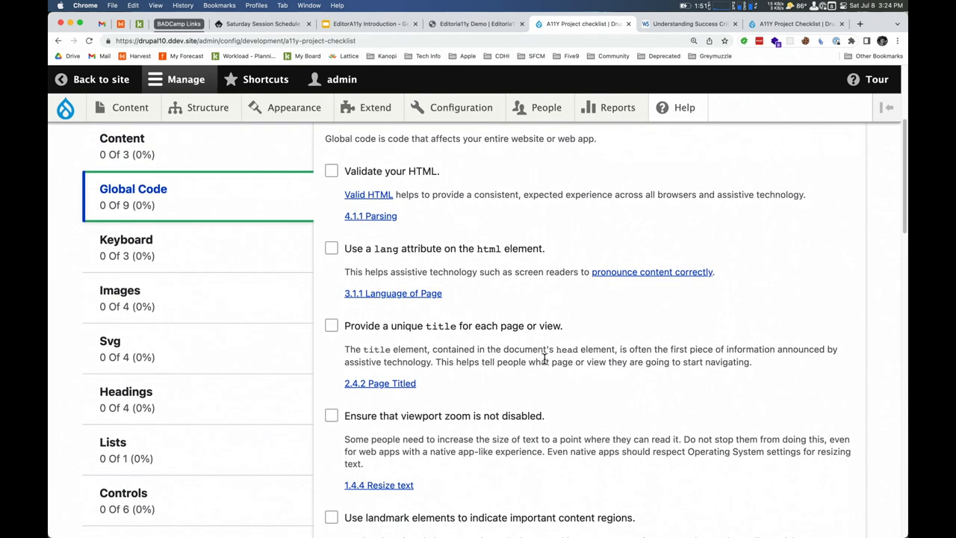
scroll("down", 3)
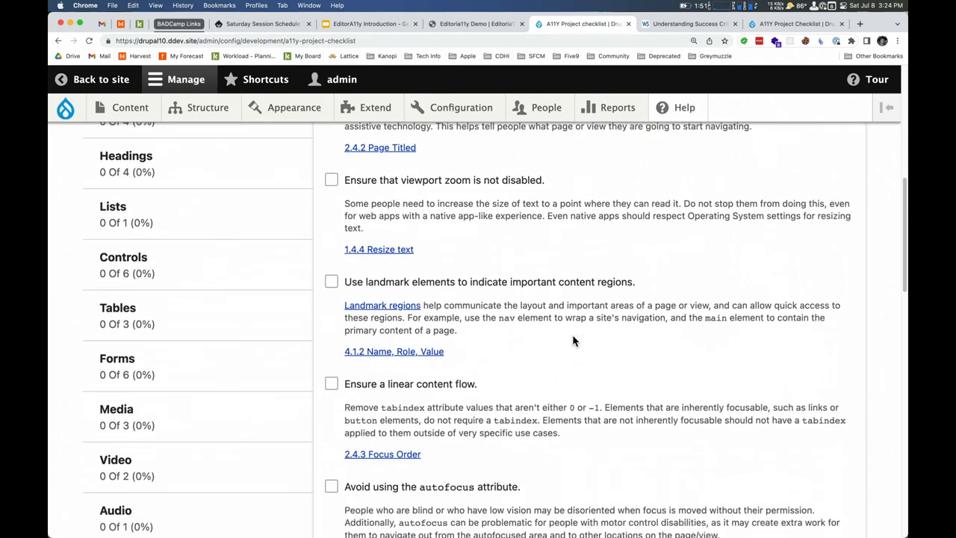
scroll("down", 3)
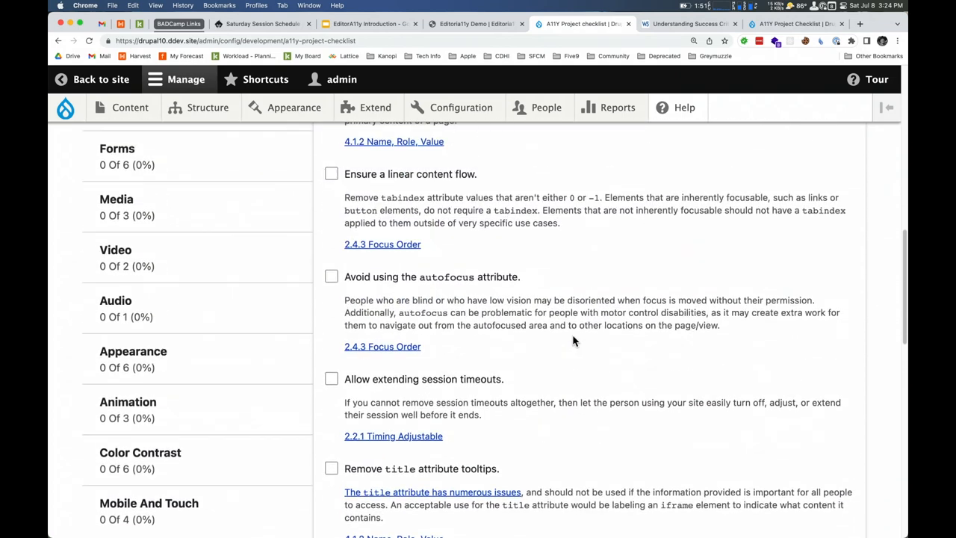
left_click(116, 198)
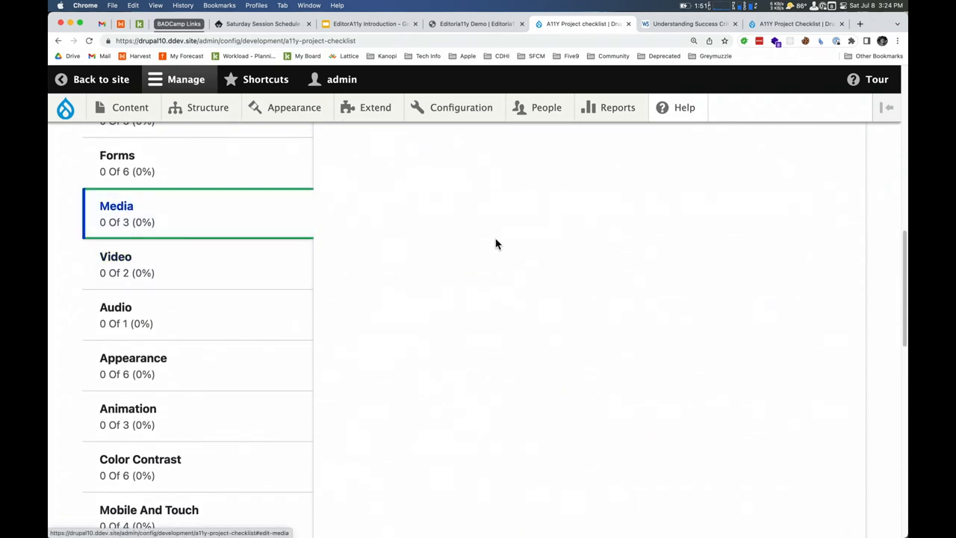
left_click(115, 205)
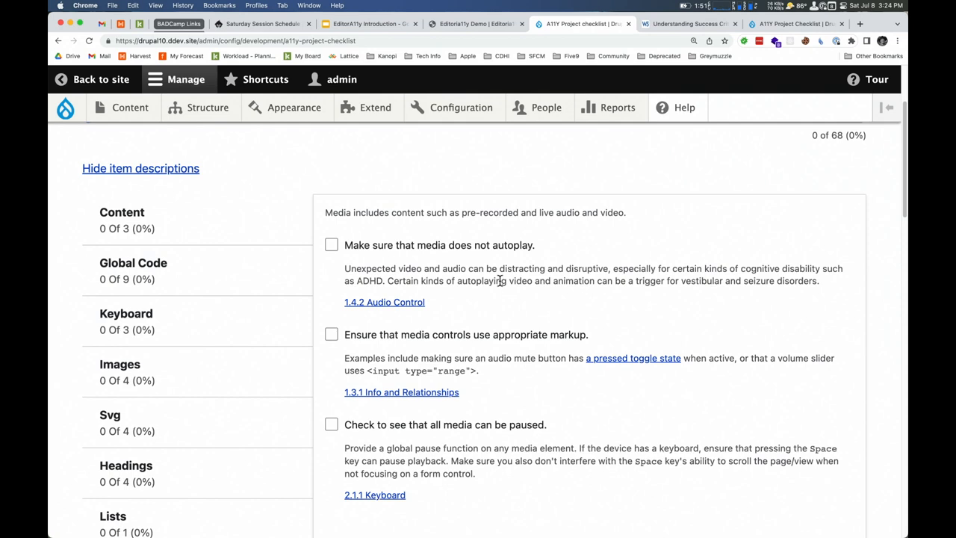
mouse_move(451, 231)
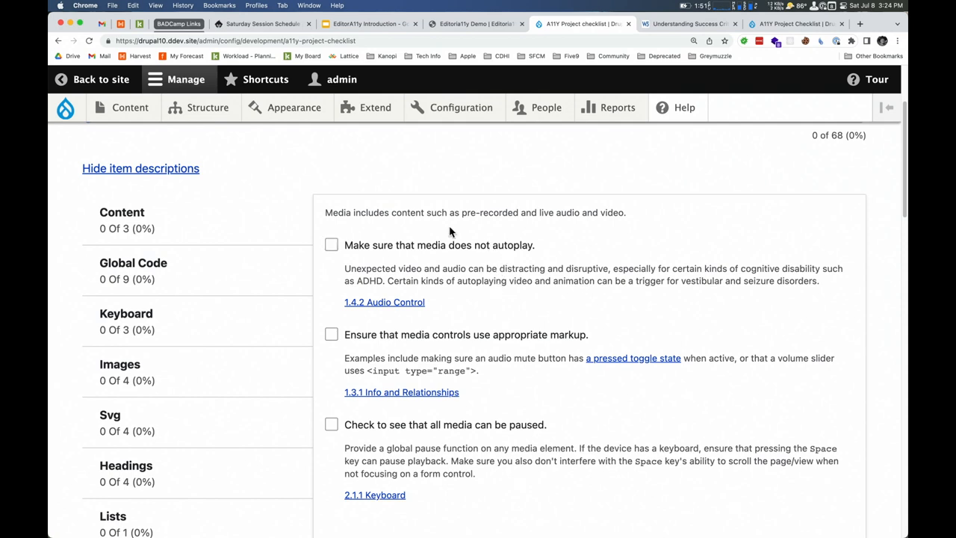
left_click(618, 107)
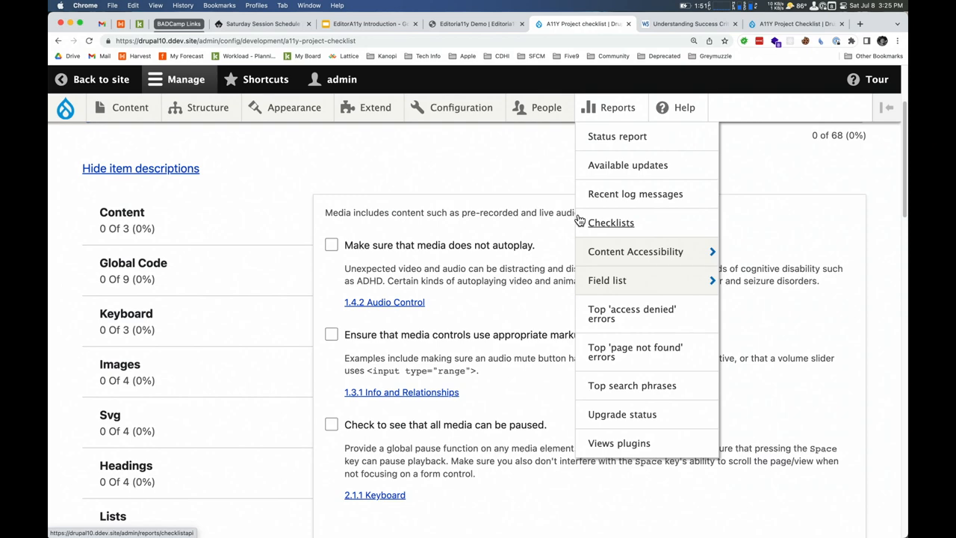
- Mark 'Make sure that media does not autoplay' done, save for 1 of 68, and show the Thank you slide
left_click(332, 245)
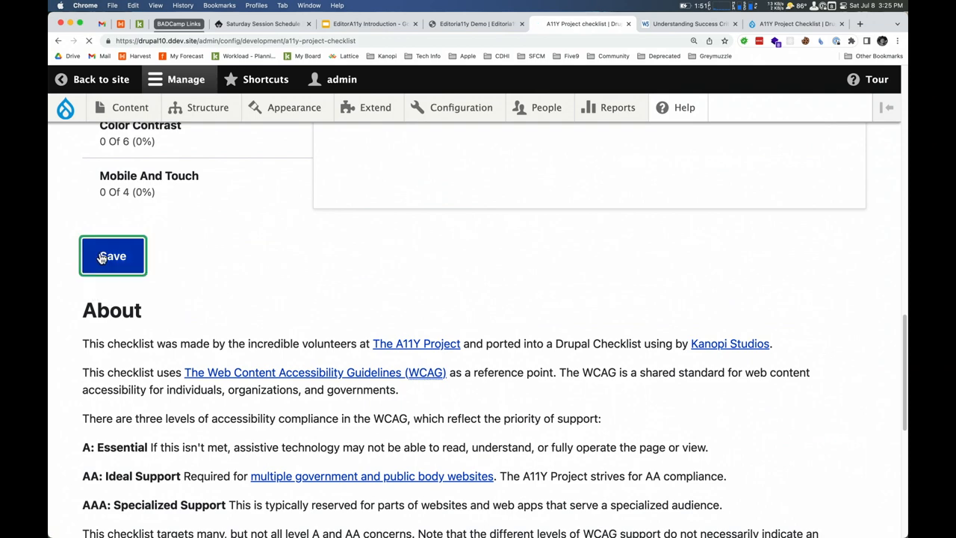
left_click(113, 256)
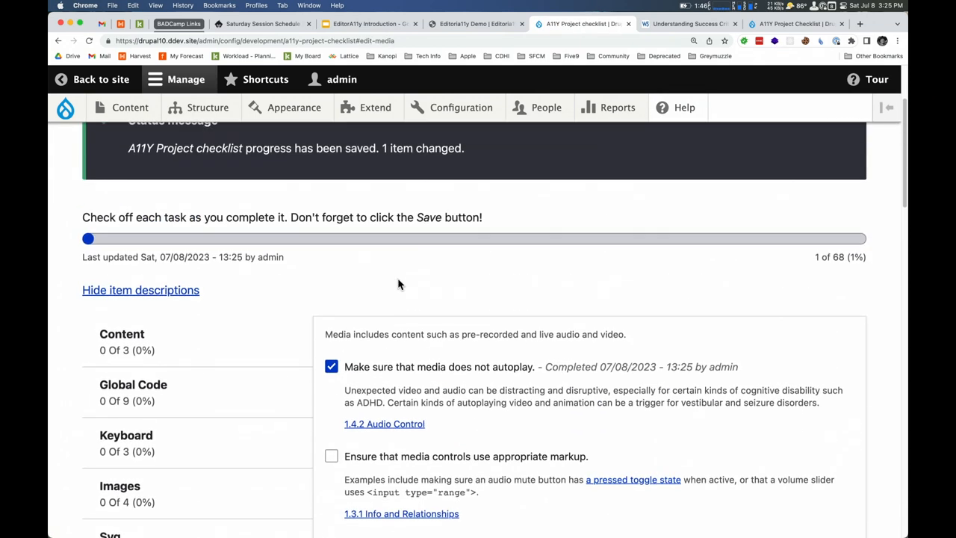
scroll("down", 3)
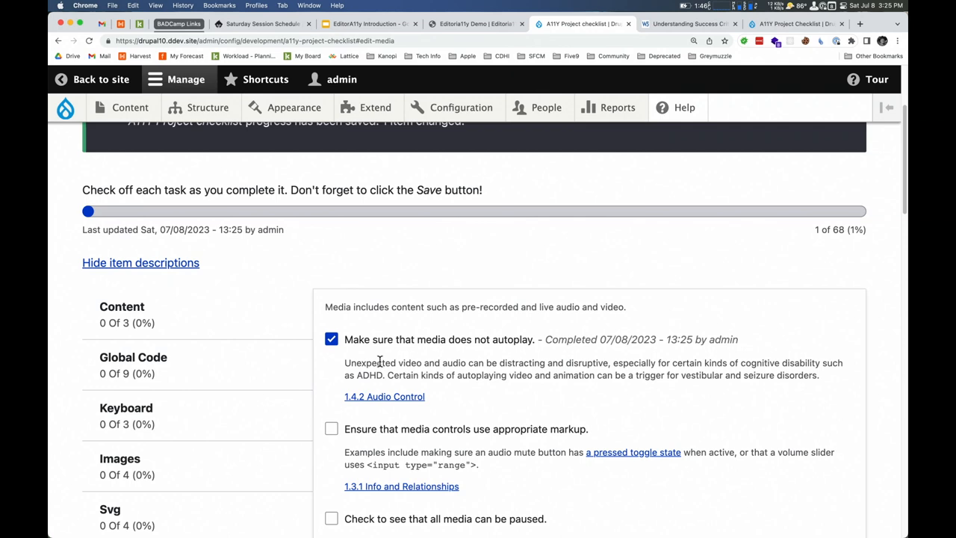
mouse_move(668, 364)
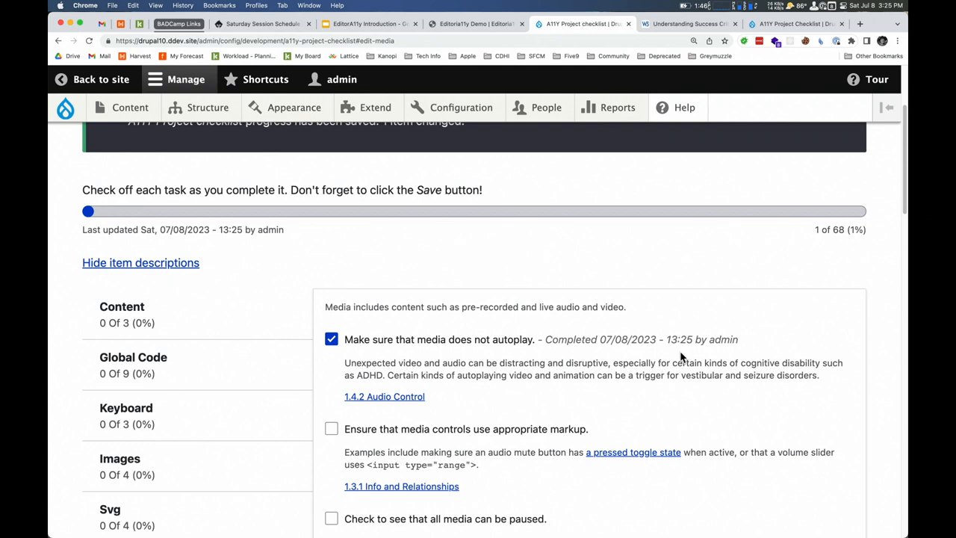
mouse_move(306, 186)
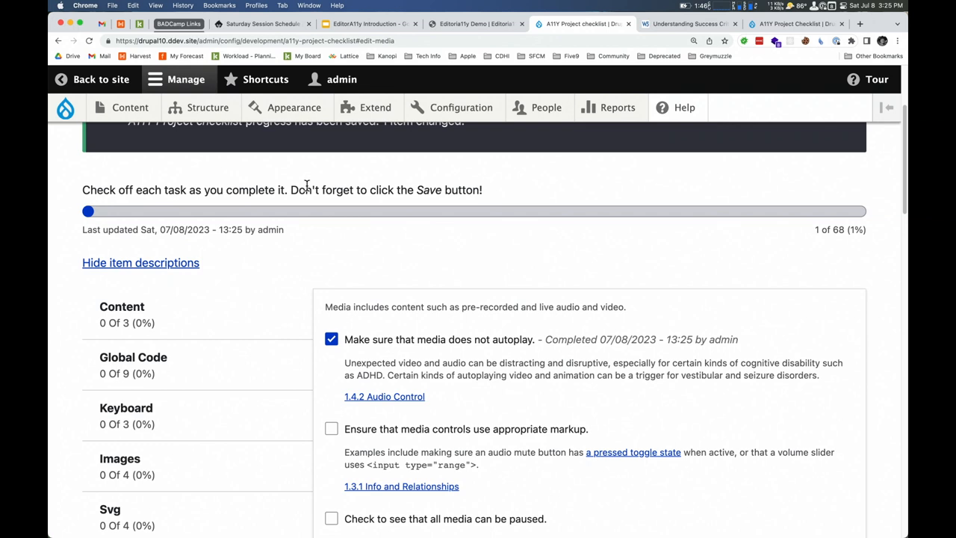
mouse_move(122, 113)
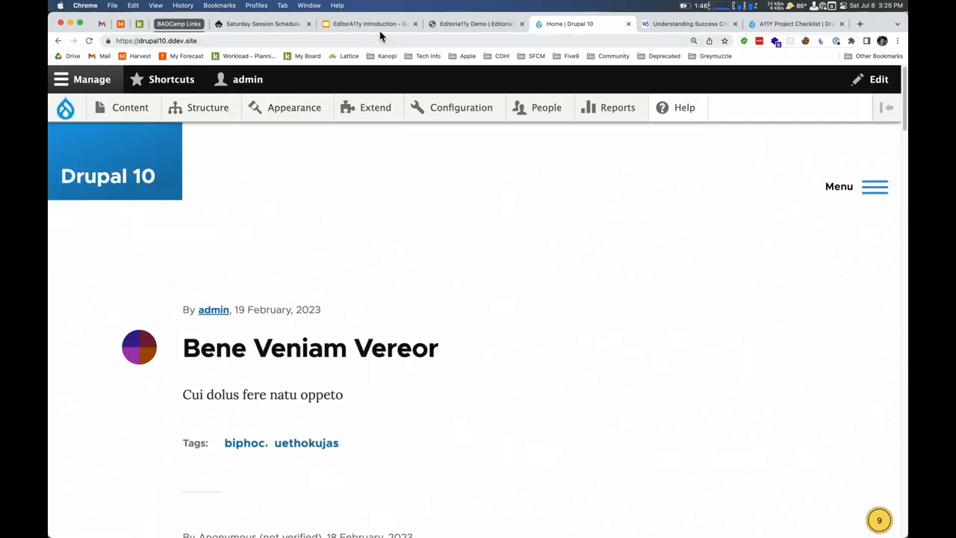
left_click(365, 23)
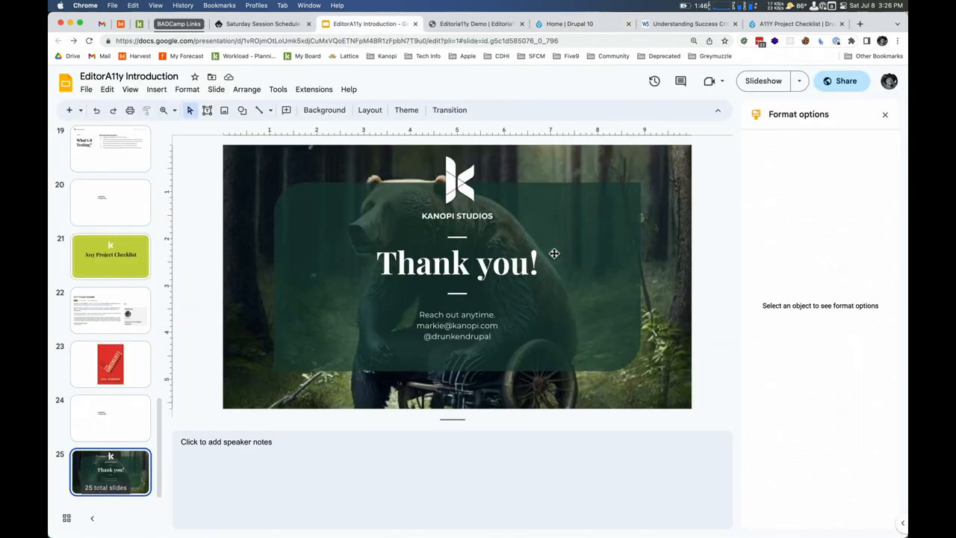